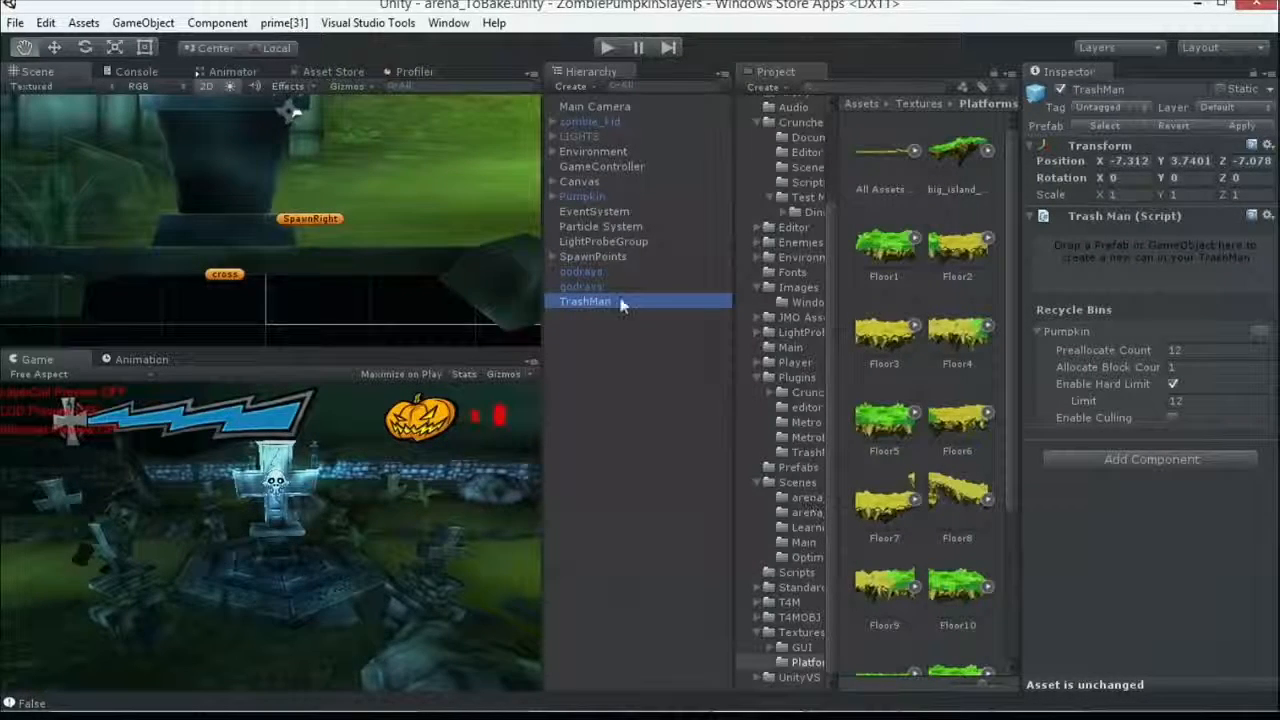
Open the Cruncher Tutorial Scene and select the Dinosaur model in the Scene view
click(800, 167)
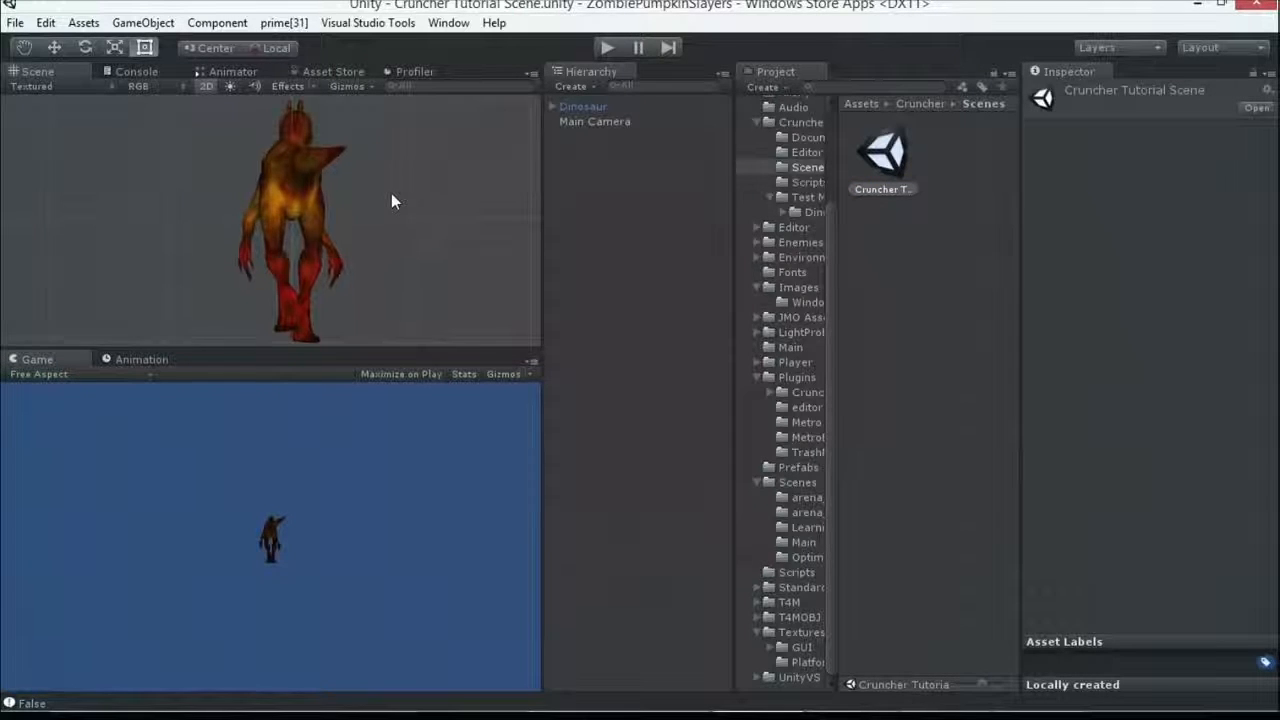
mouse_move(375, 196)
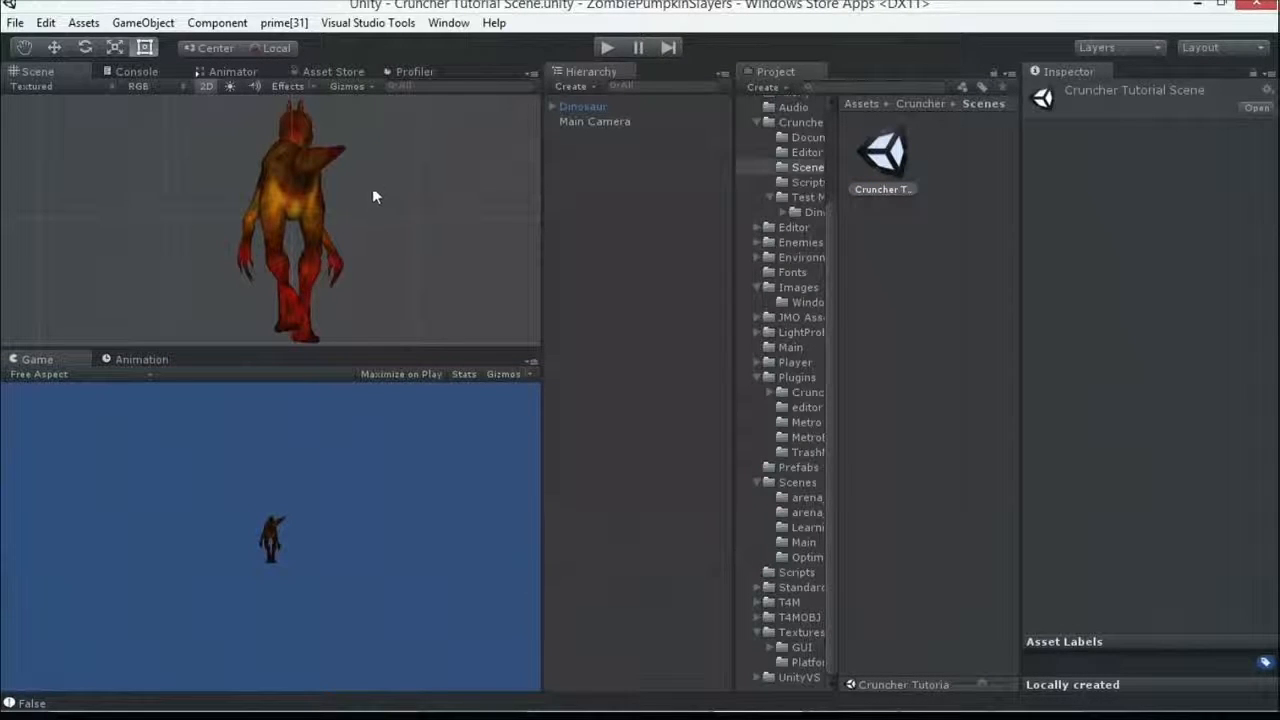
mouse_move(380, 193)
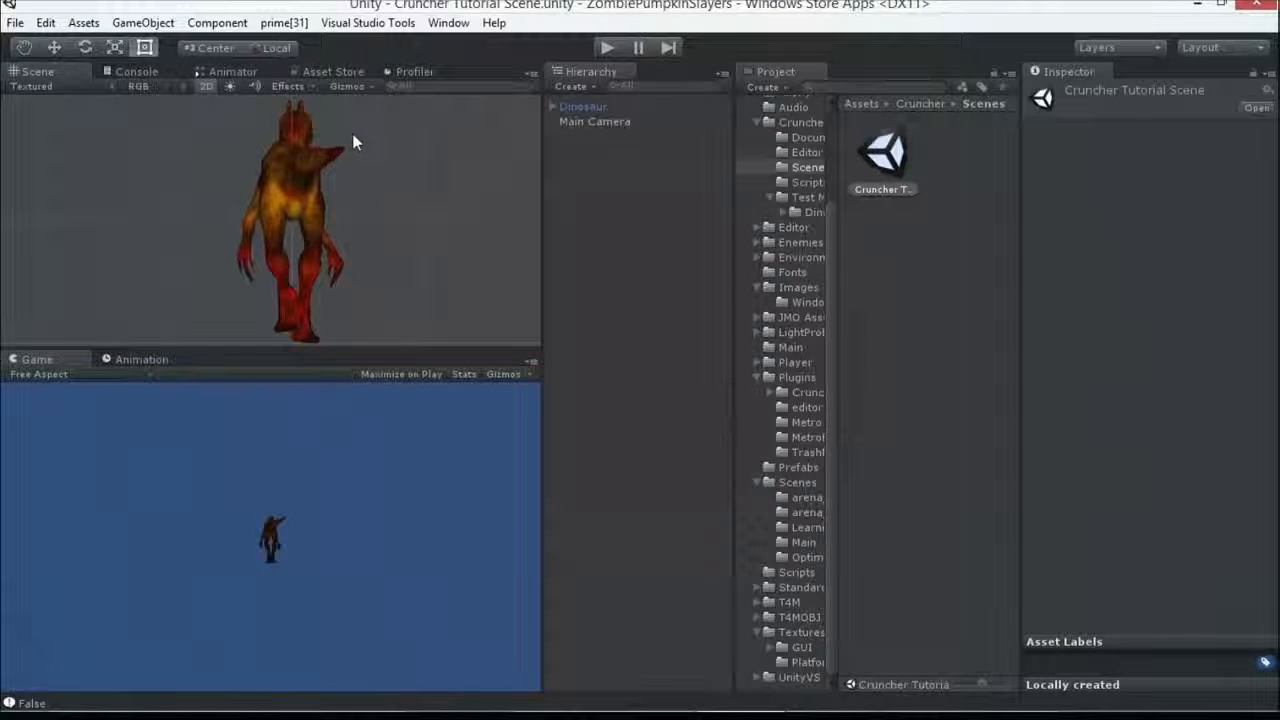
mouse_move(337, 152)
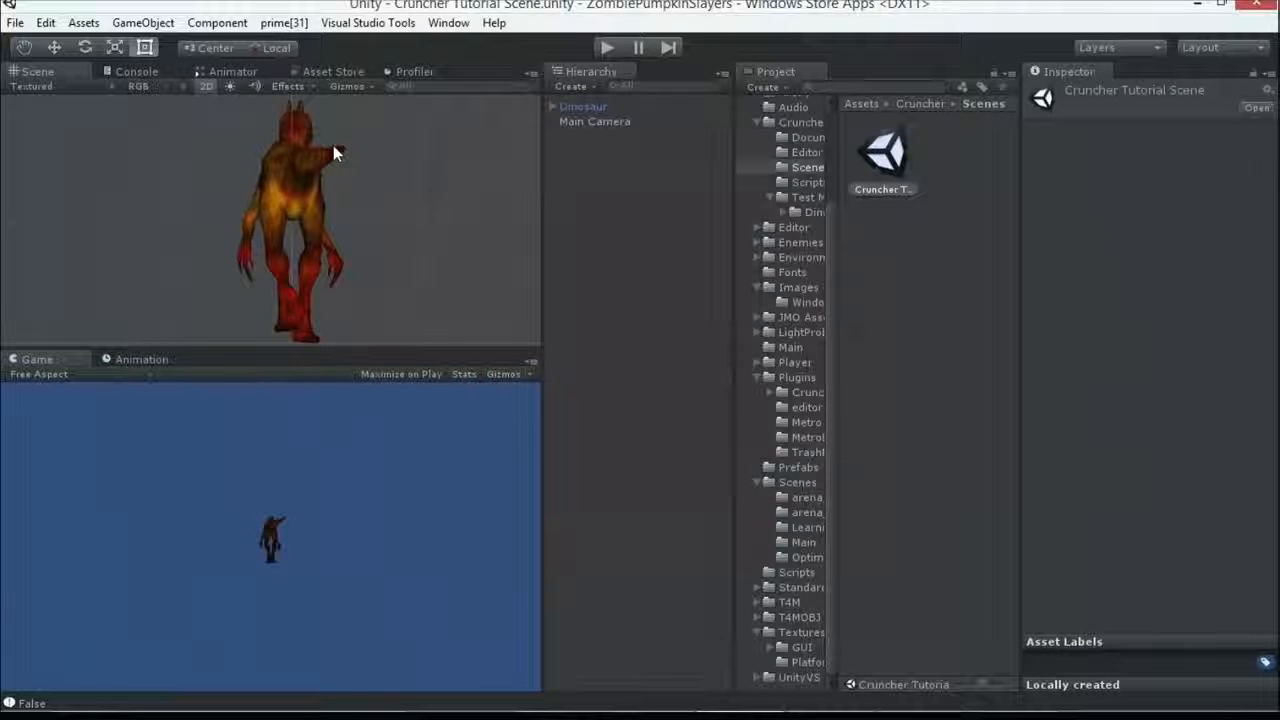
mouse_move(347, 170)
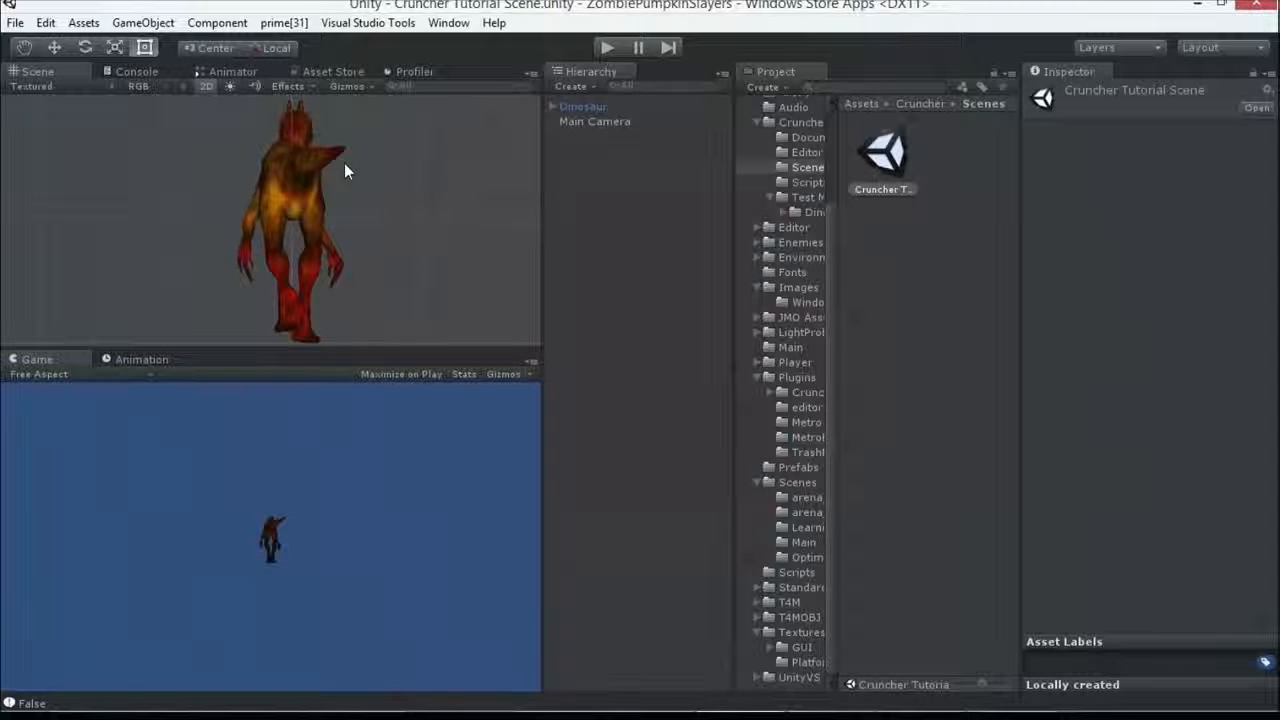
mouse_move(283, 178)
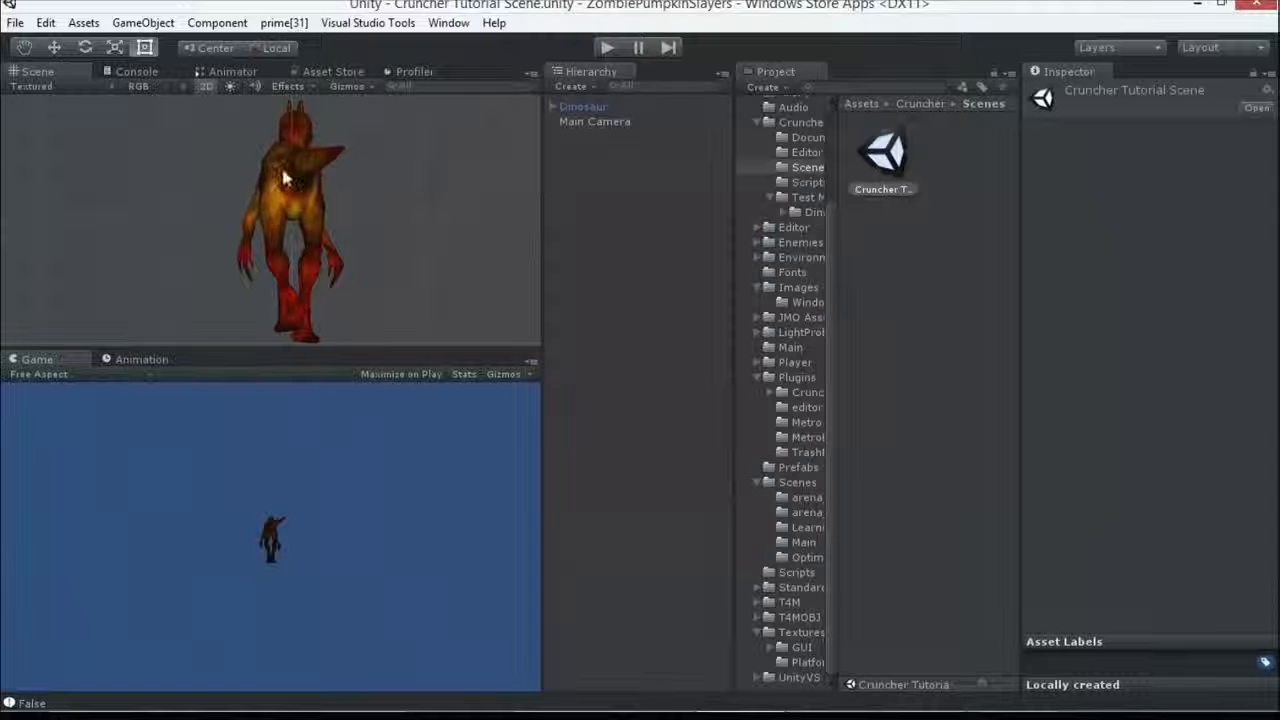
click(583, 106)
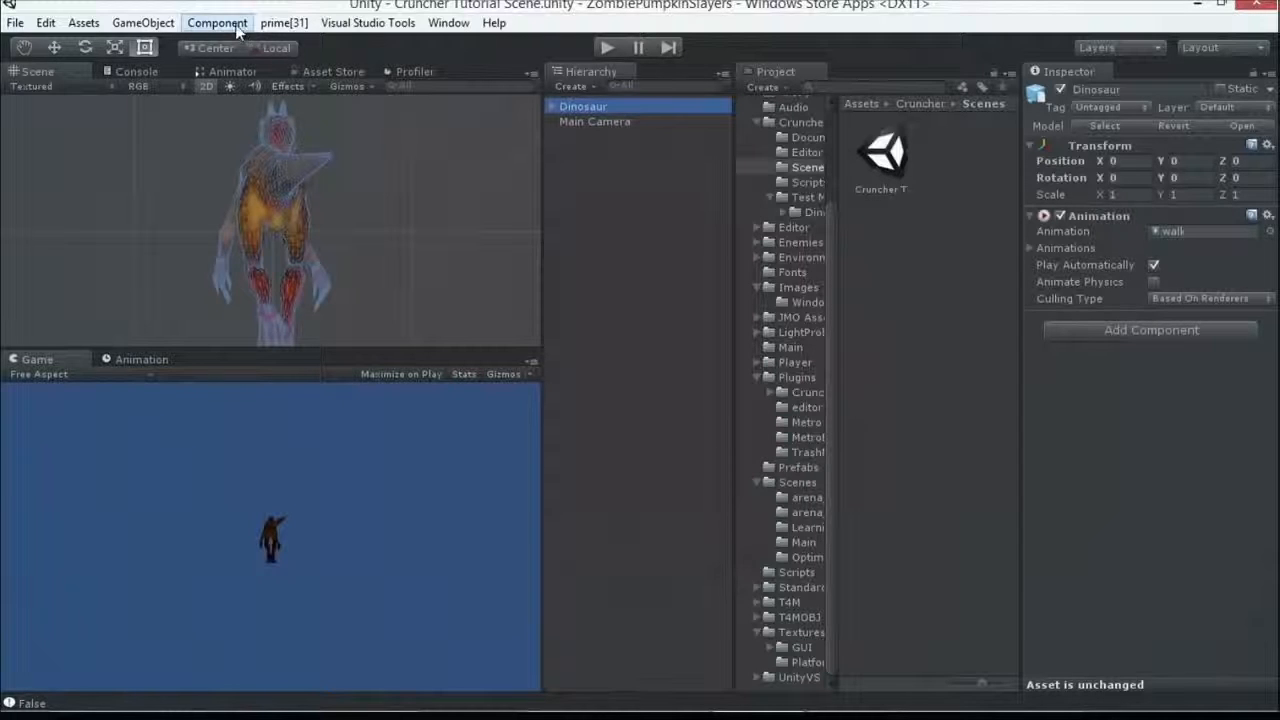
Convert the Dinosaur with Cruncher Convert Selection at target quality 0.07
click(143, 22)
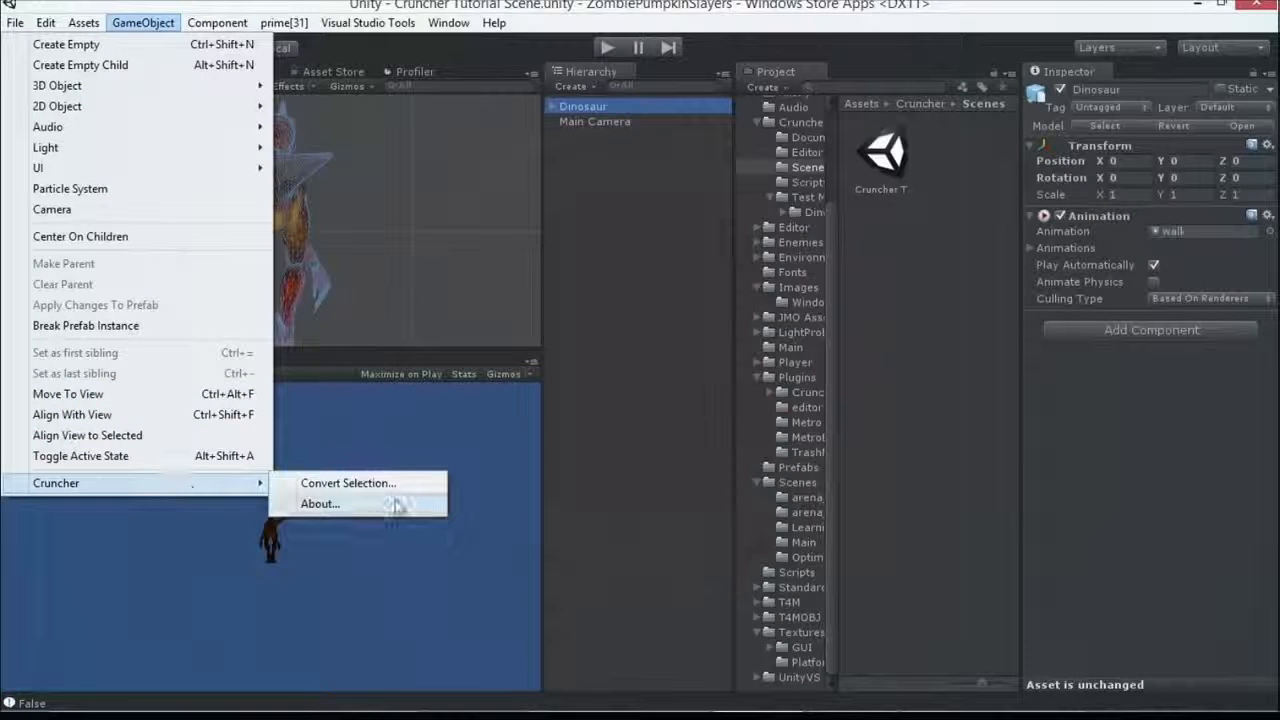
click(348, 483)
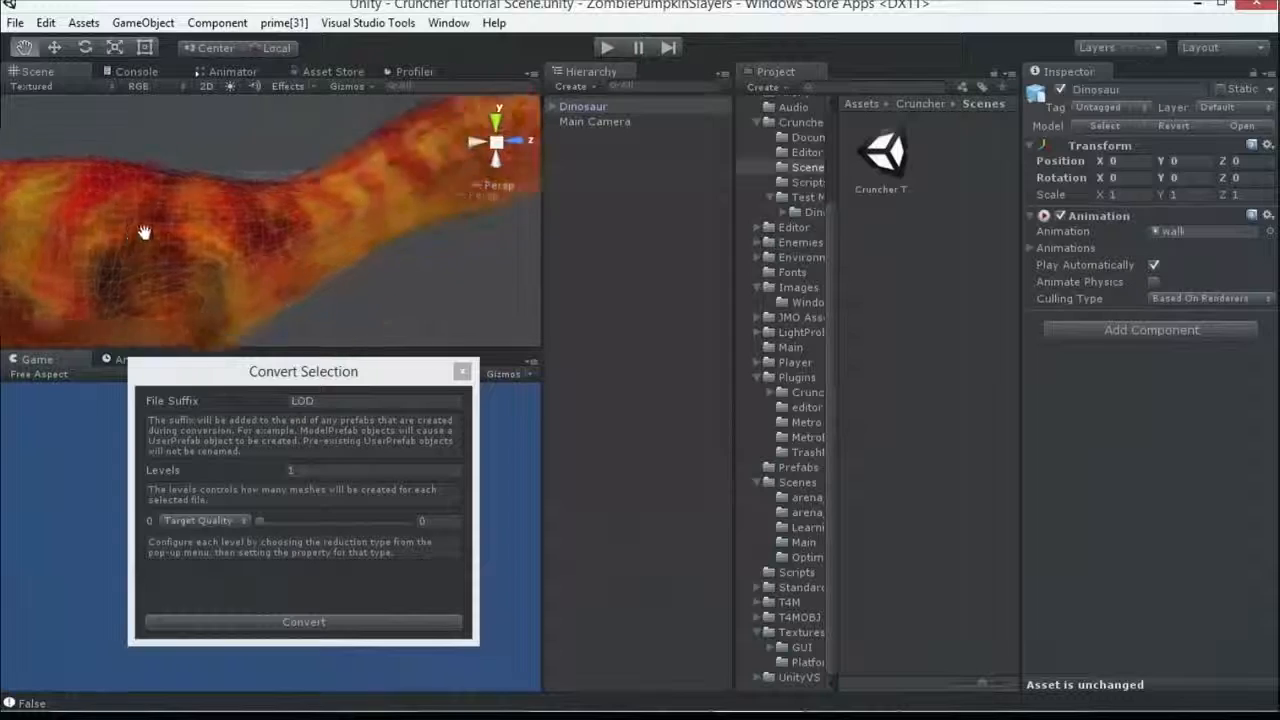
drag(144, 232, 362, 197)
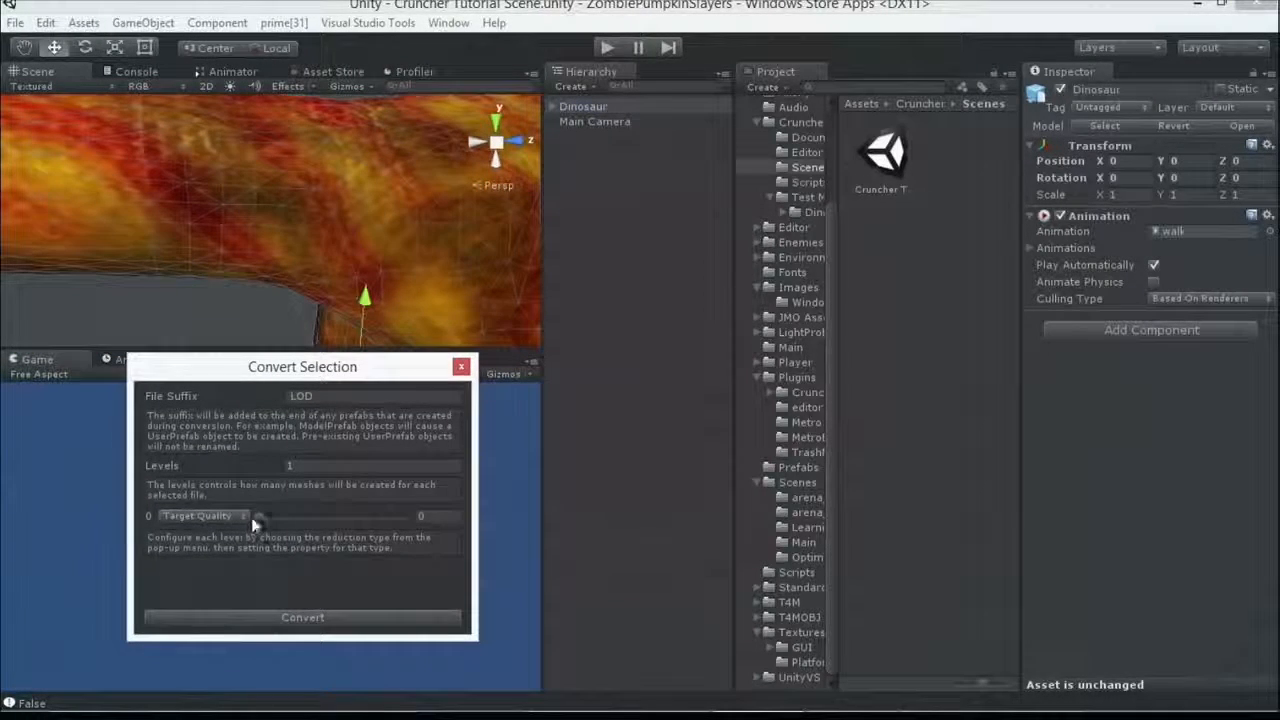
drag(259, 516, 268, 516)
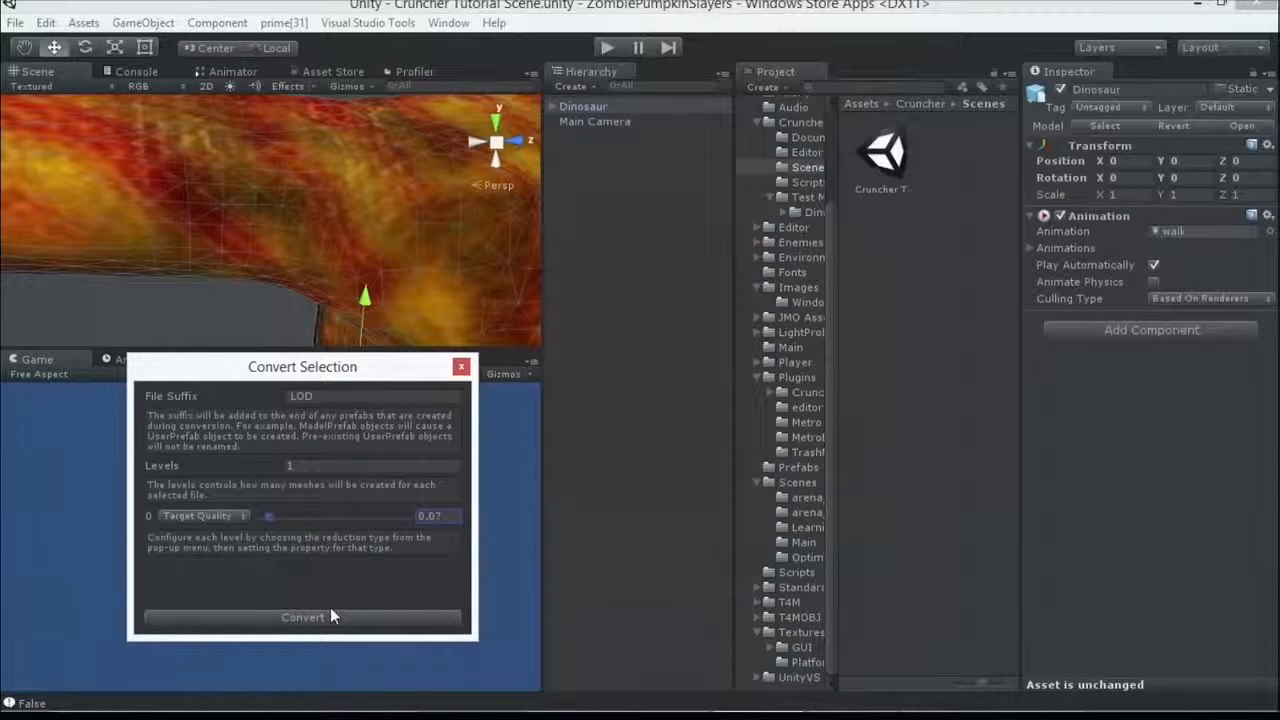
click(302, 617)
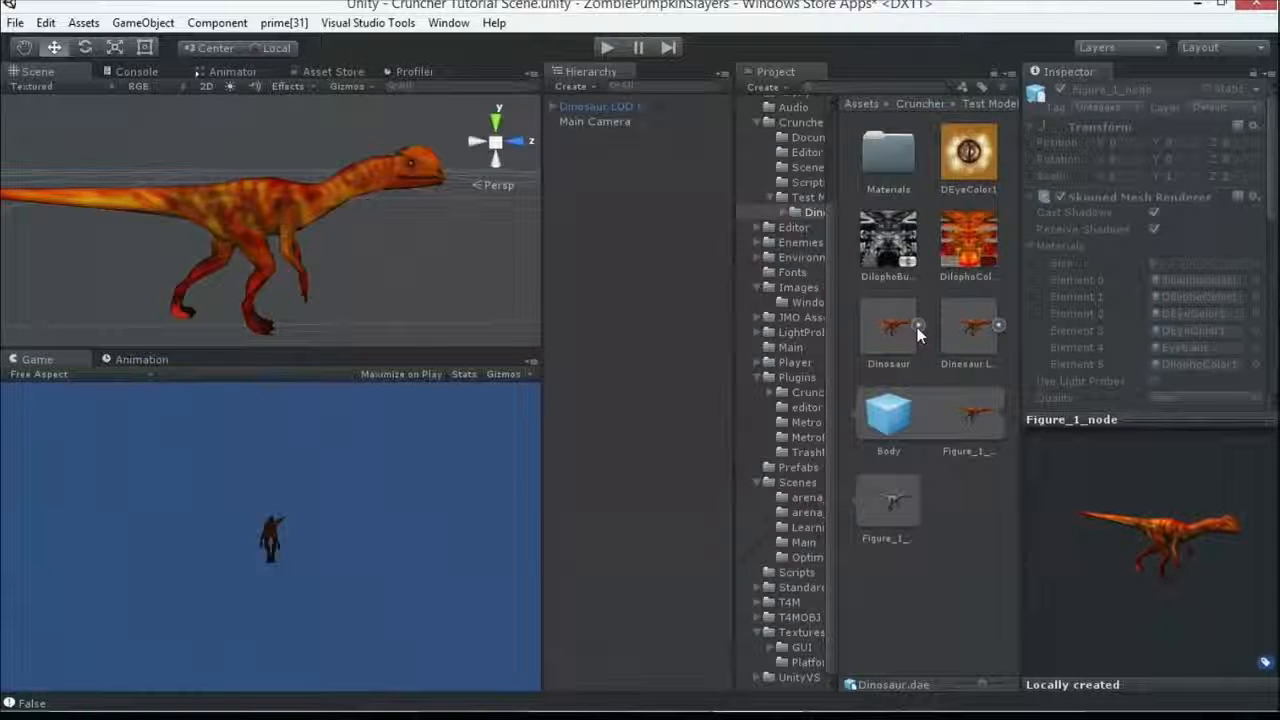
mouse_move(965, 332)
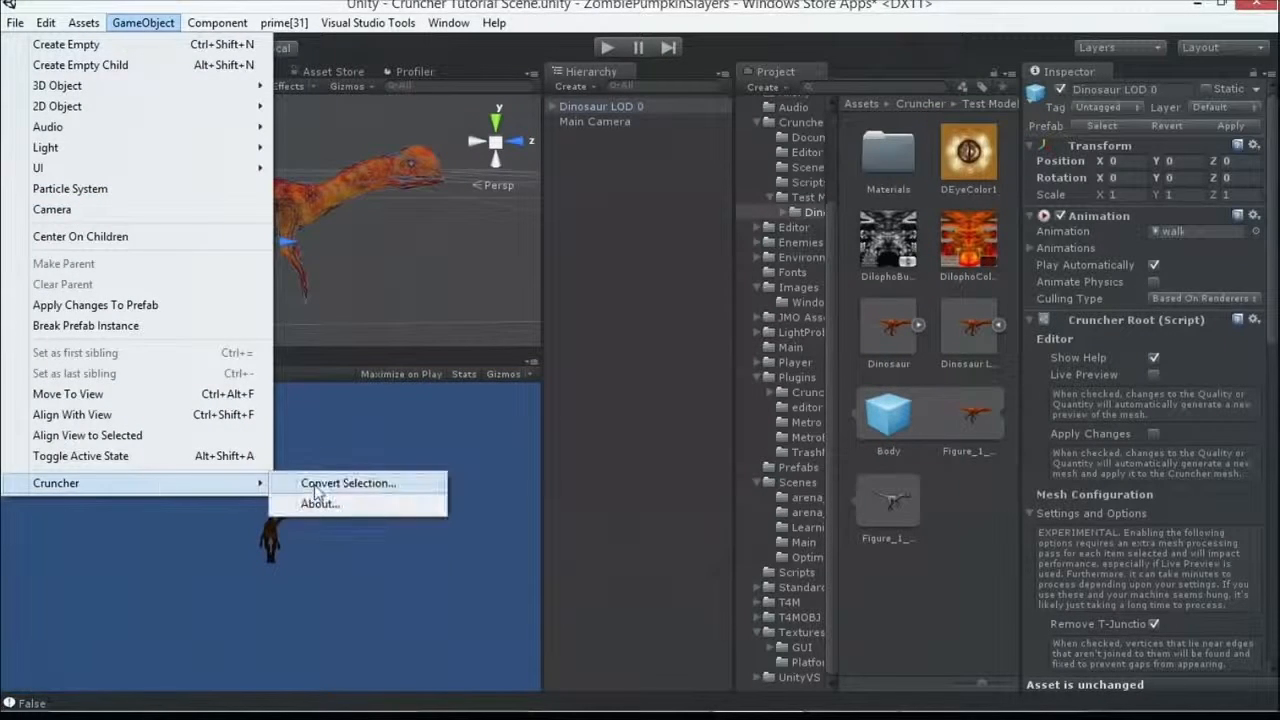
Reopen the Cruncher conversion settings and move them aside to review the reduced vertex counts
click(347, 483)
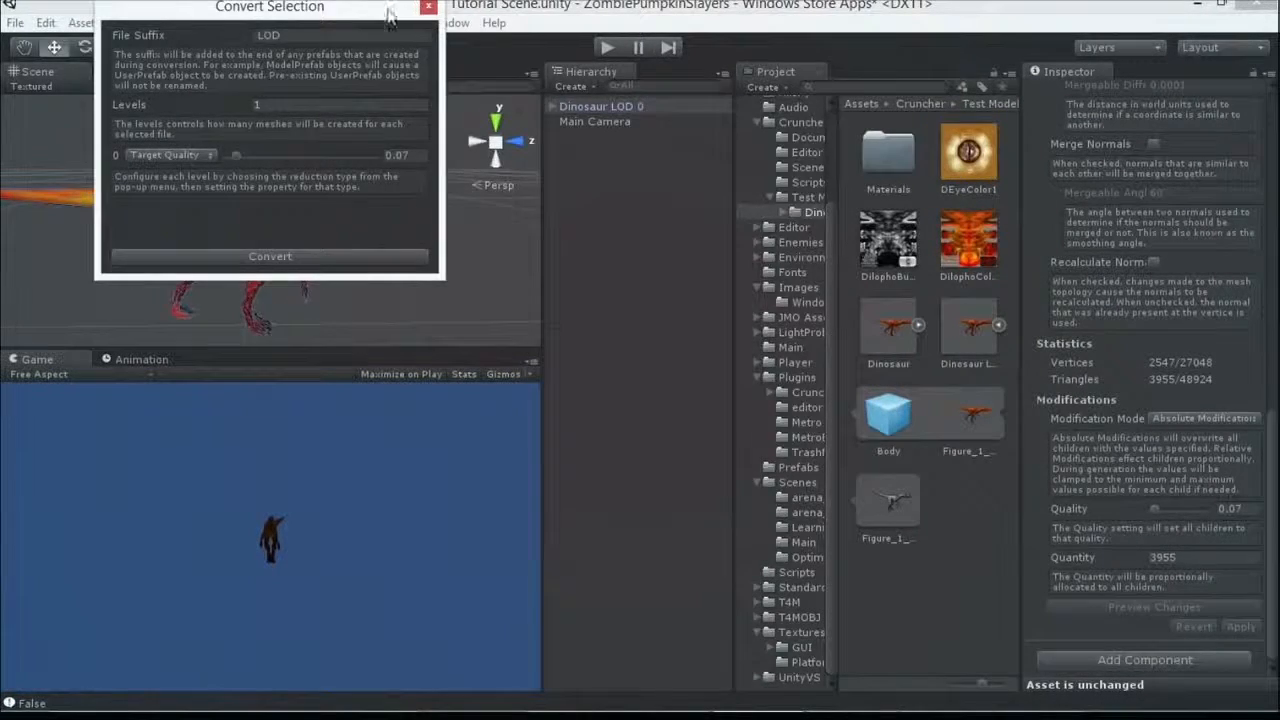
drag(269, 7, 668, 180)
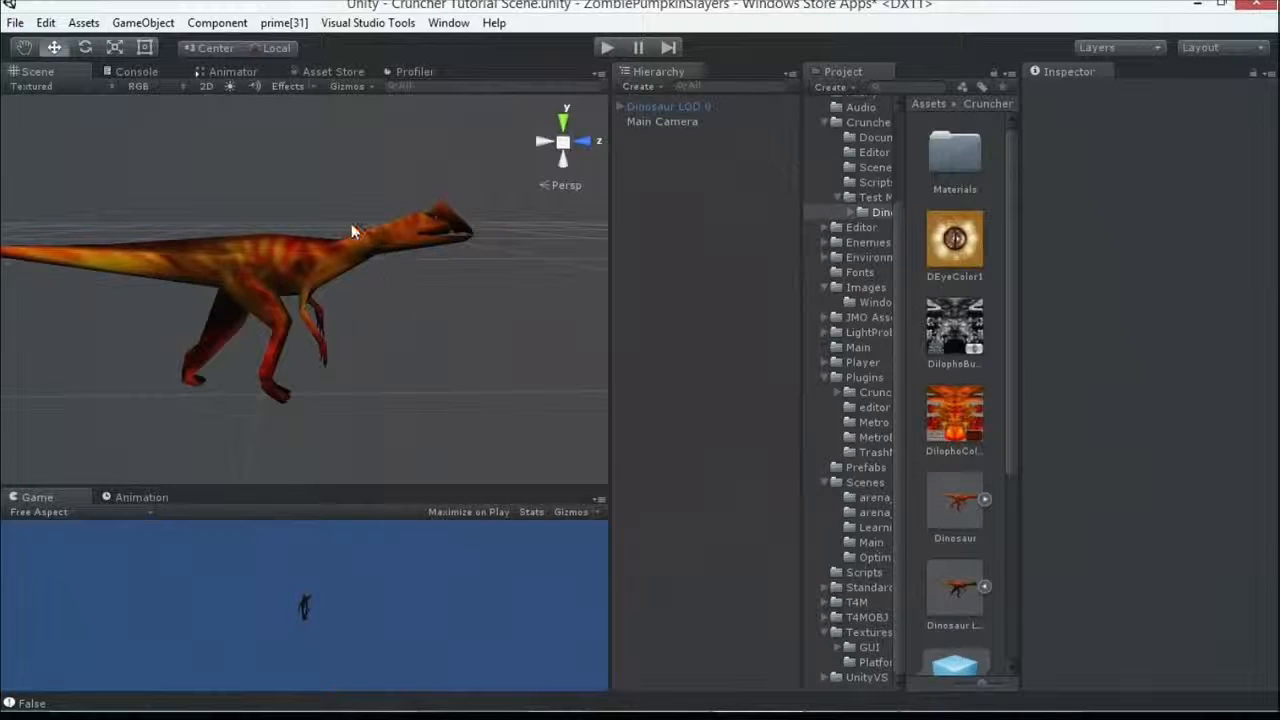
Select Dinosaur LOD 0 to inspect the reduced mesh, then switch to the arena_ToBake scene
click(668, 106)
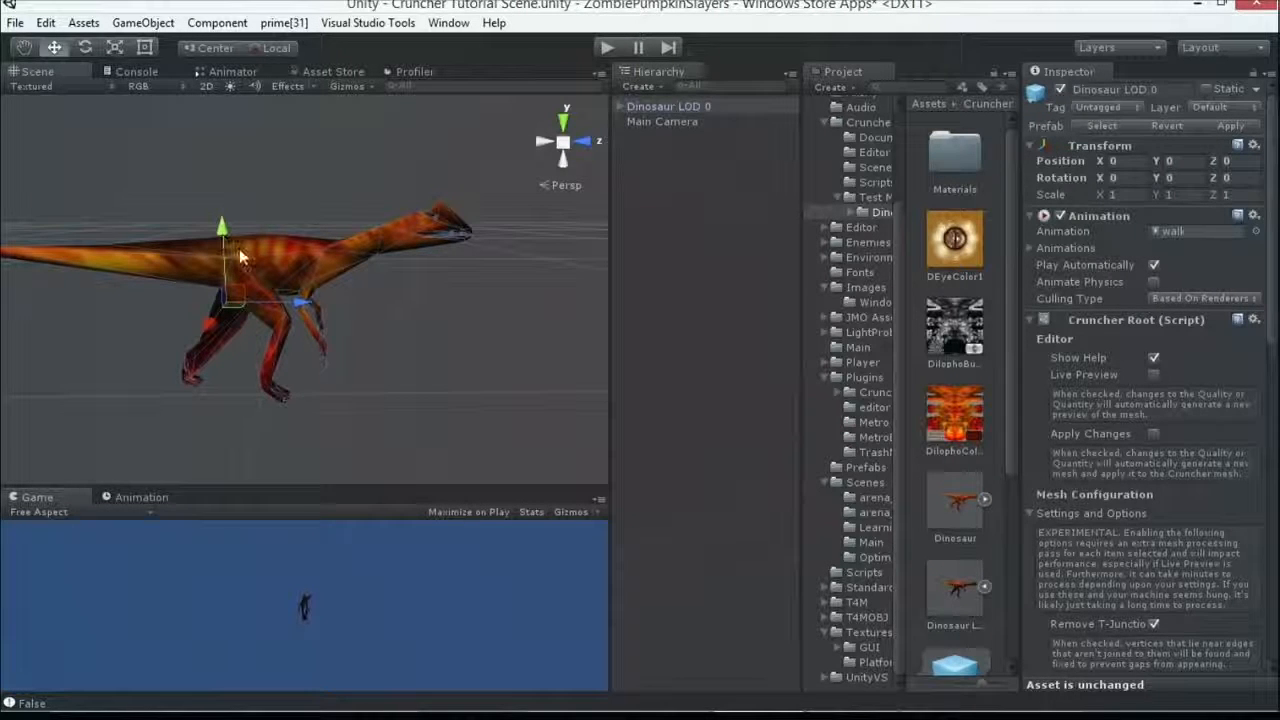
mouse_move(410, 350)
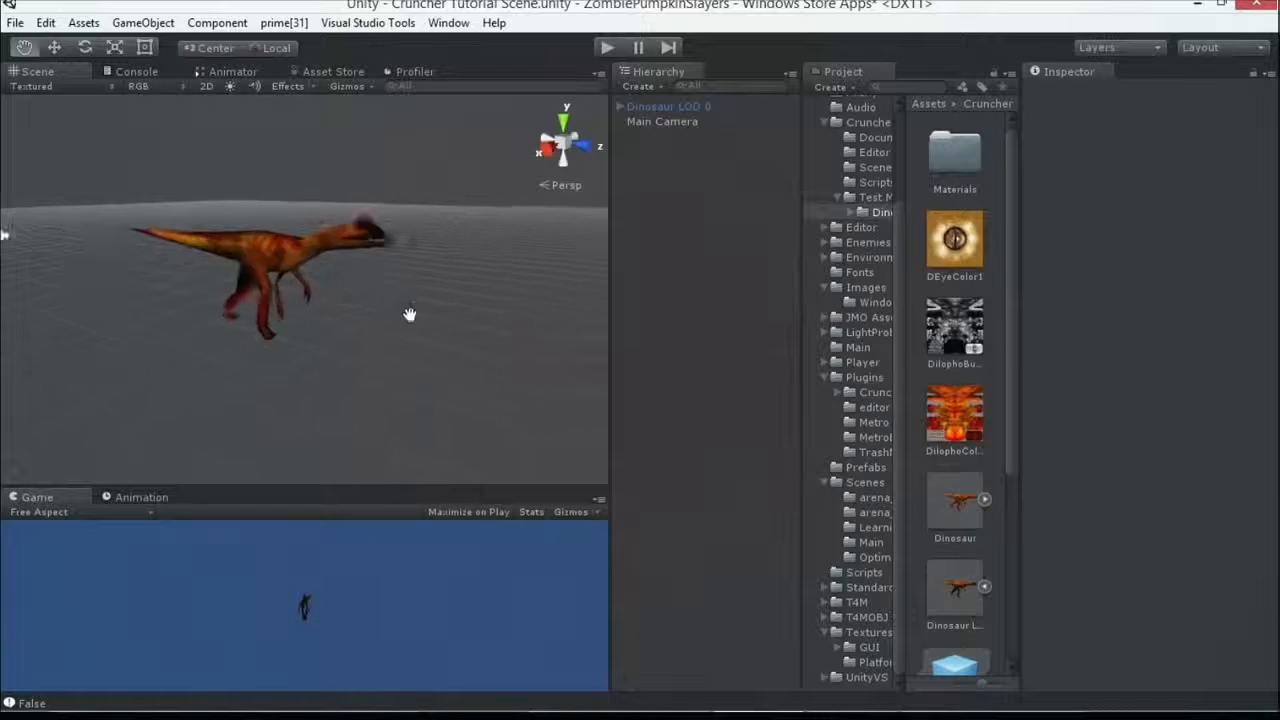
click(668, 106)
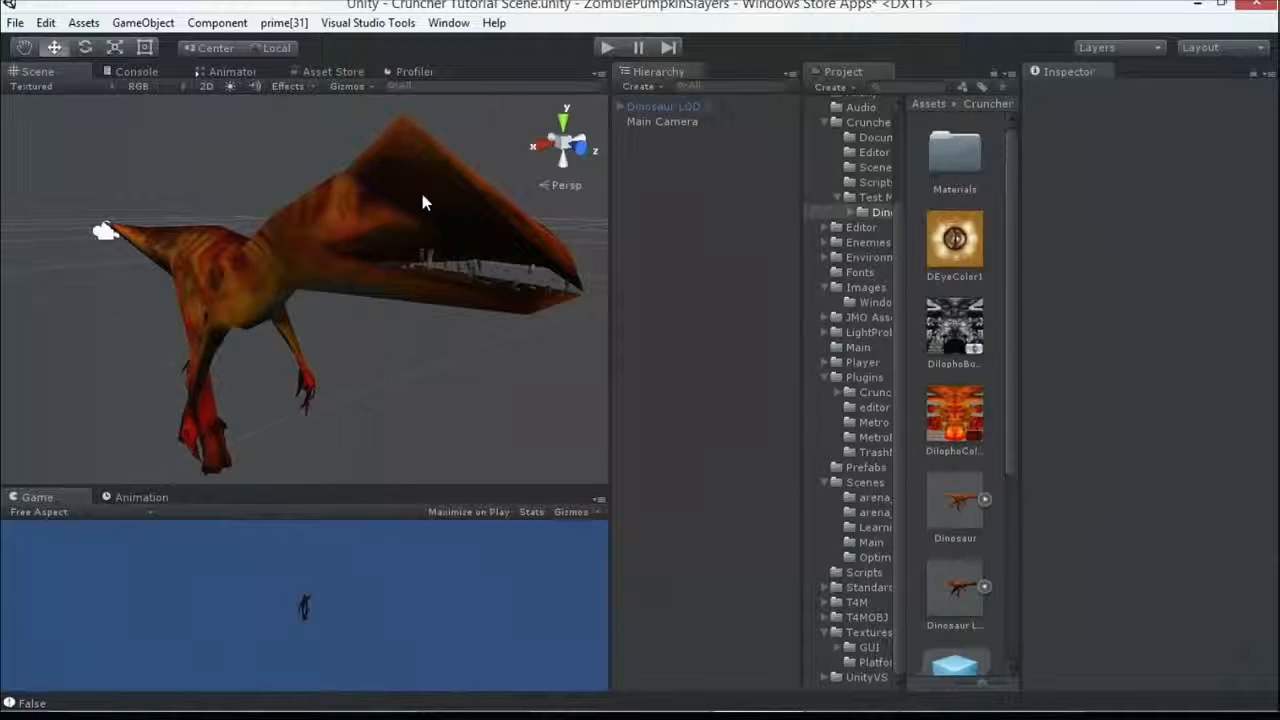
click(662, 106)
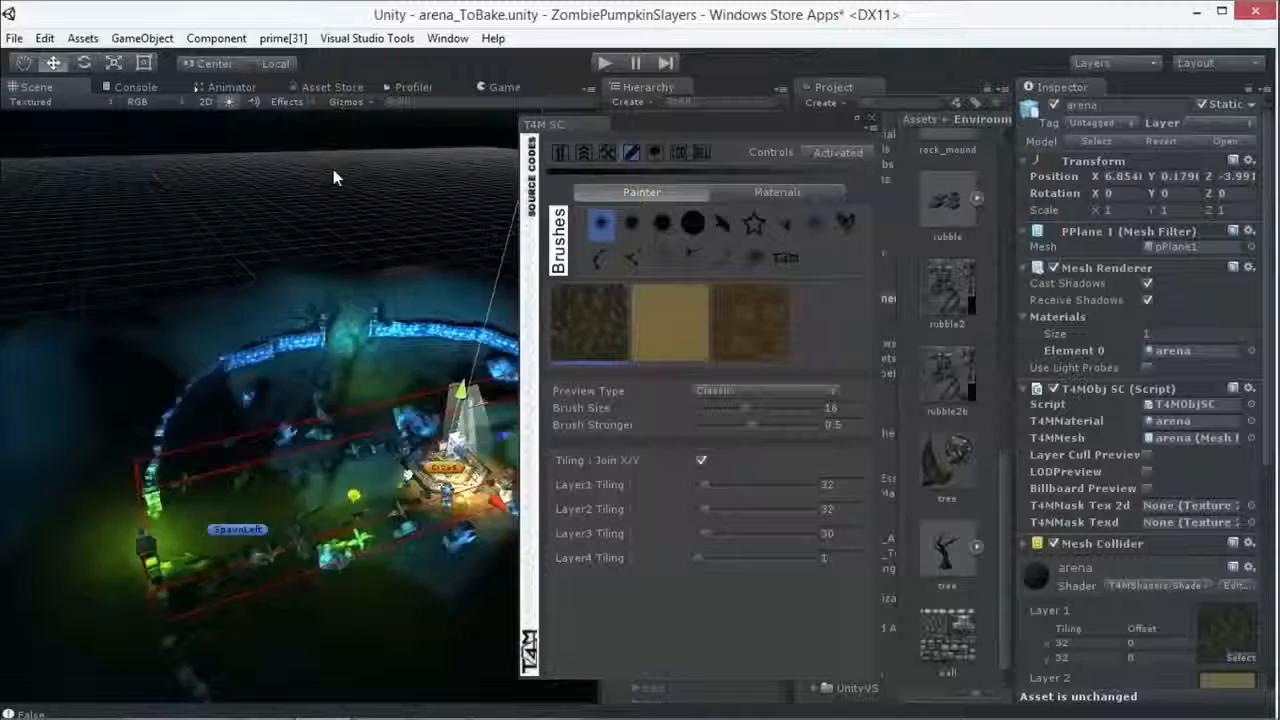
Browse the Window, Component and Assets menus, then launch Internet Explorer
click(447, 38)
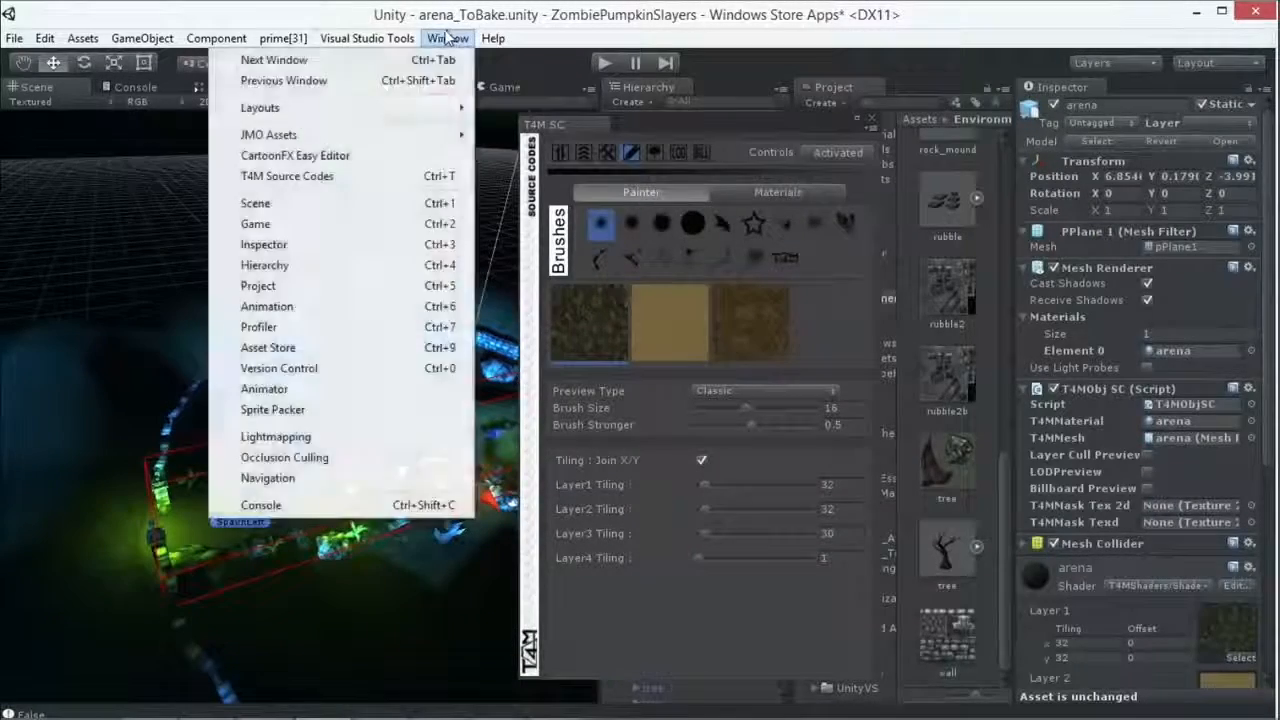
click(216, 38)
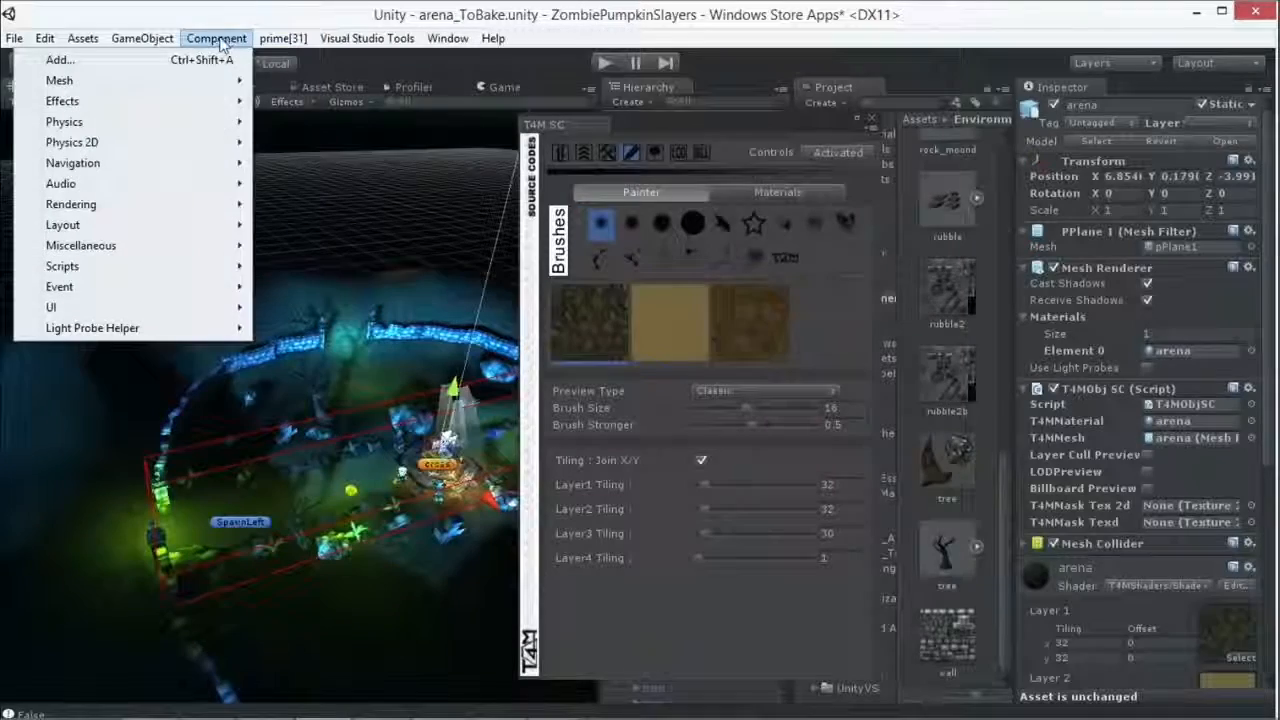
click(82, 38)
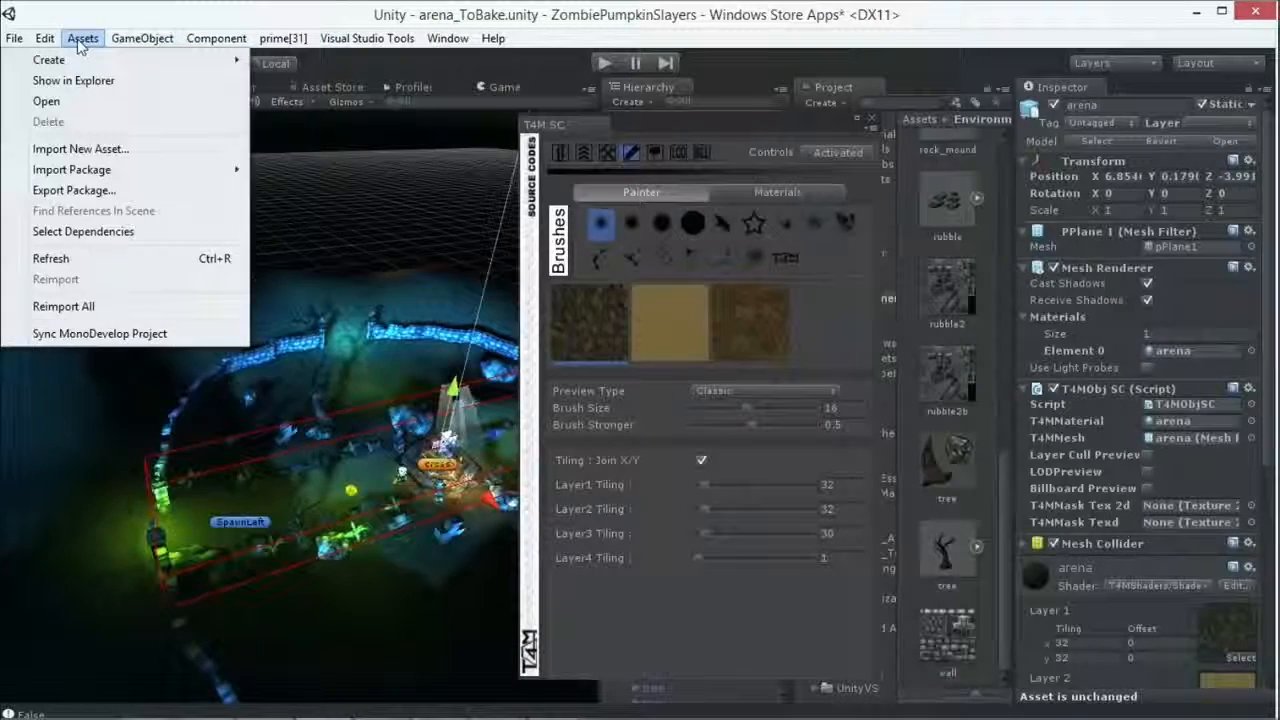
click(447, 38)
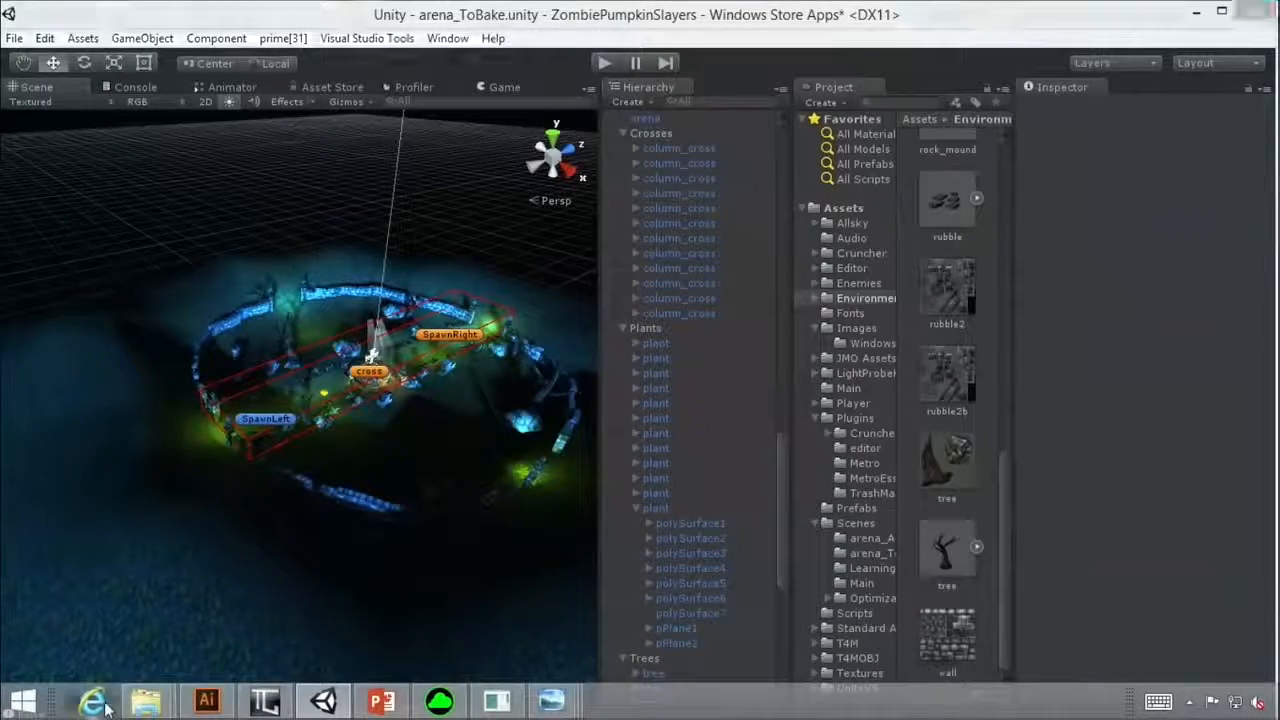
click(83, 700)
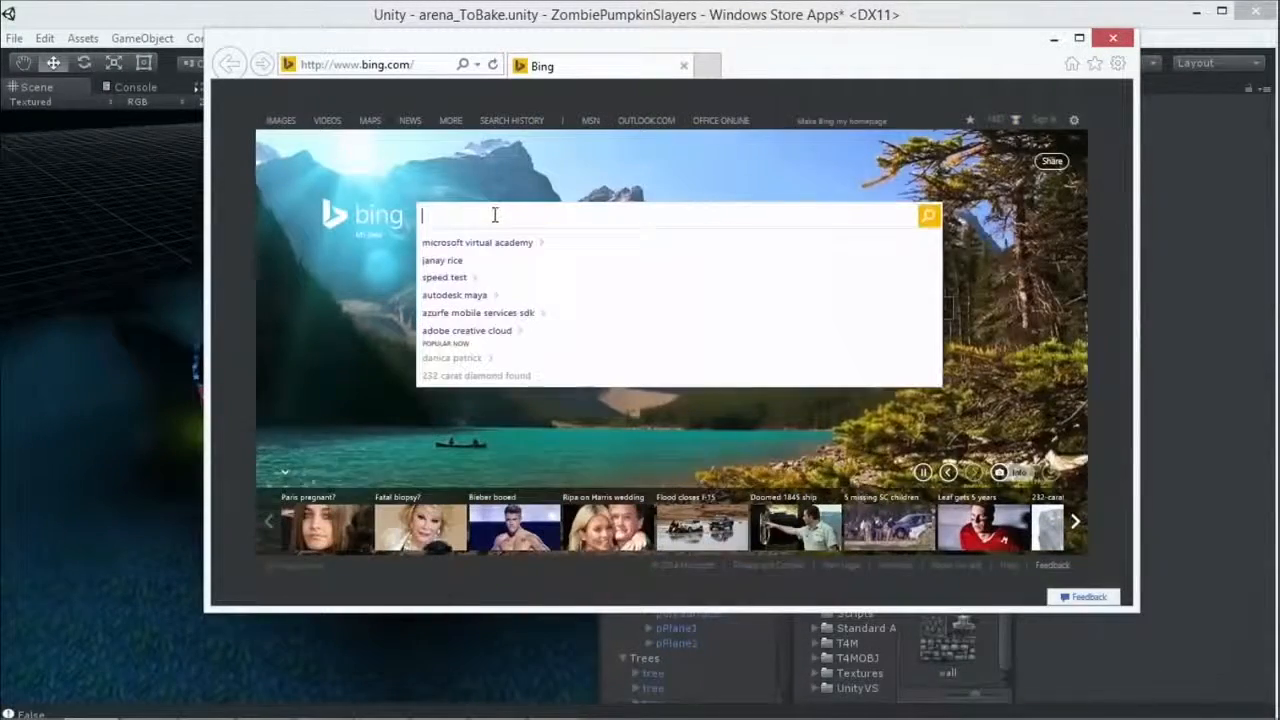
Search Bing for 'TERRAIN EXPORT SCRIPT' and open the TerrainObjExporter wiki result
text(TERRAIN EXPORT SCRIP)
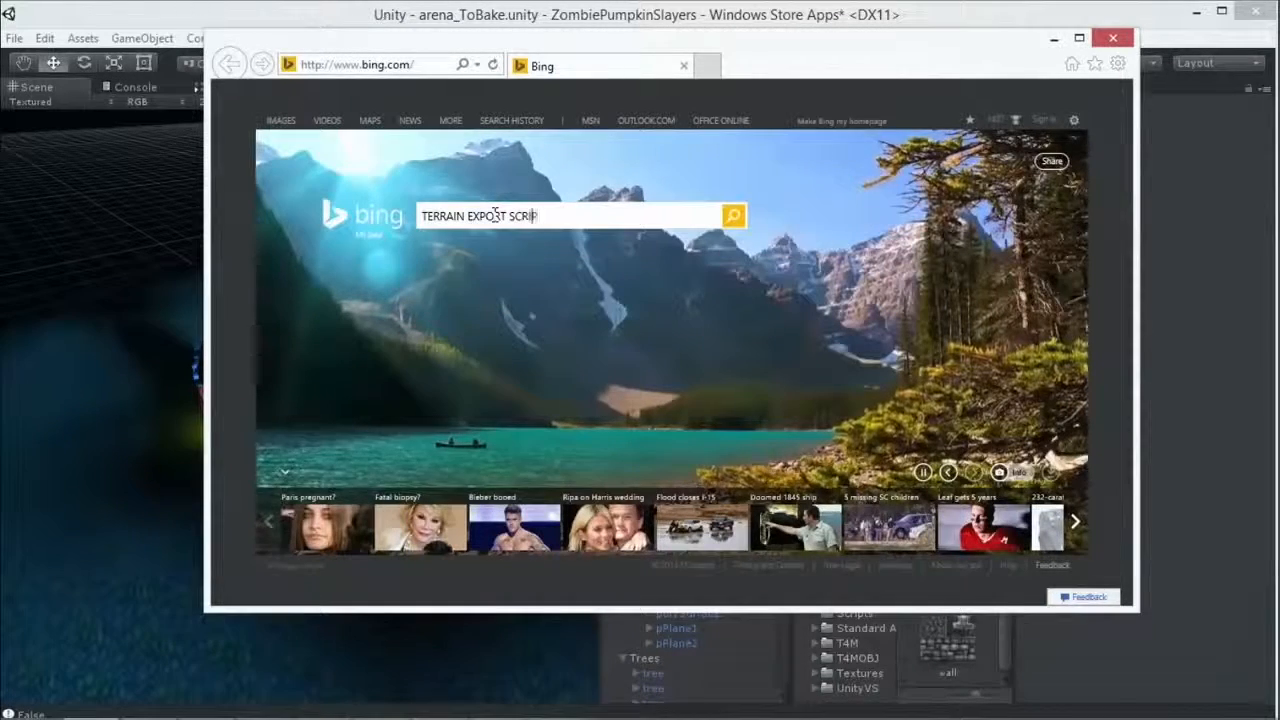
click(733, 216)
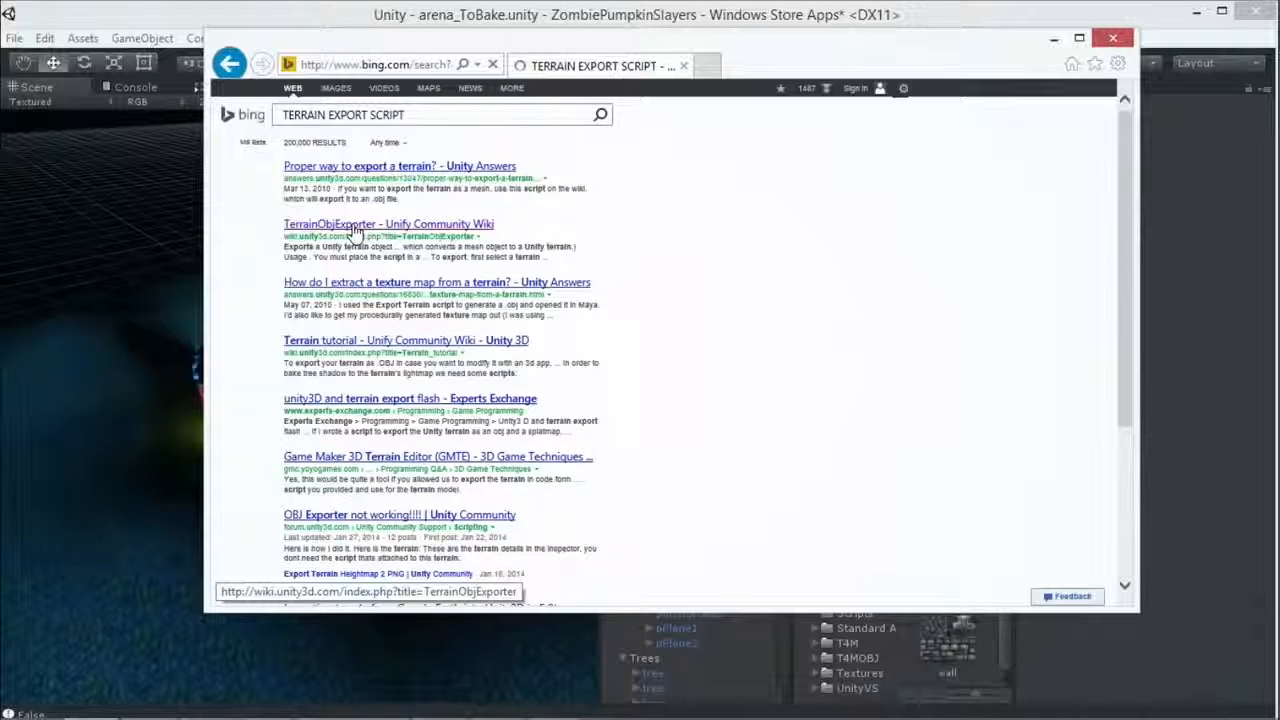
click(388, 223)
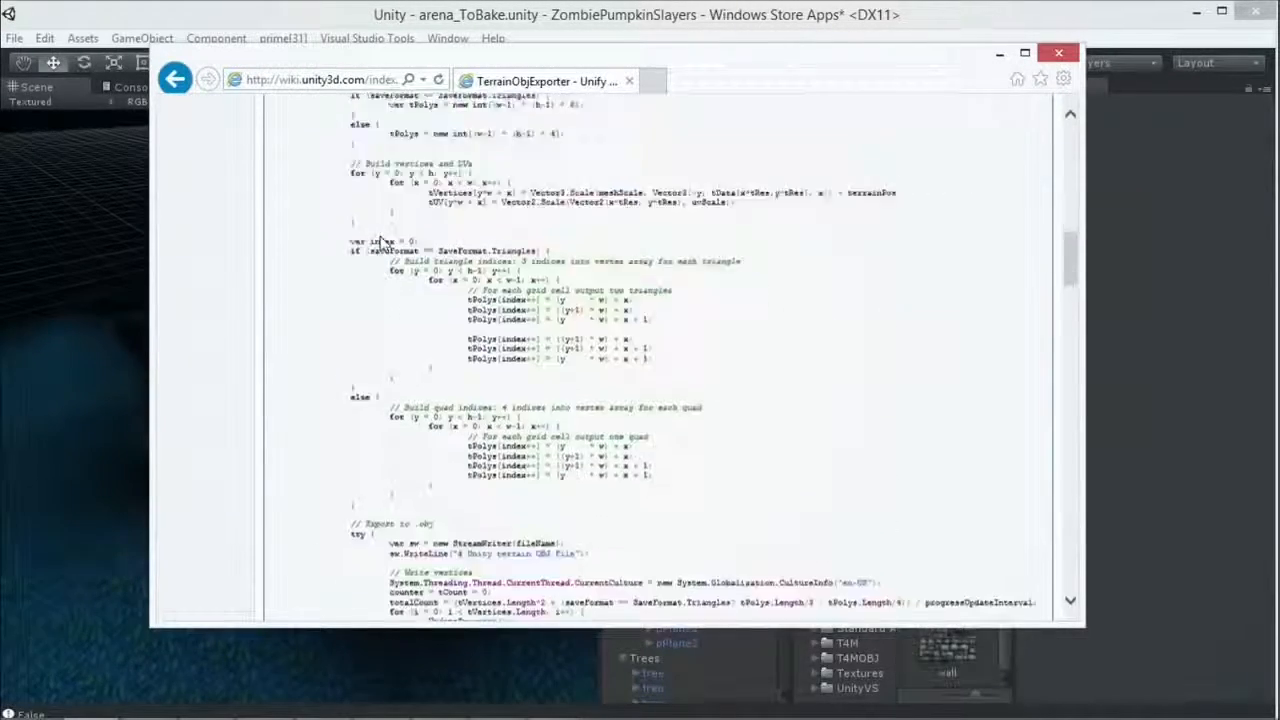
Scroll down to the ExportTerrain.cs listing and highlight the entire code block
scroll(down, 3)
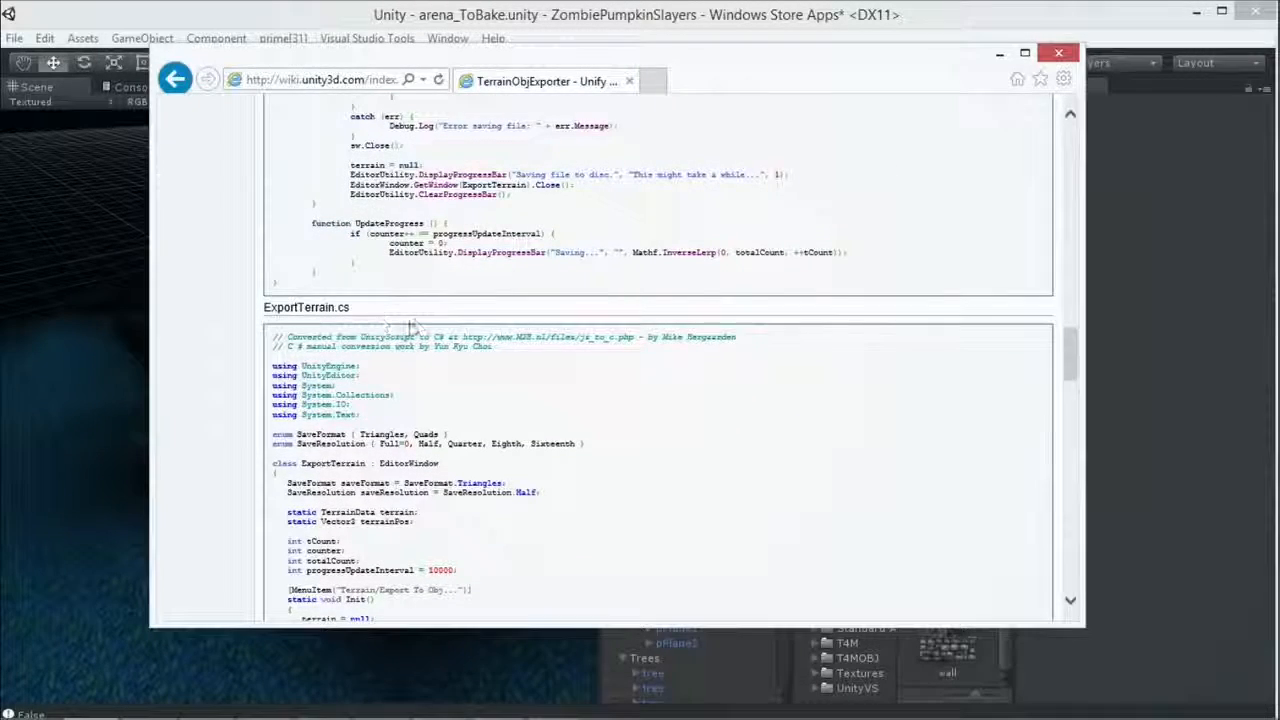
scroll(down, 3)
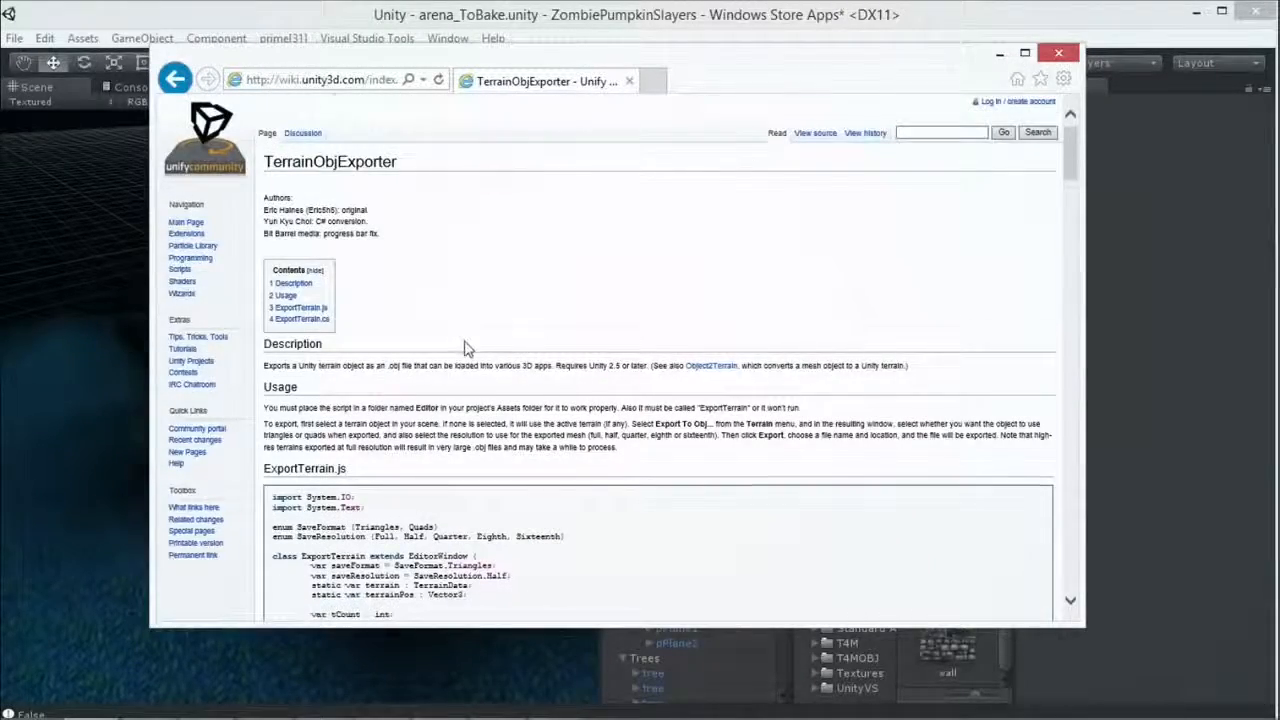
scroll(down, 3)
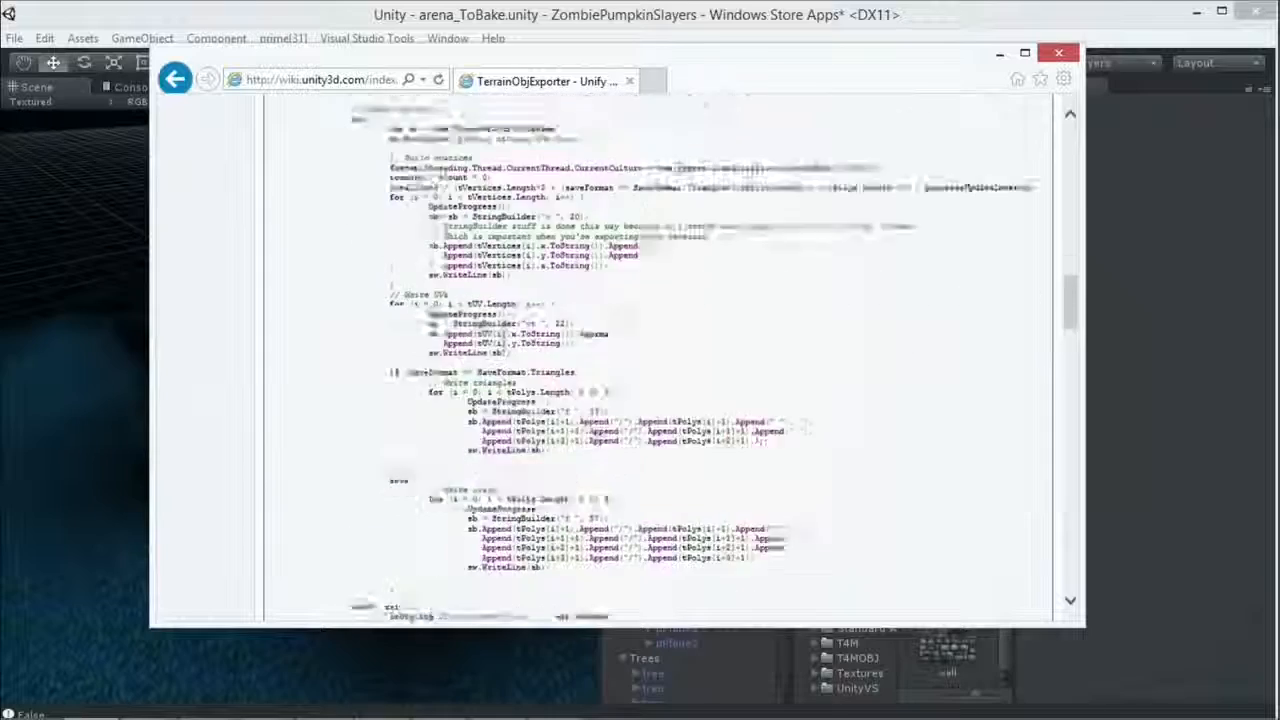
scroll(down, 3)
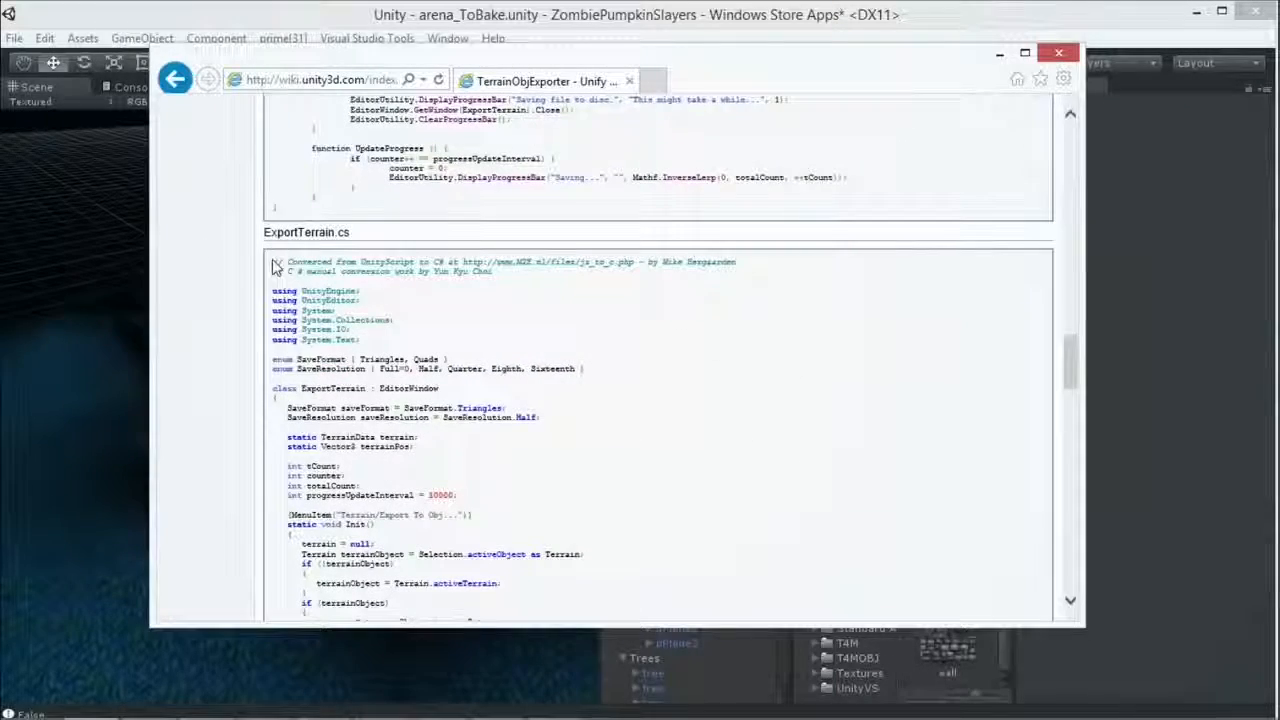
drag(275, 261, 730, 610)
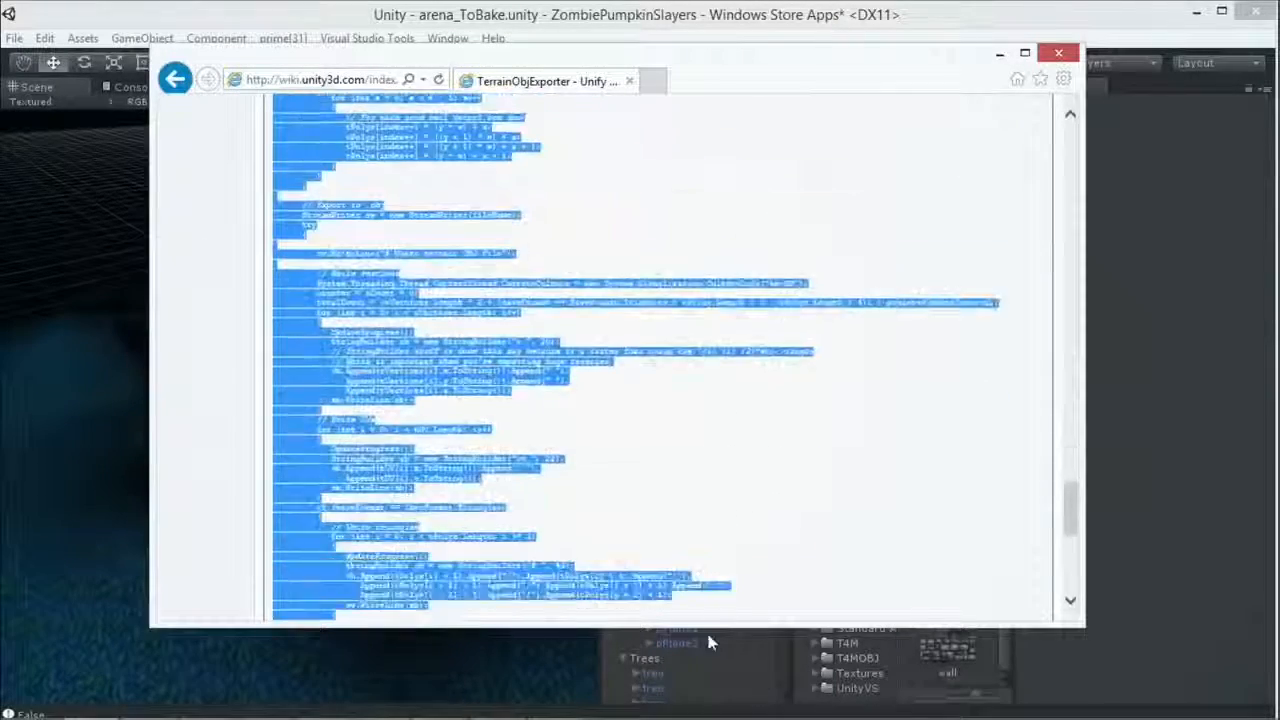
scroll(down, 3)
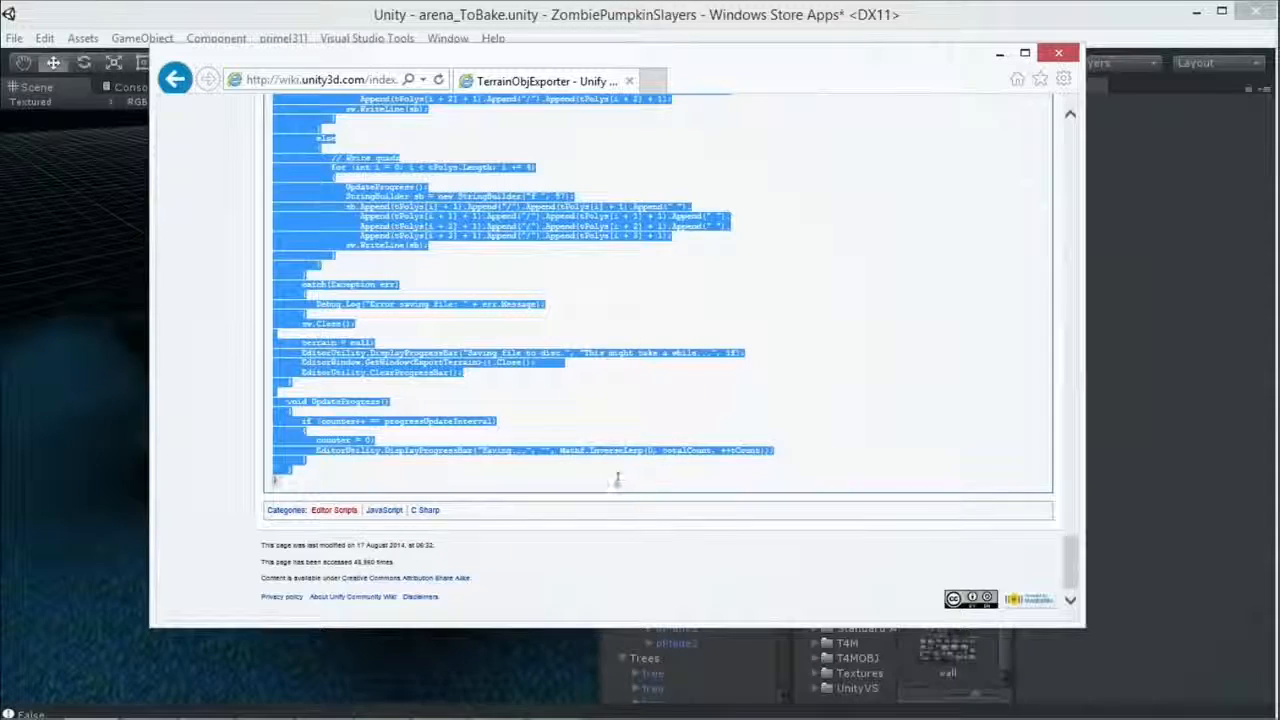
Back in Unity, create a C# script named NewBehaviourScript in Assets/Editor
click(1058, 53)
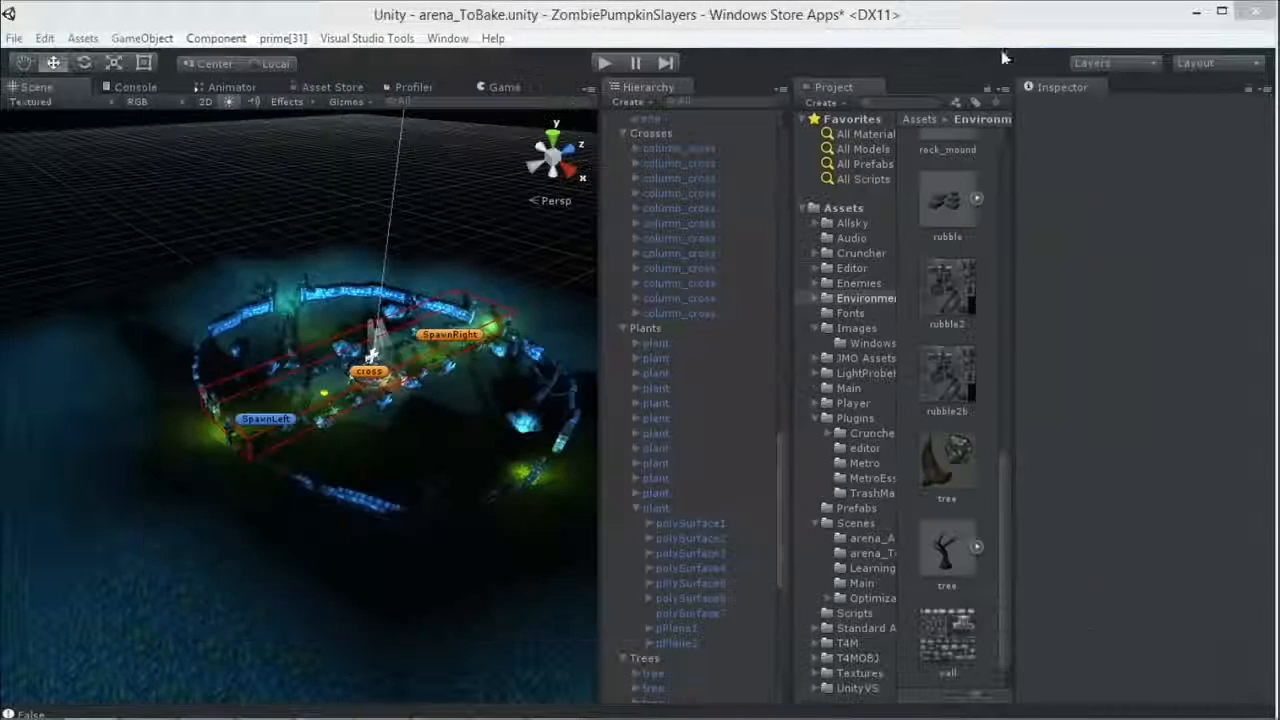
scroll(down, 3)
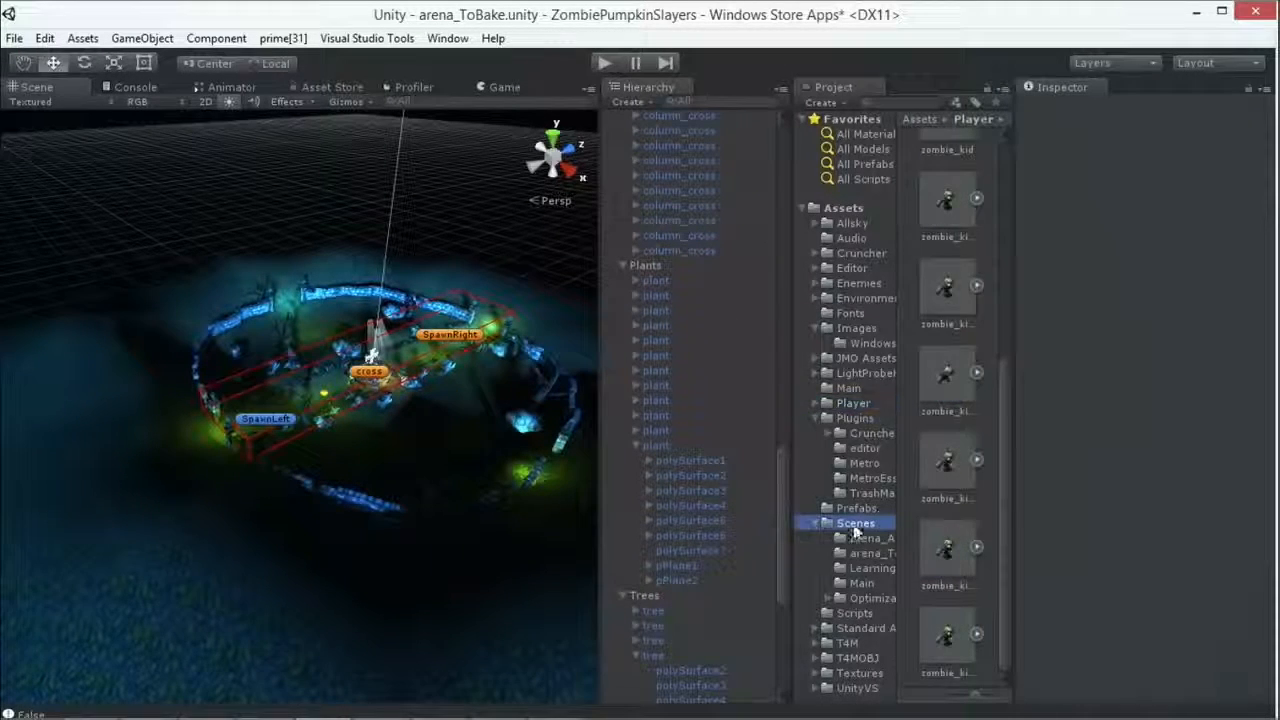
click(851, 268)
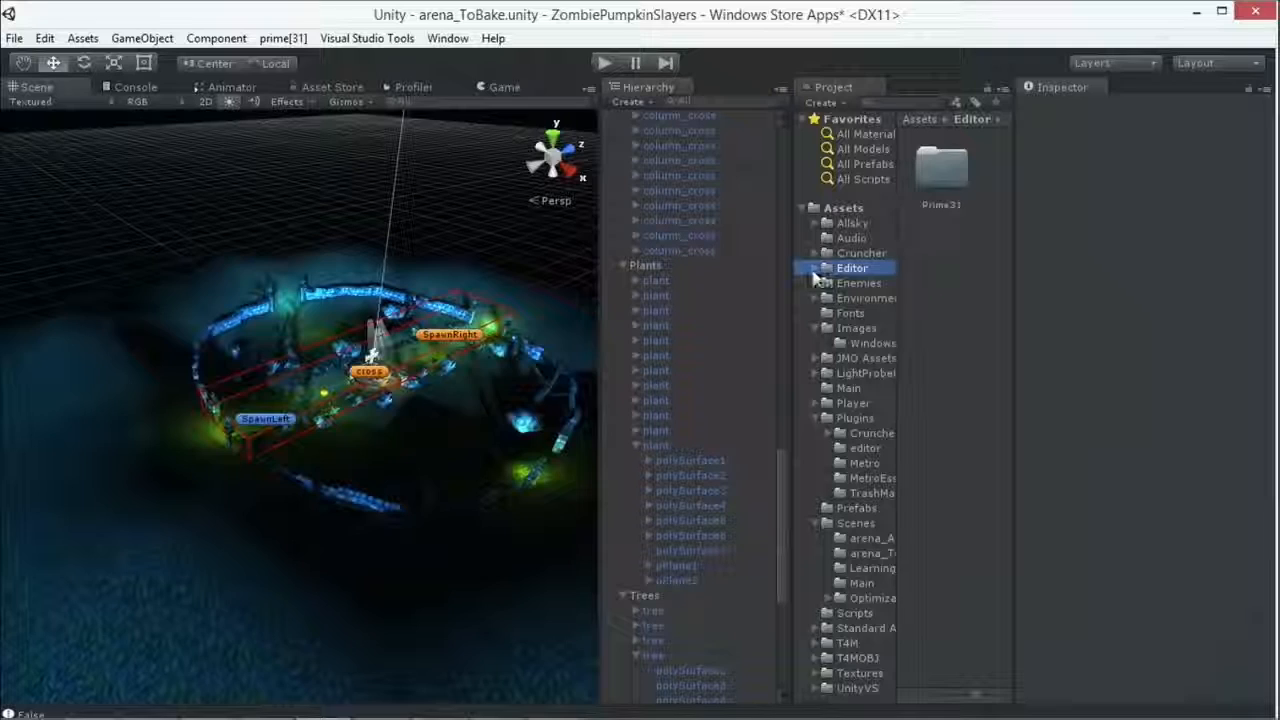
right_click(850, 268)
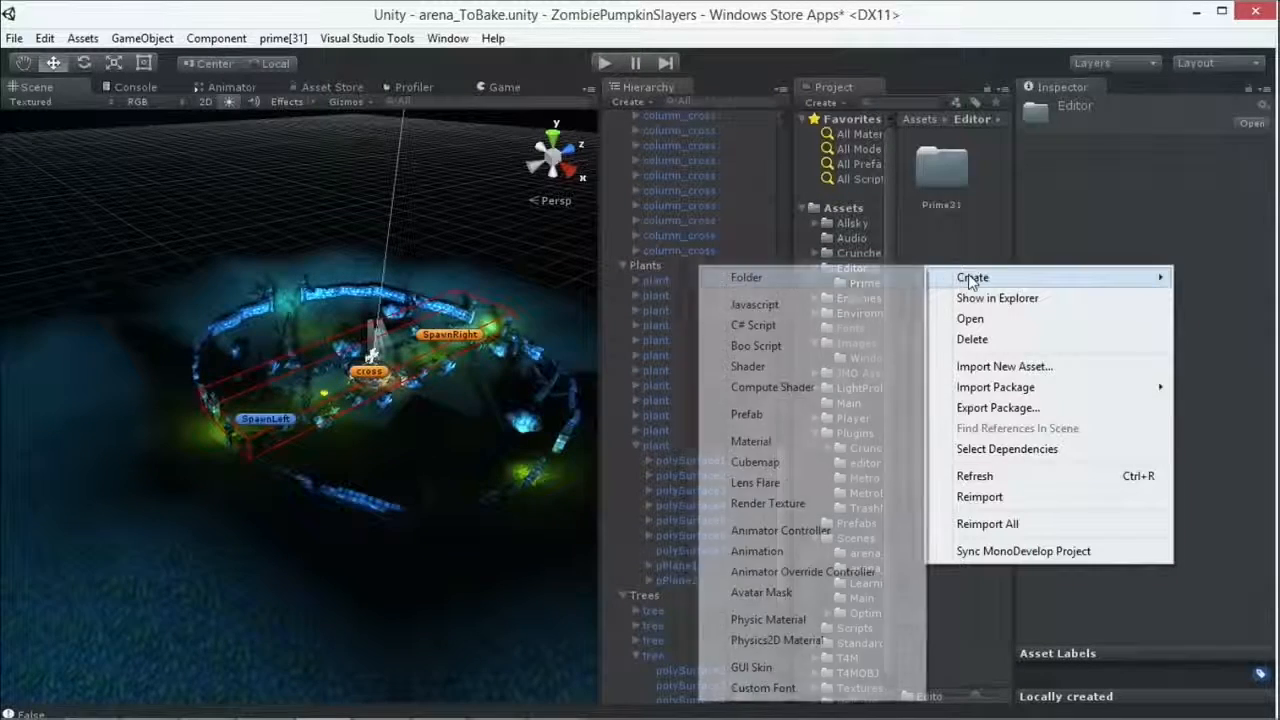
click(752, 325)
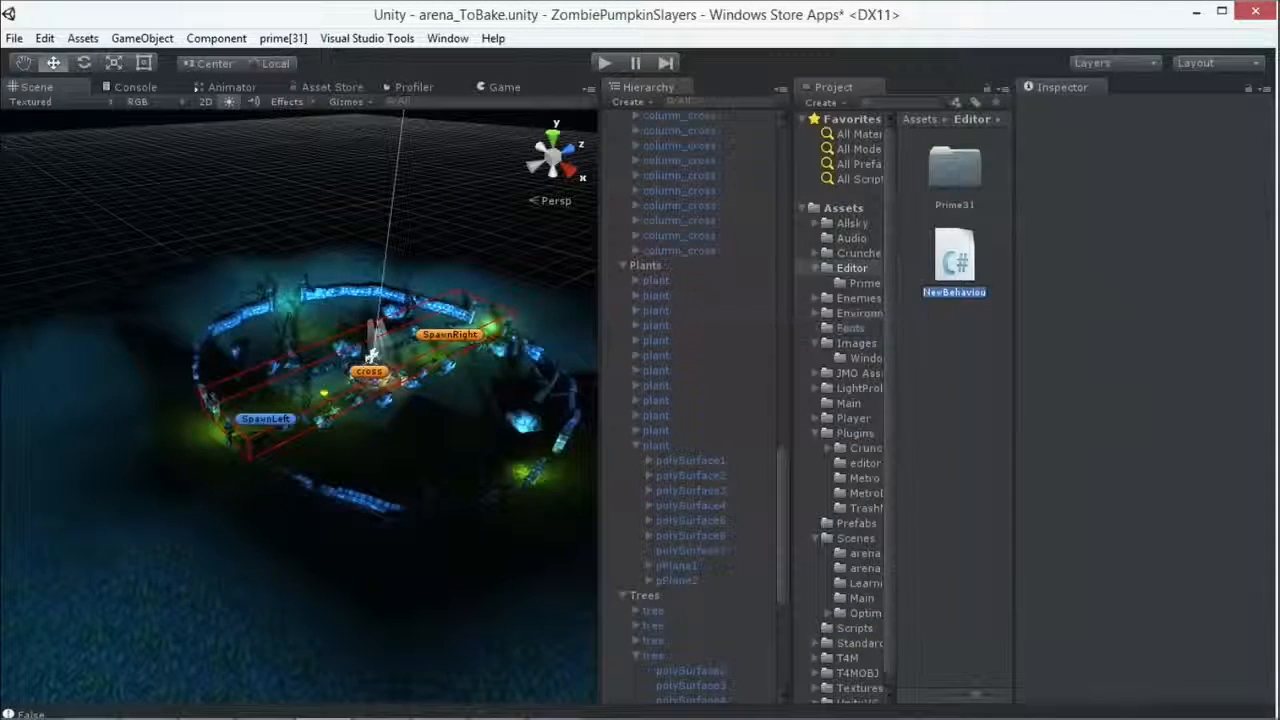
click(954, 255)
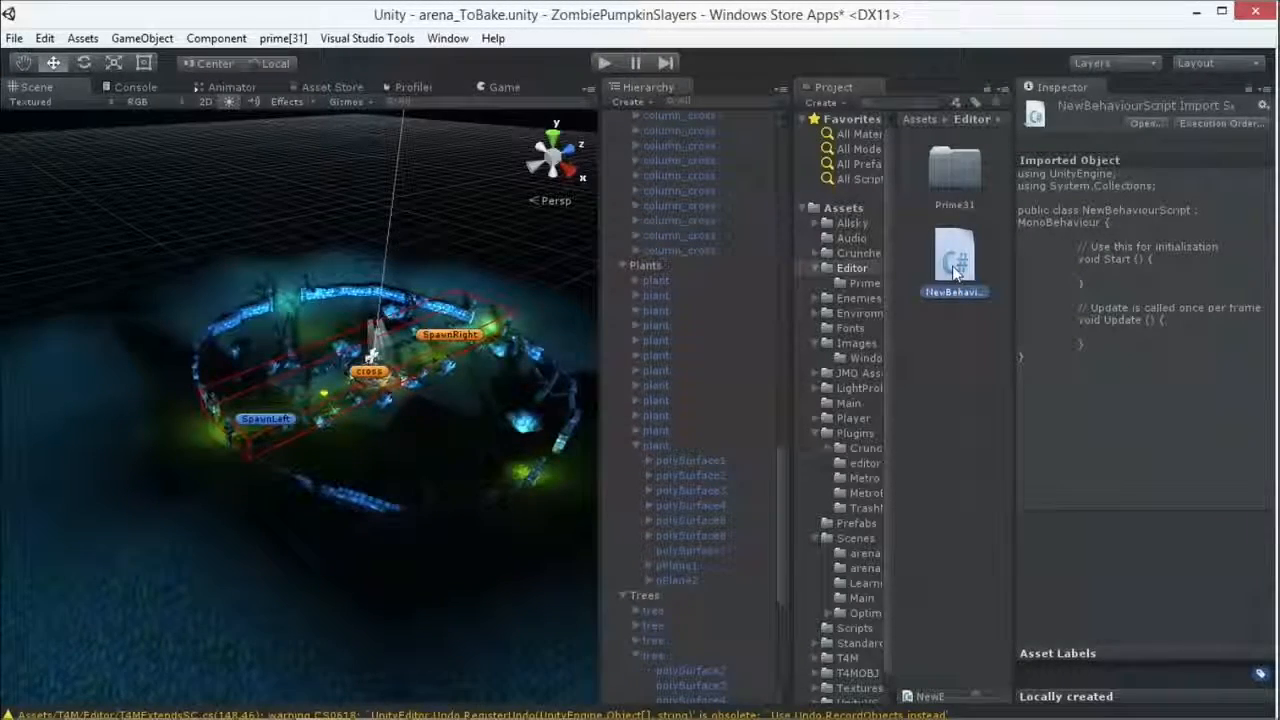
Edit the script in Visual Studio, paste the exporter code and save as ExportTerrain.cs
double_click(954, 260)
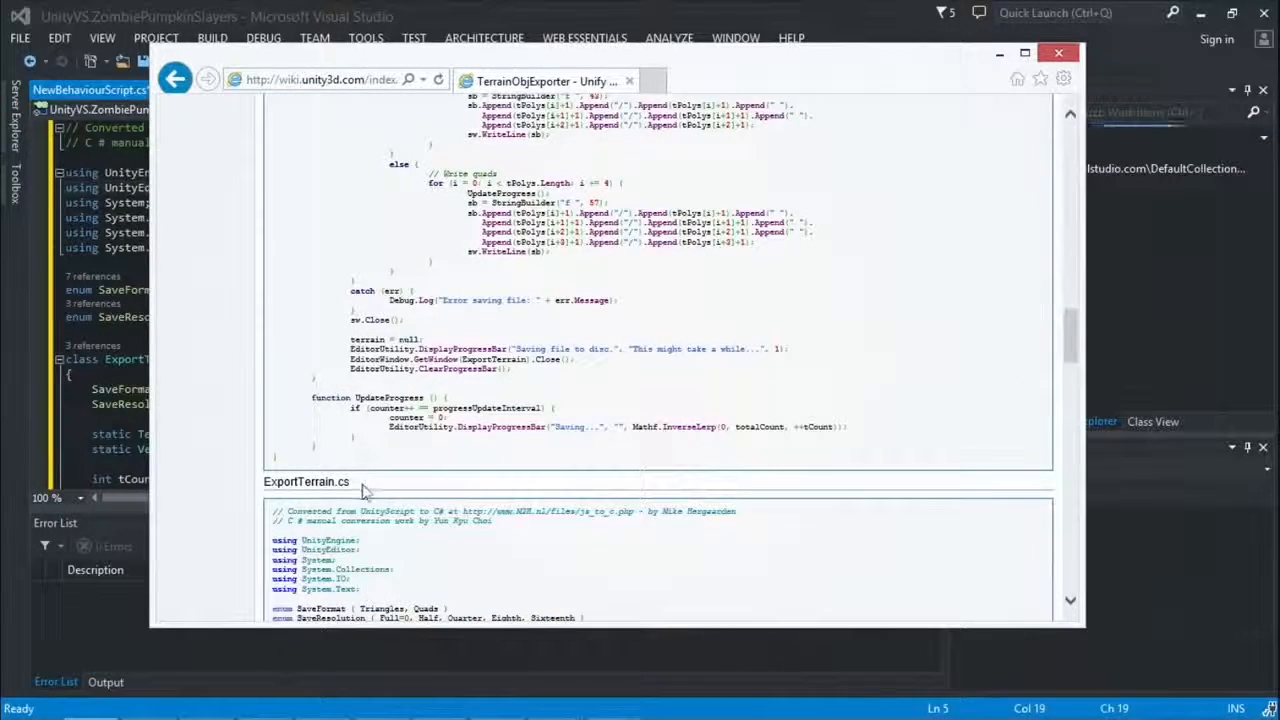
click(306, 481)
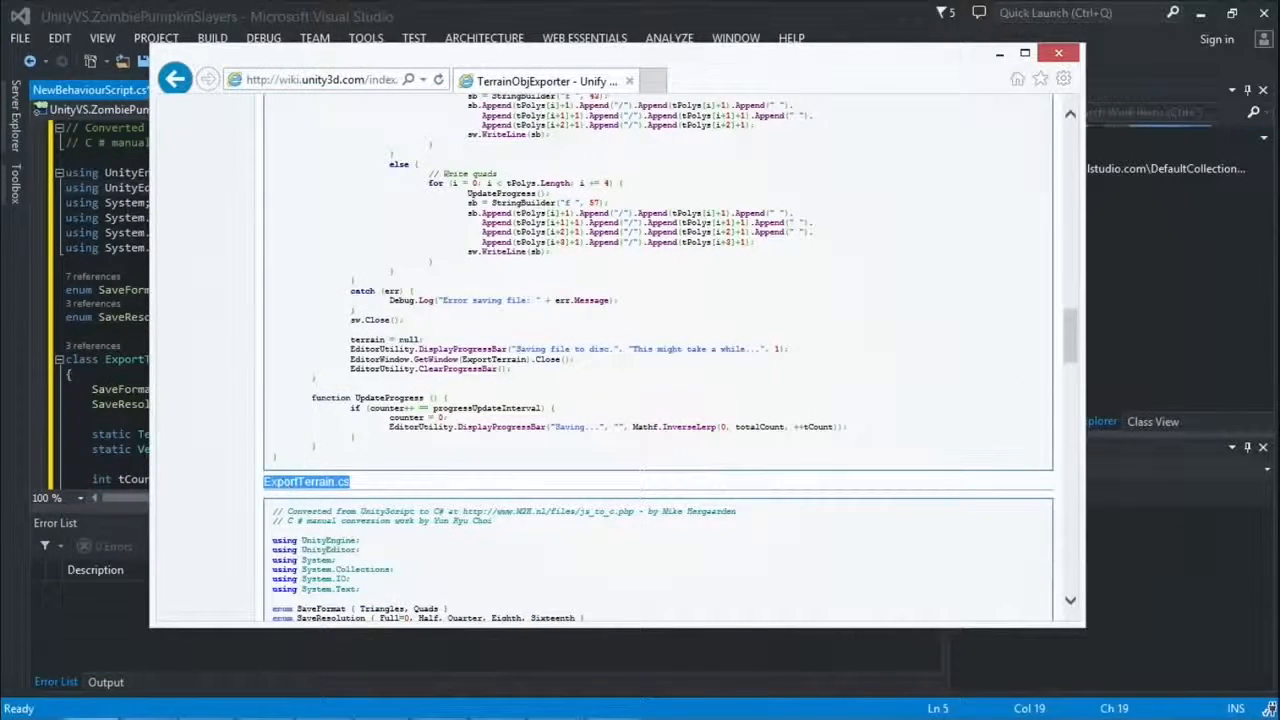
click(1058, 52)
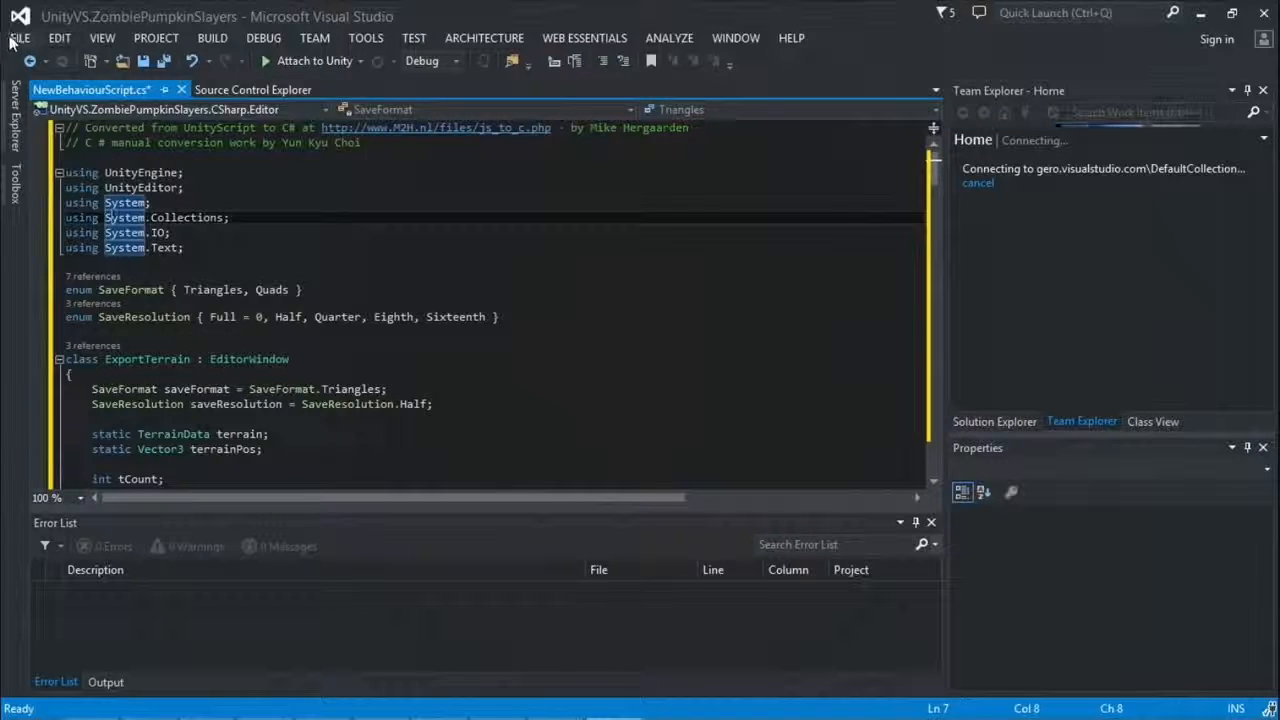
click(19, 38)
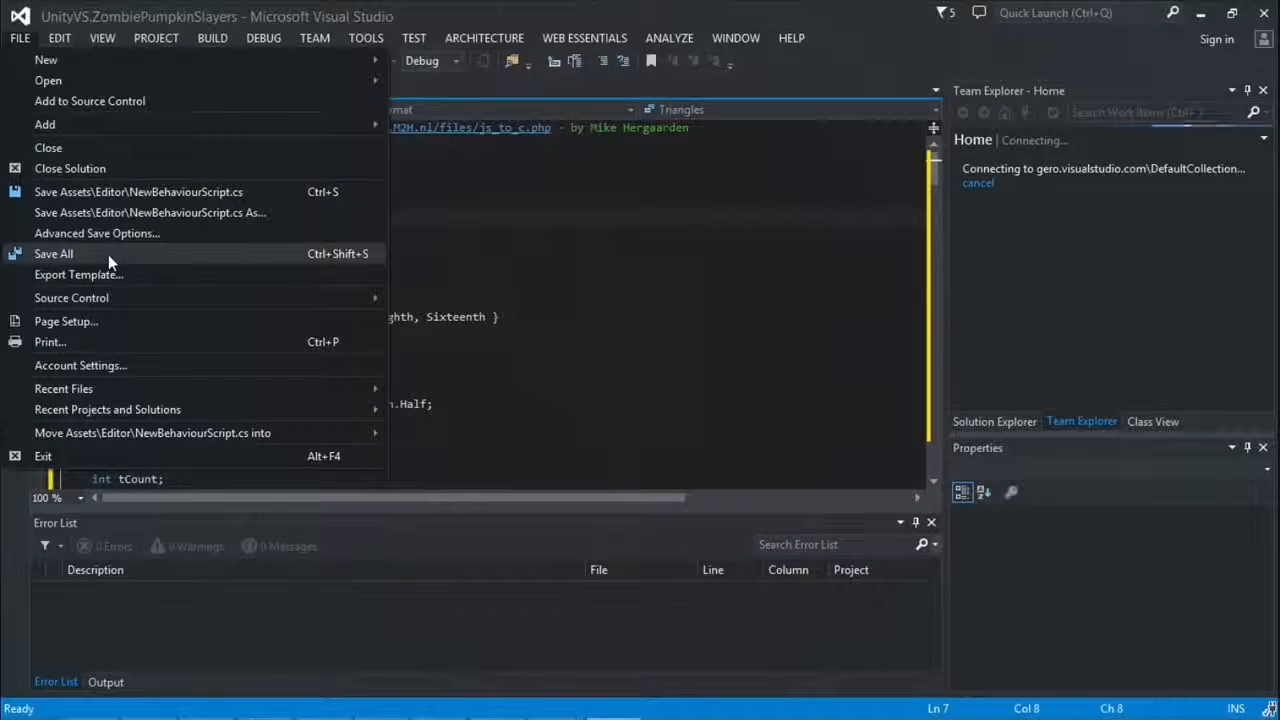
mouse_move(110, 191)
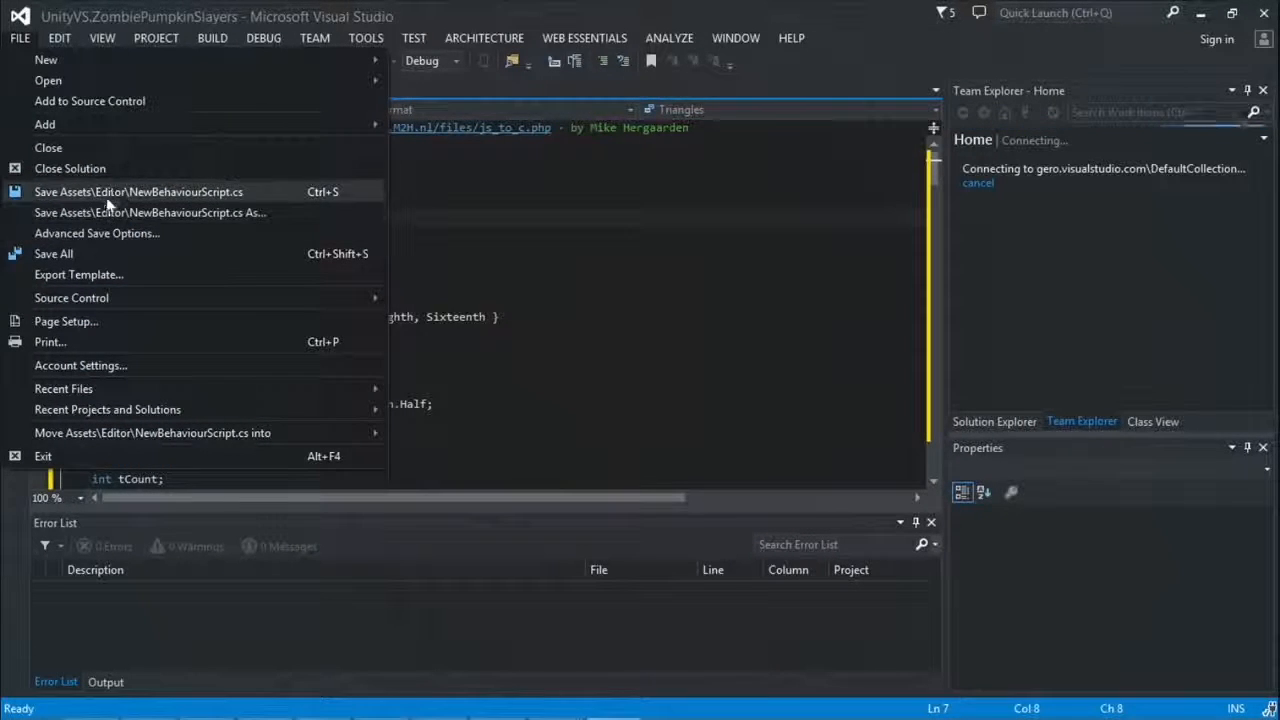
click(138, 191)
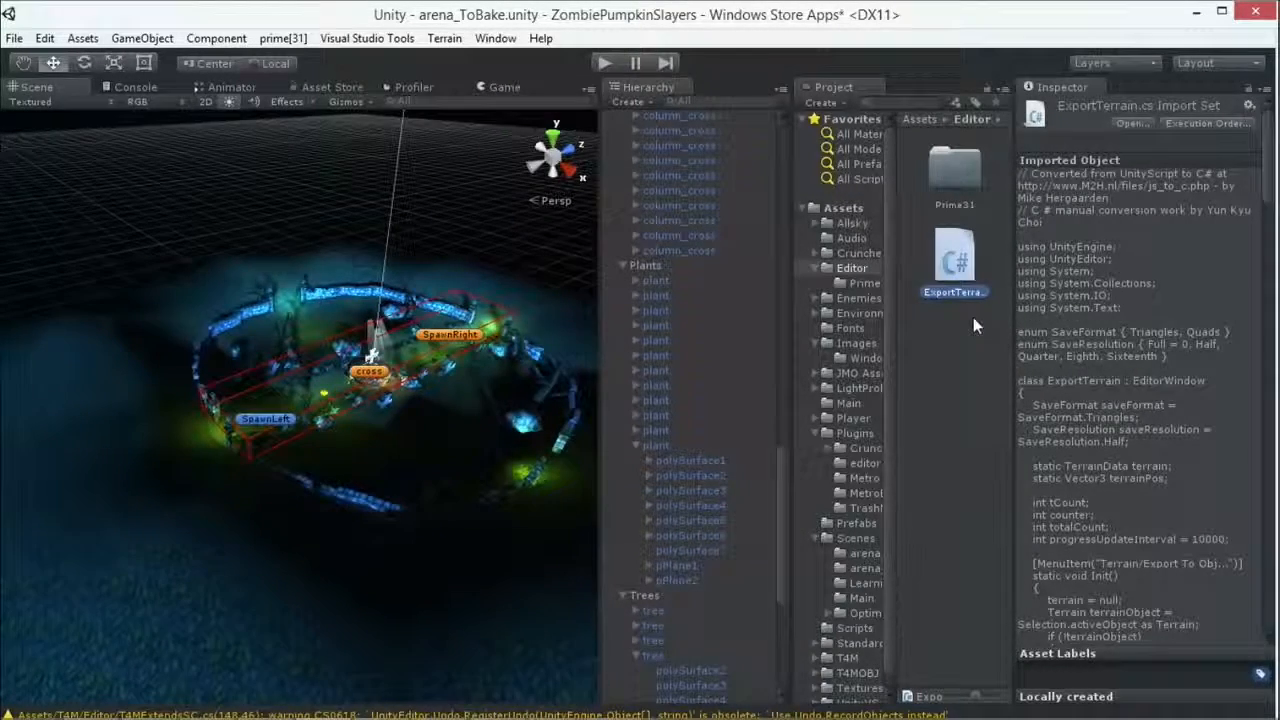
mouse_move(1200, 343)
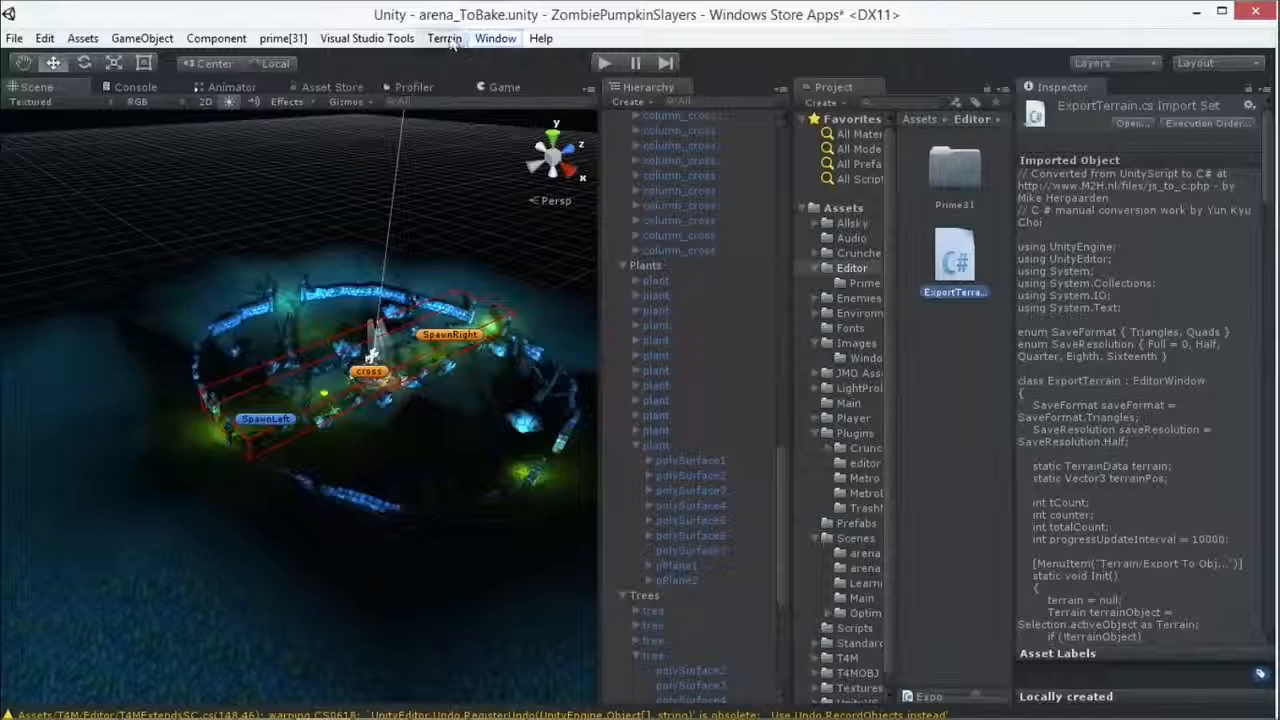
Confirm the Terrain menu now offers Export To Obj, then bring up the File menu
click(444, 38)
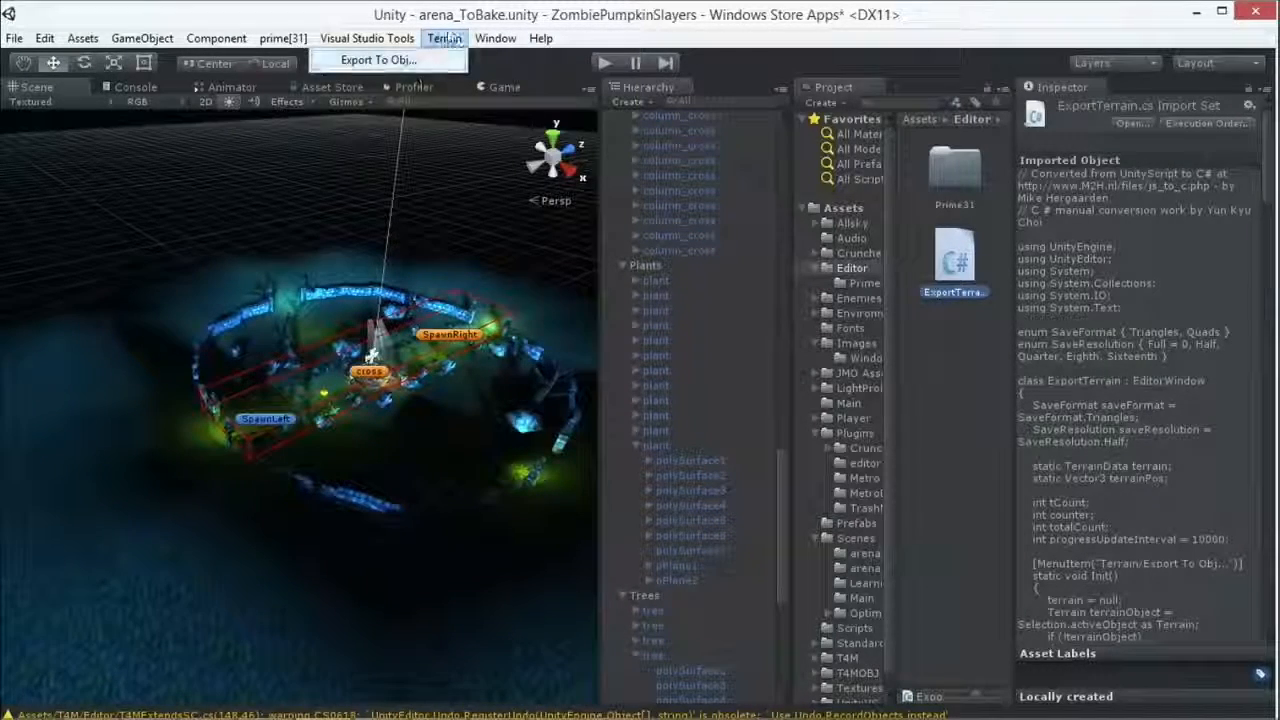
click(14, 38)
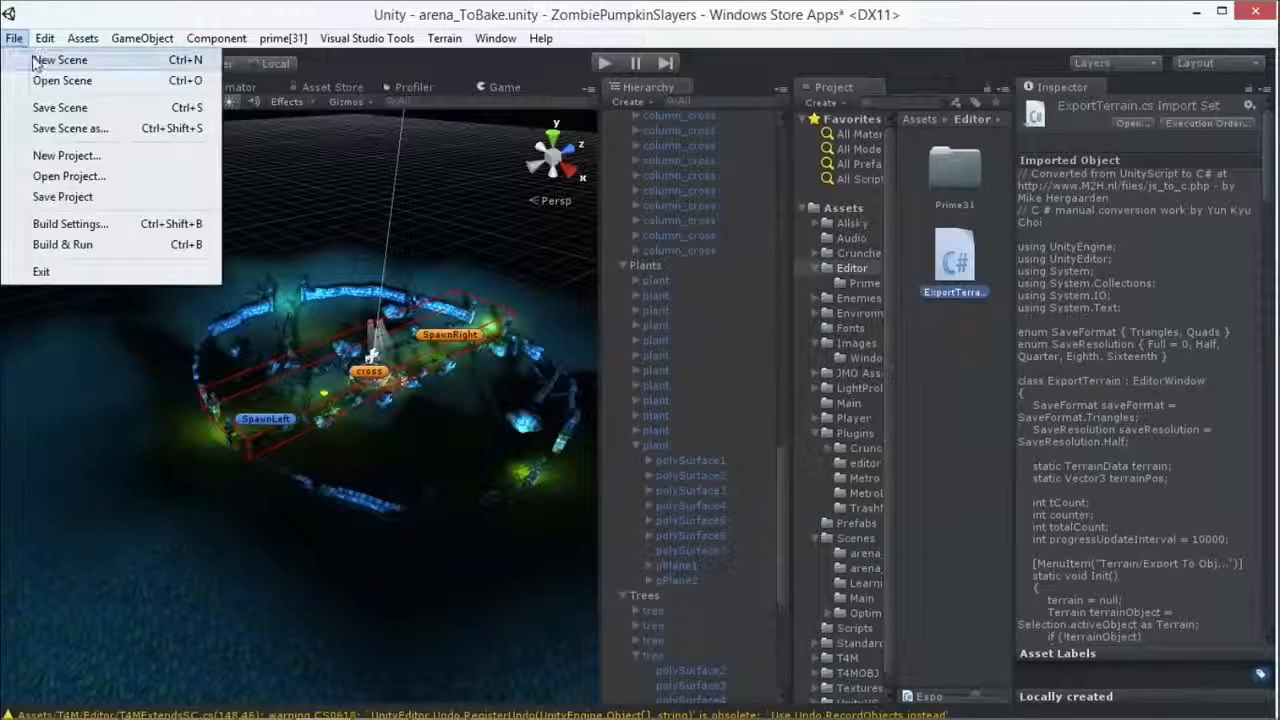
Start a new empty scene without saving the arena scene, then browse the editor menus
click(60, 60)
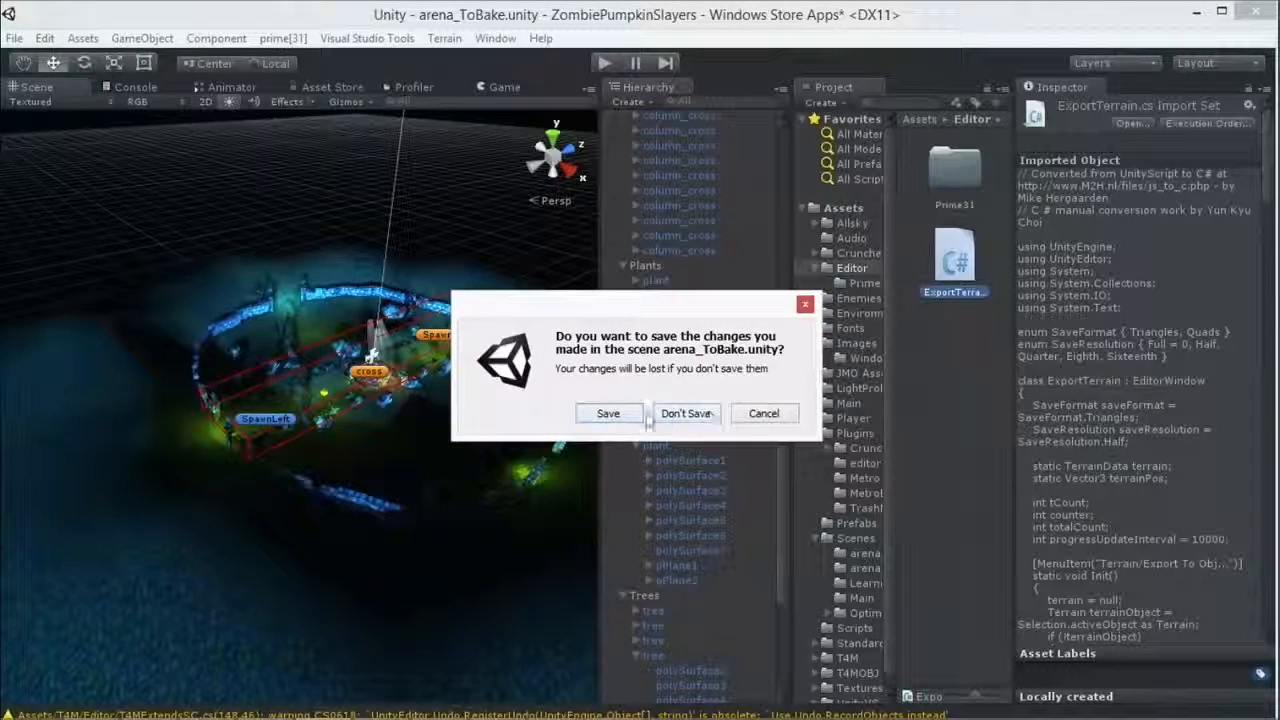
click(686, 413)
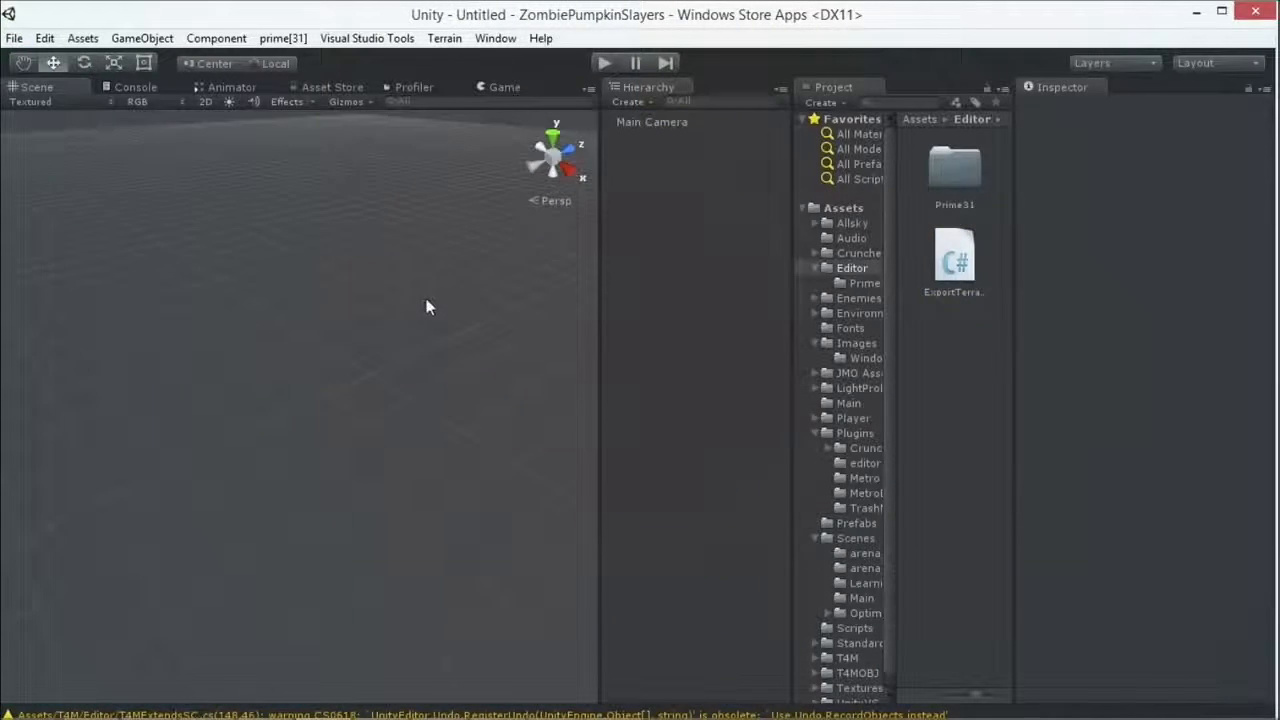
click(495, 38)
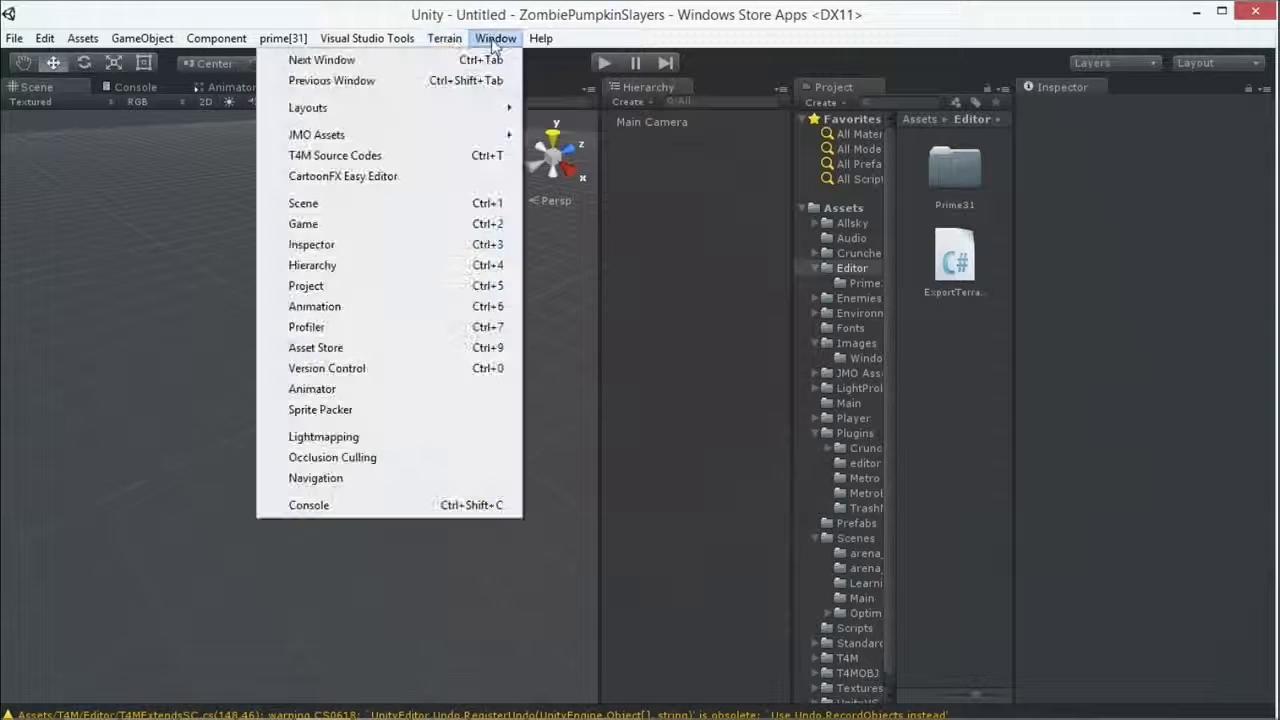
click(216, 38)
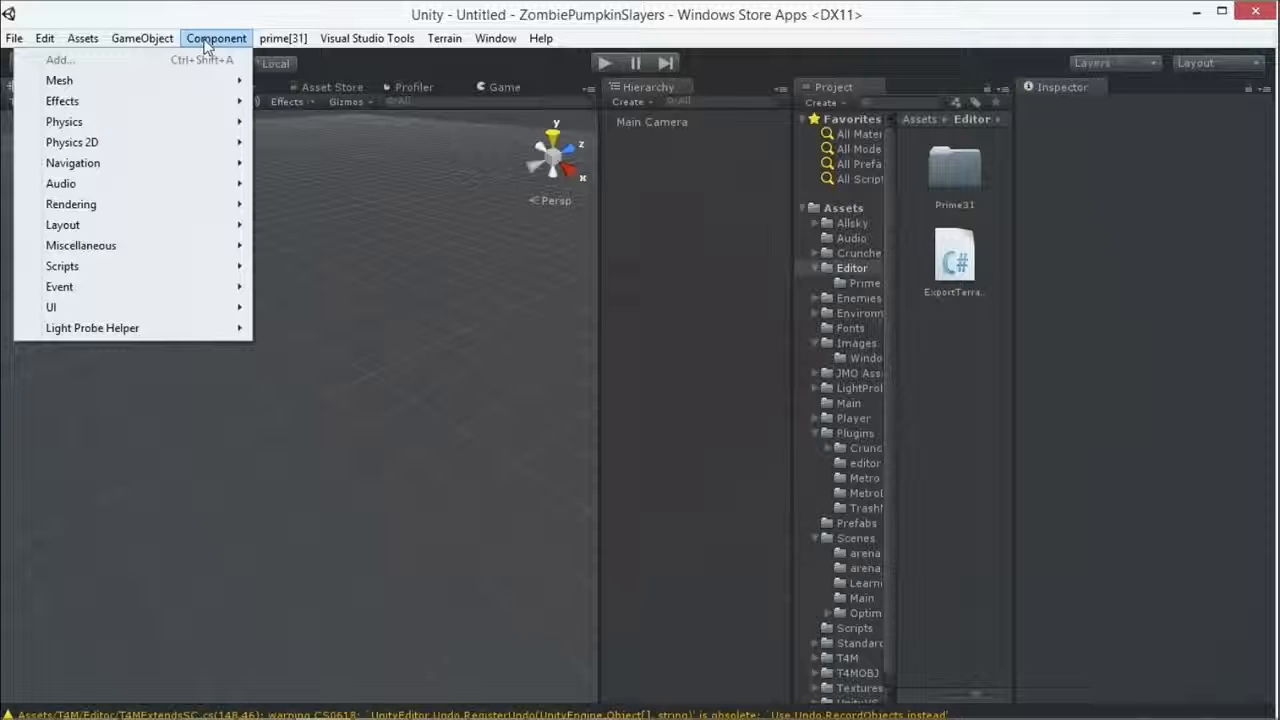
mouse_move(59, 80)
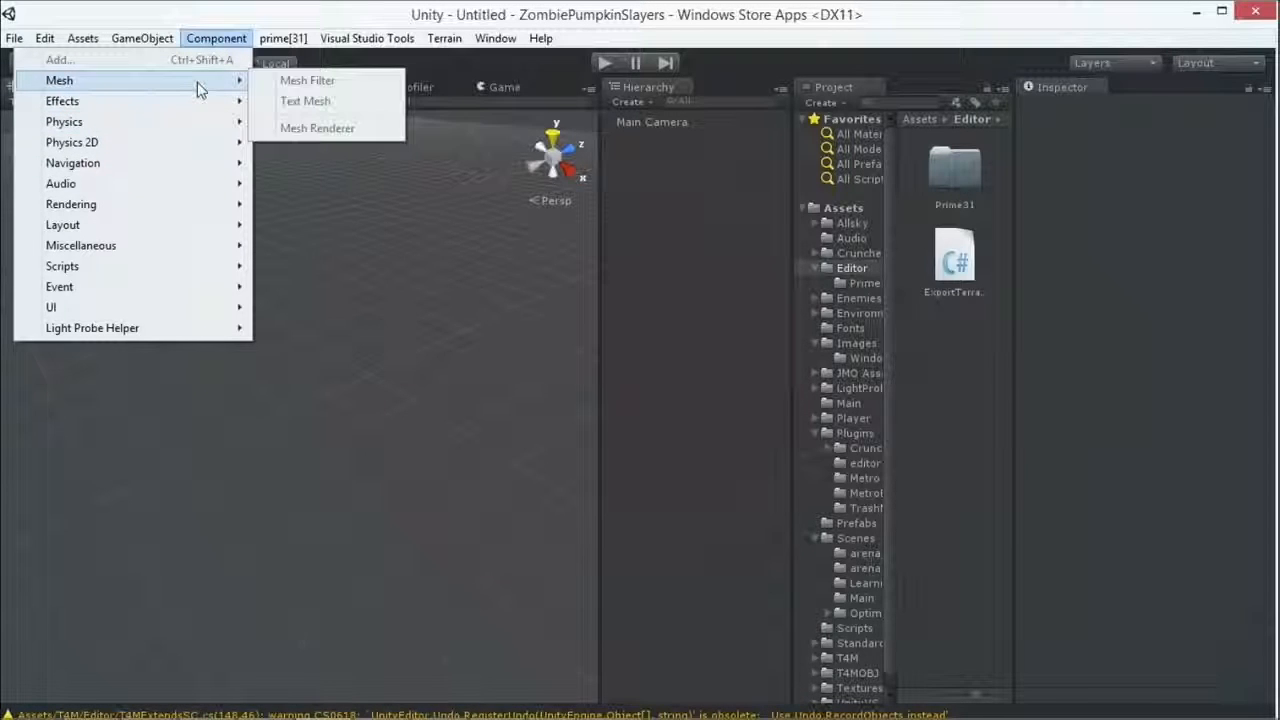
click(141, 38)
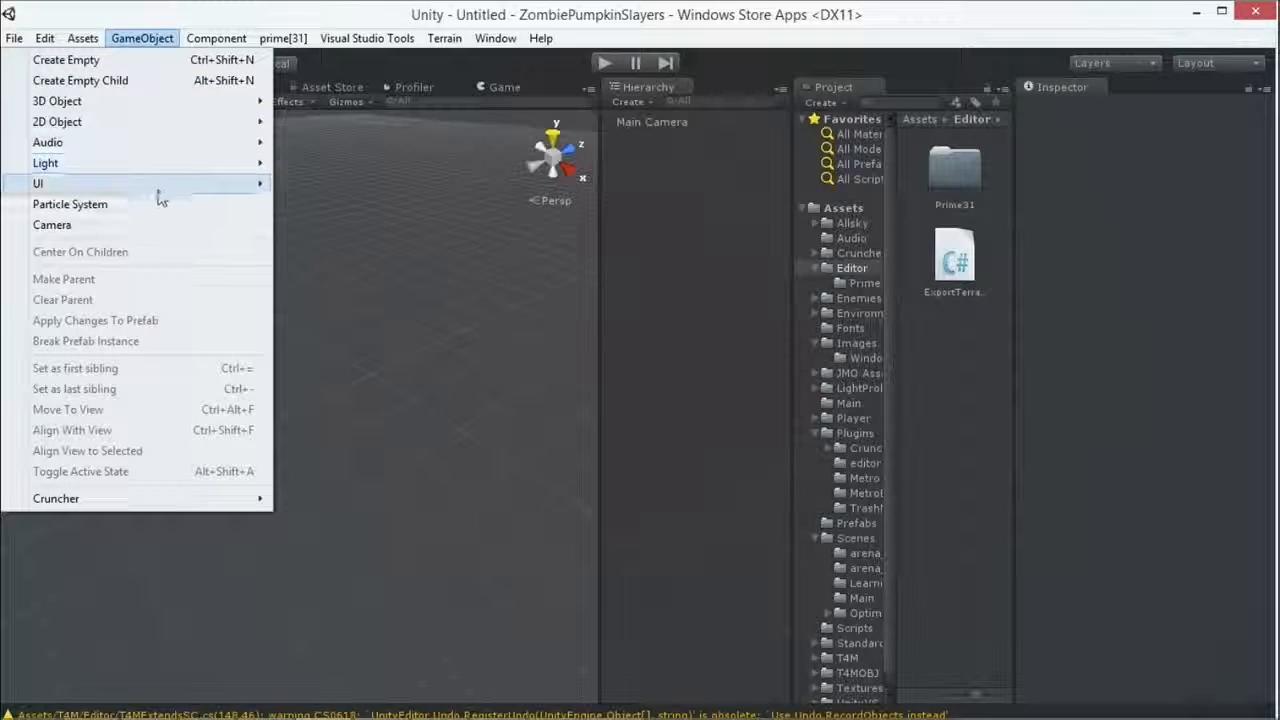
mouse_move(57, 101)
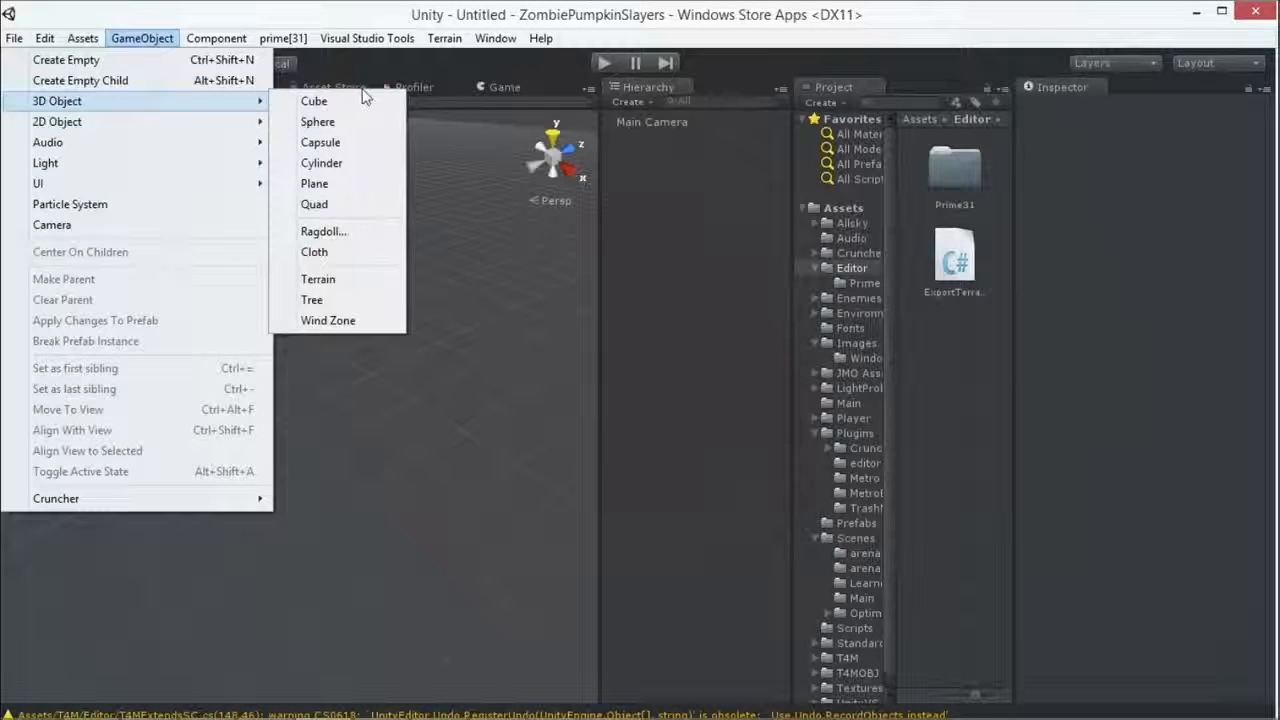
mouse_move(318, 279)
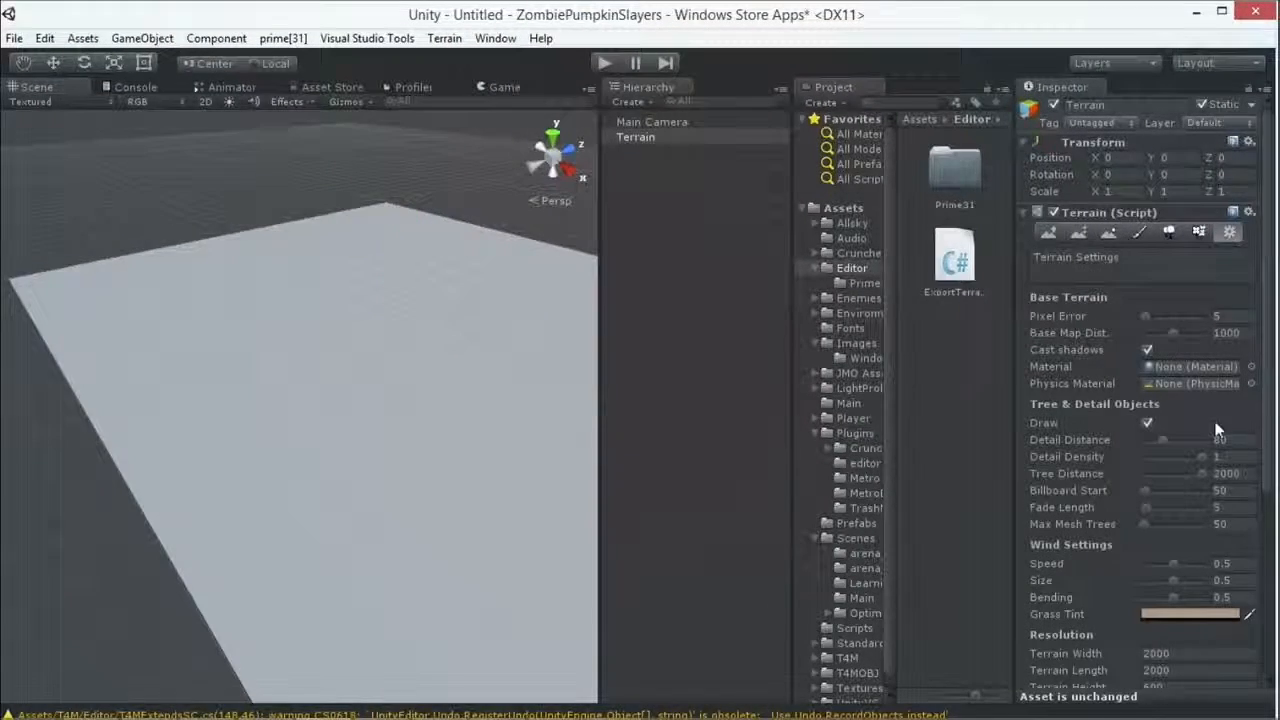
Set Terrain Width and Length to 200 and lower the Terrain Height in Terrain Settings
scroll(down, 3)
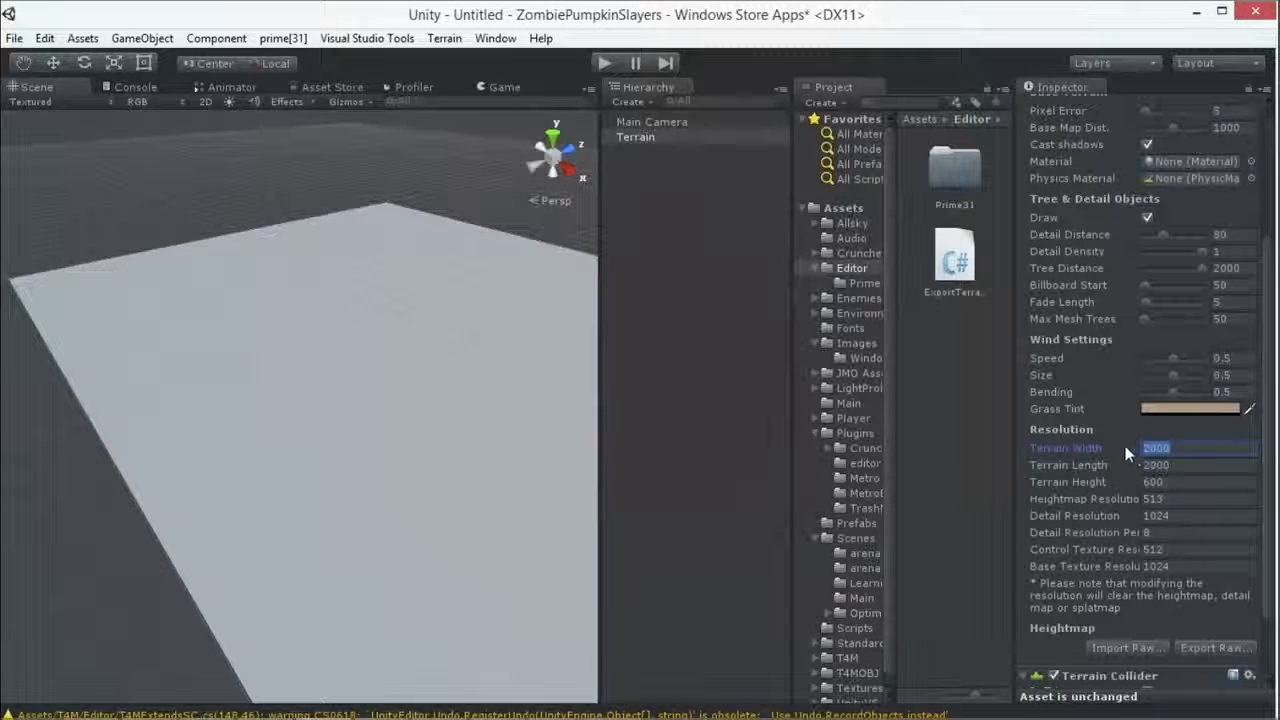
text(2)
click(1199, 465)
text(200)
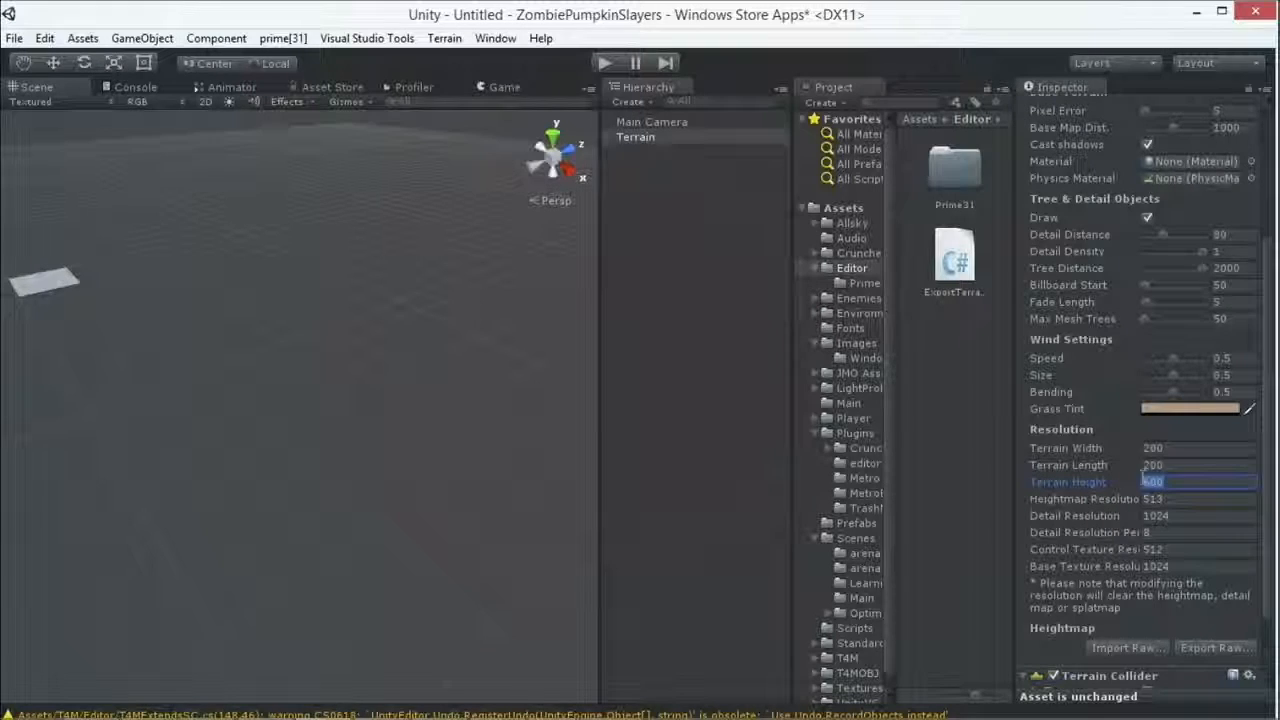
text(30)
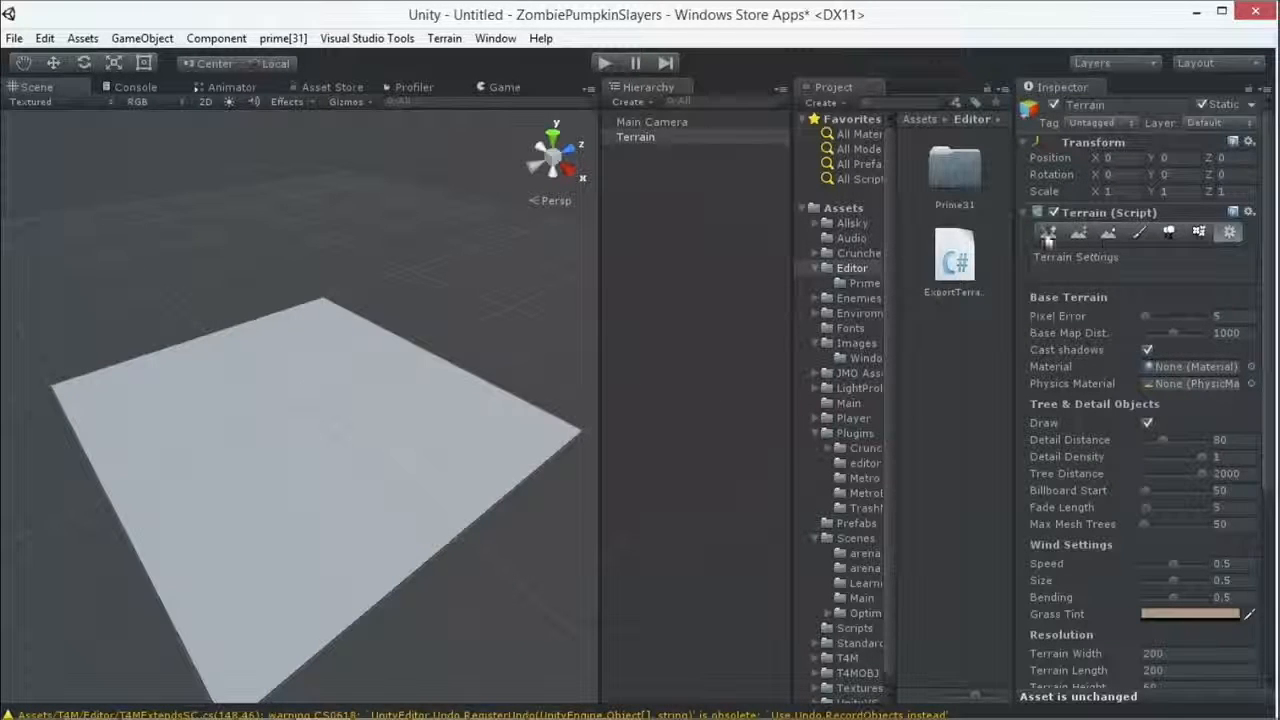
Paint a curving ring of raised bumps across the terrain with the Raise/Lower brush
click(1047, 231)
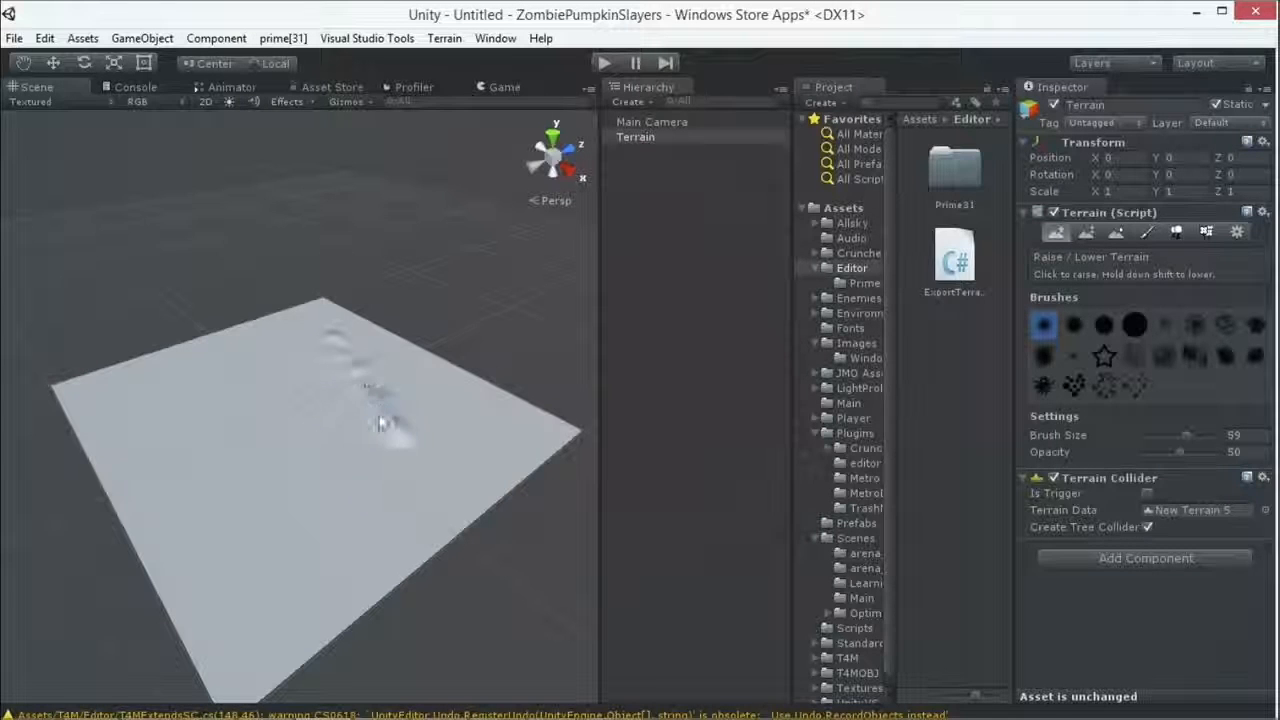
drag(380, 425, 155, 455)
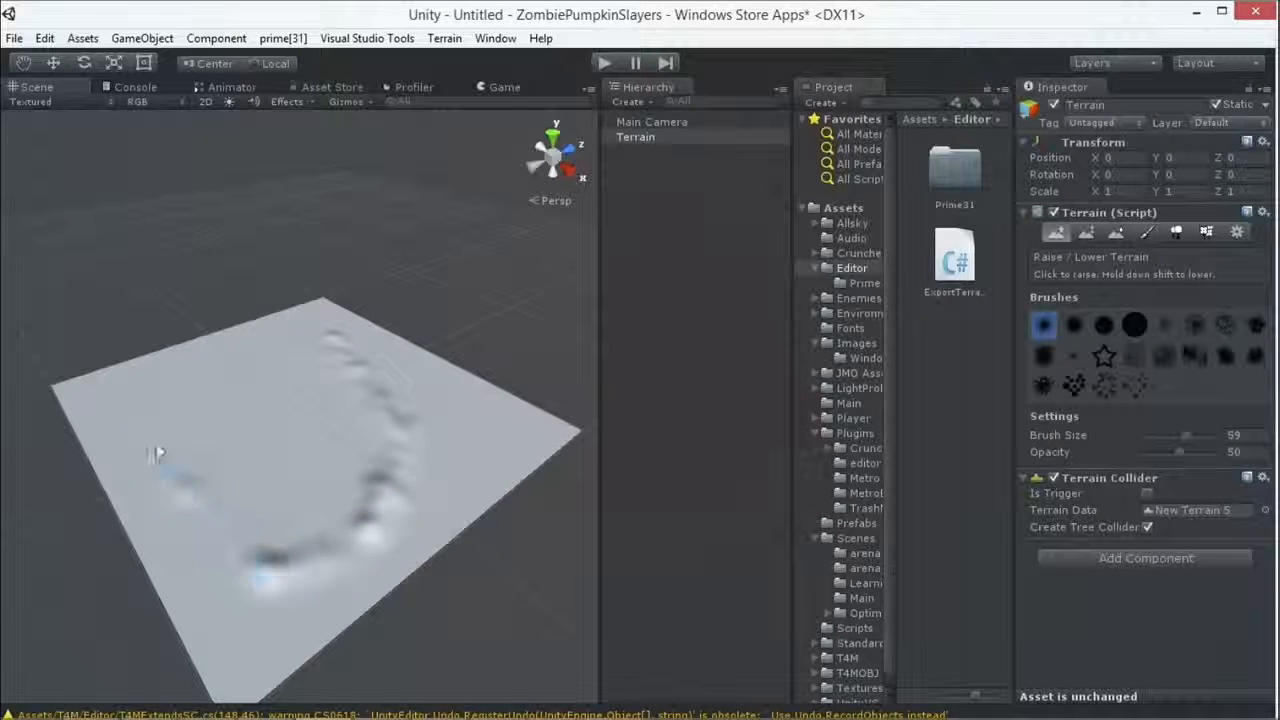
drag(1180, 452, 1200, 452)
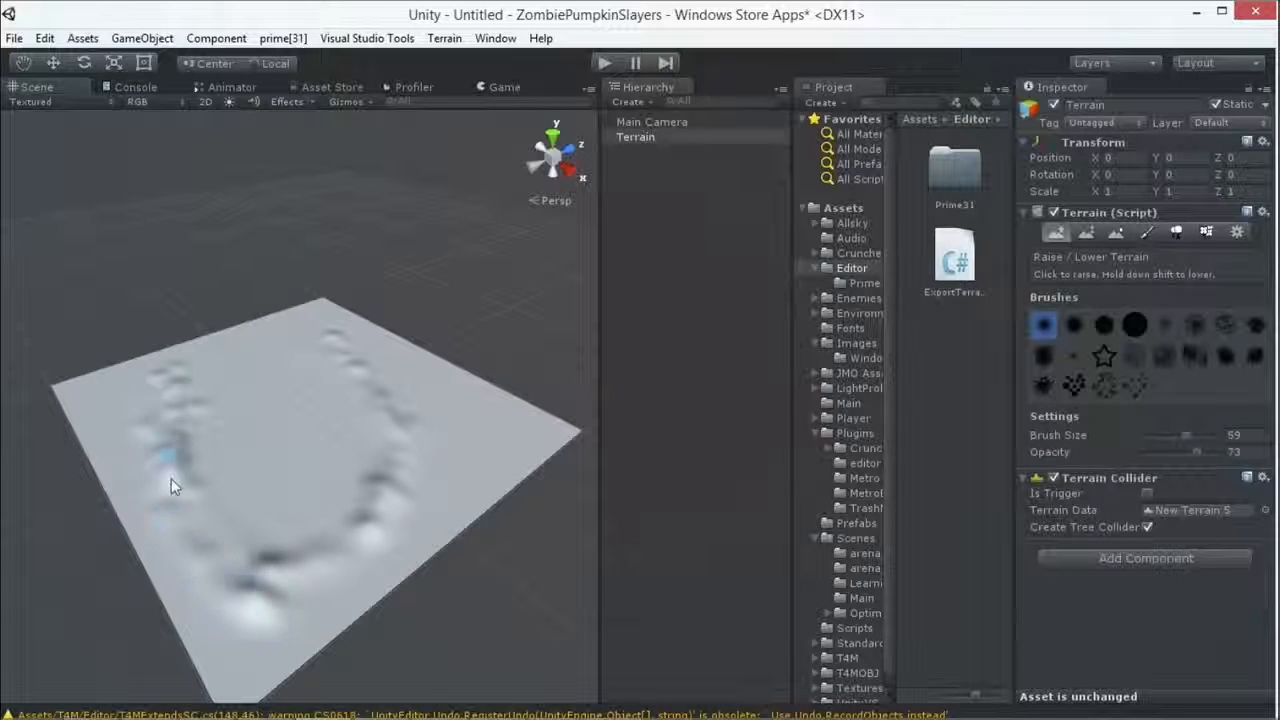
click(170, 487)
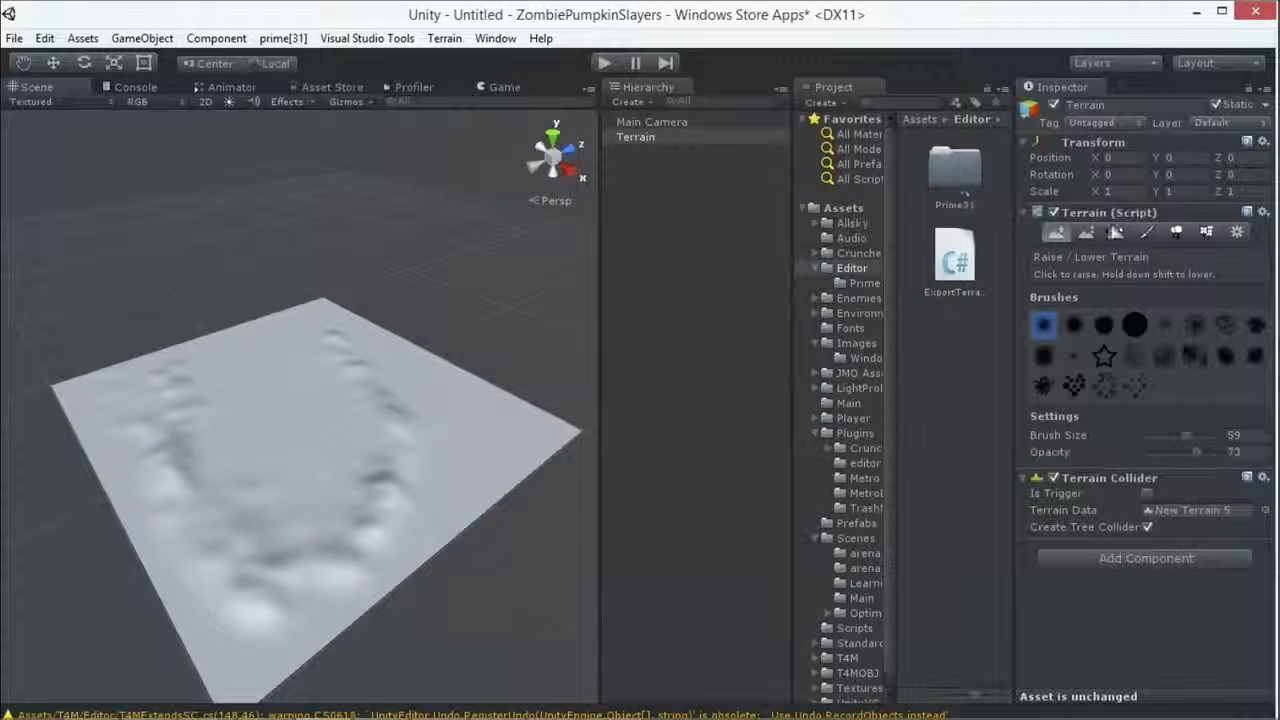
click(1085, 232)
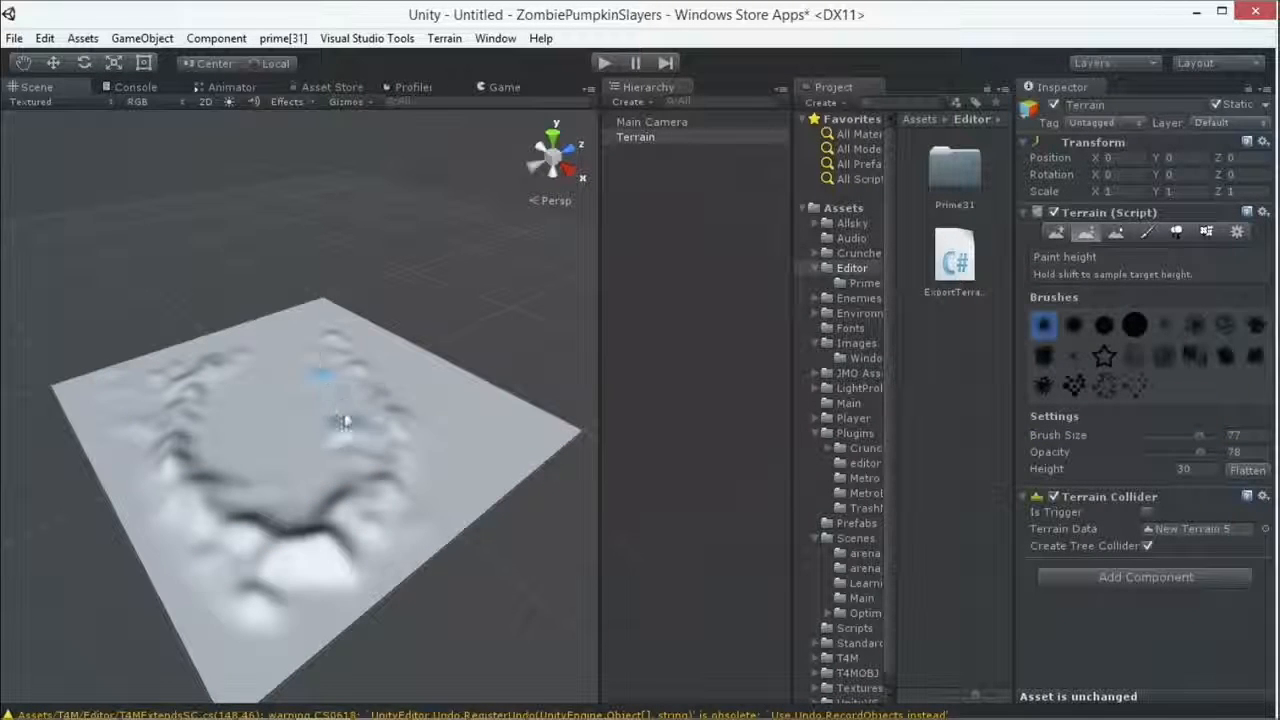
Paint flat-topped pillars and a plateau along the ring at height 30
click(360, 420)
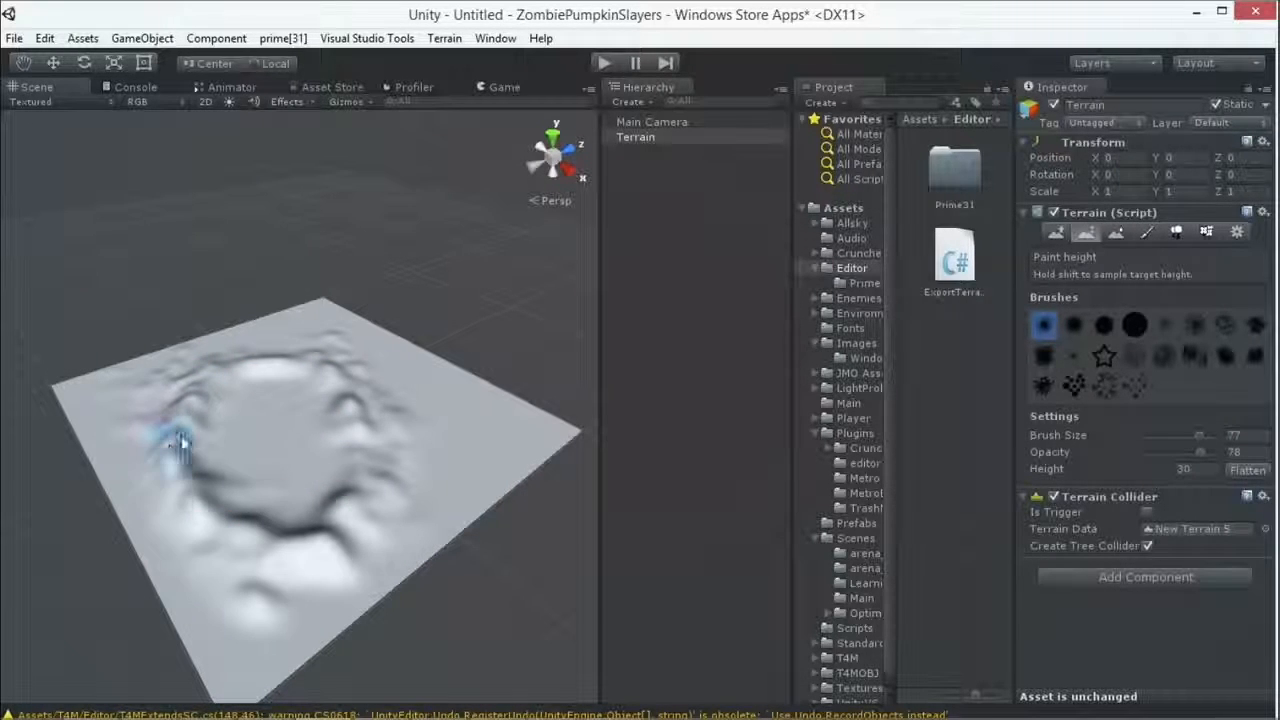
drag(180, 445, 260, 500)
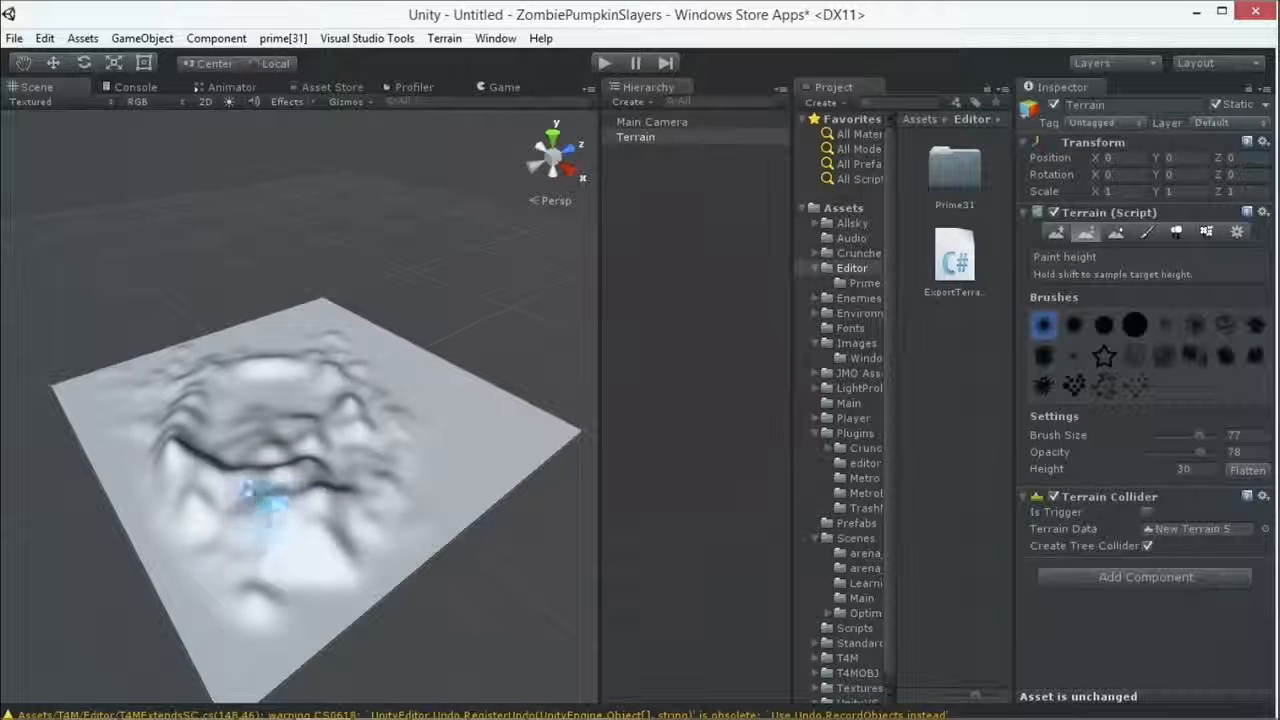
click(335, 485)
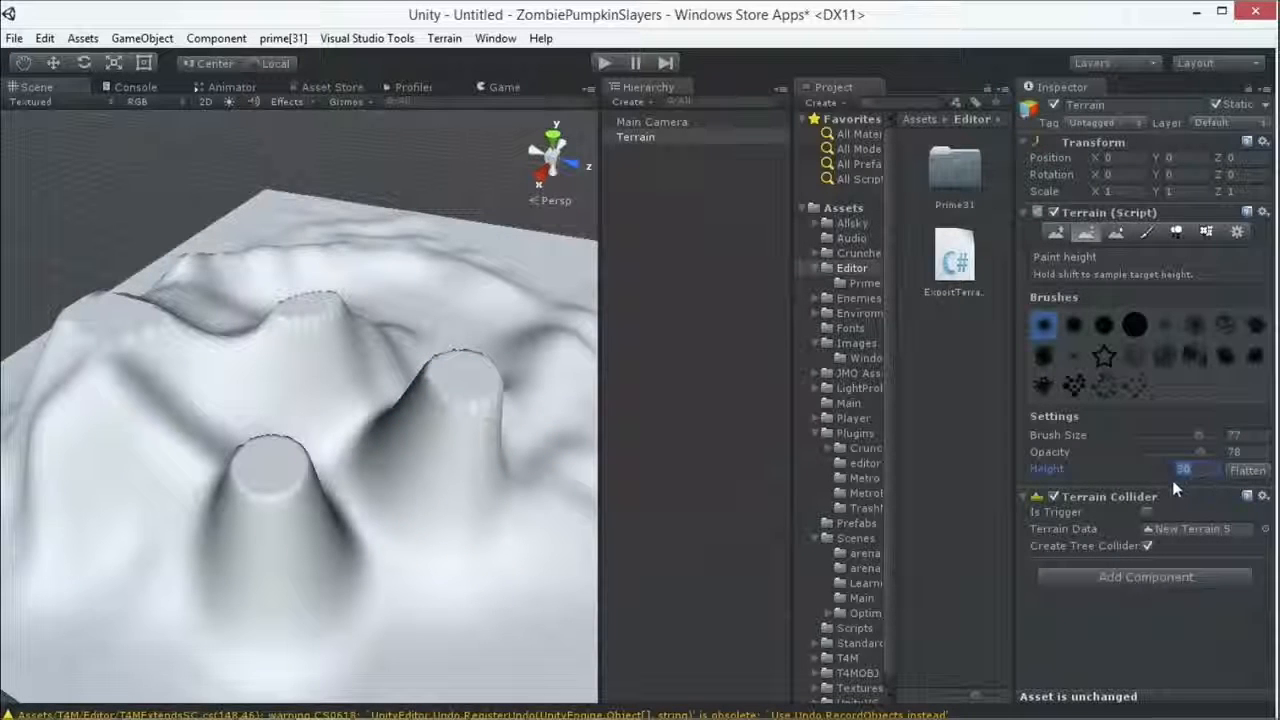
Drop the target height to 15 and paint a lower plateau between the pillars
click(365, 420)
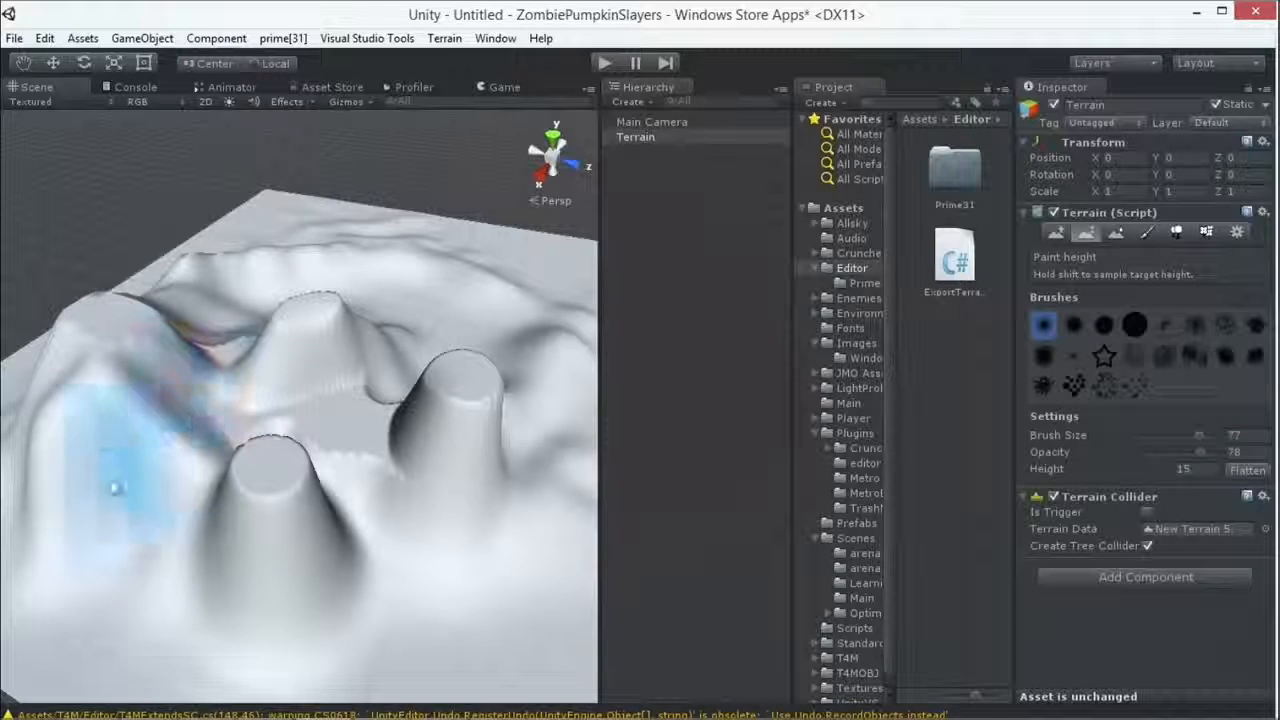
click(390, 445)
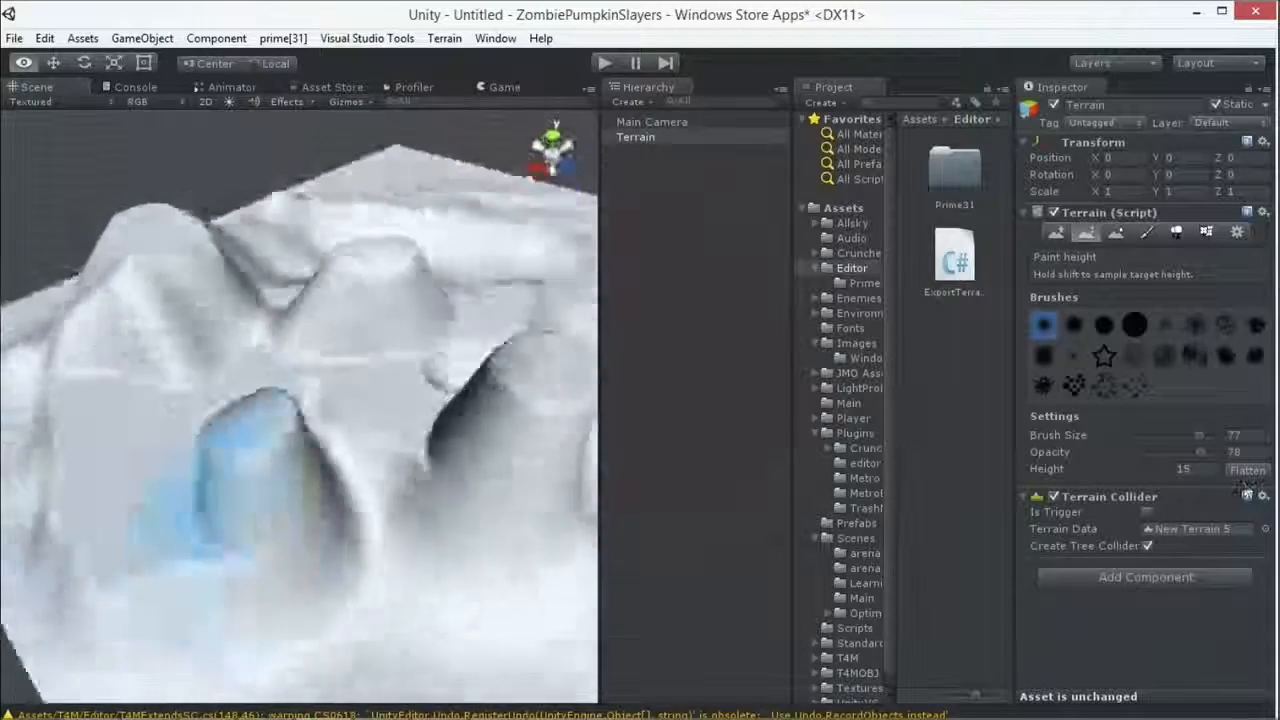
click(1184, 468)
text(5)
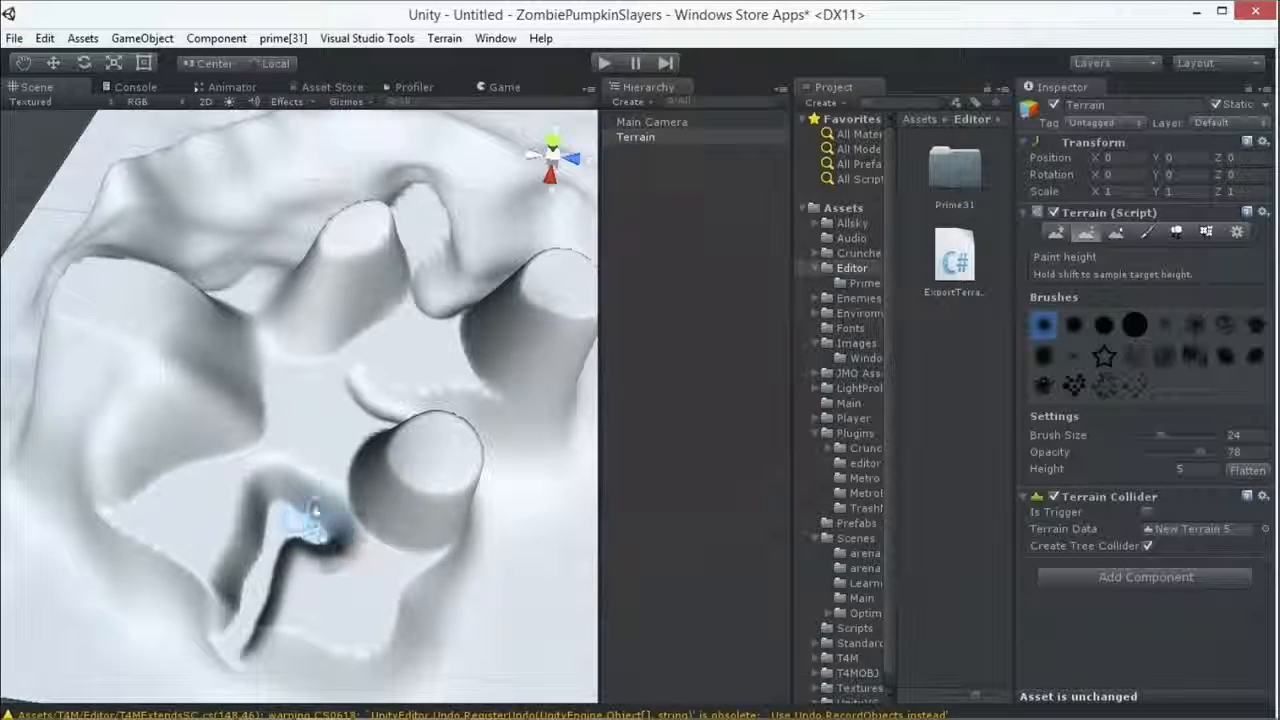
Paint a winding low channel at height 5, cutting pillar bases down to channel level
click(300, 450)
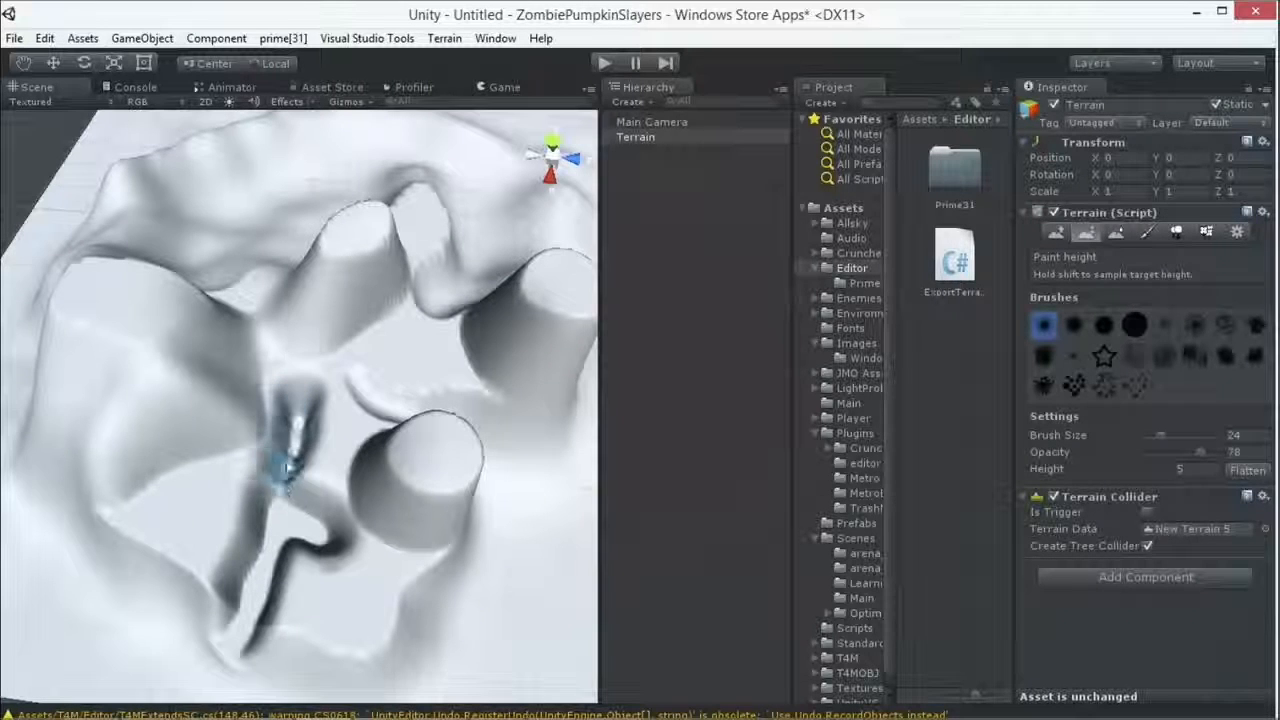
click(350, 420)
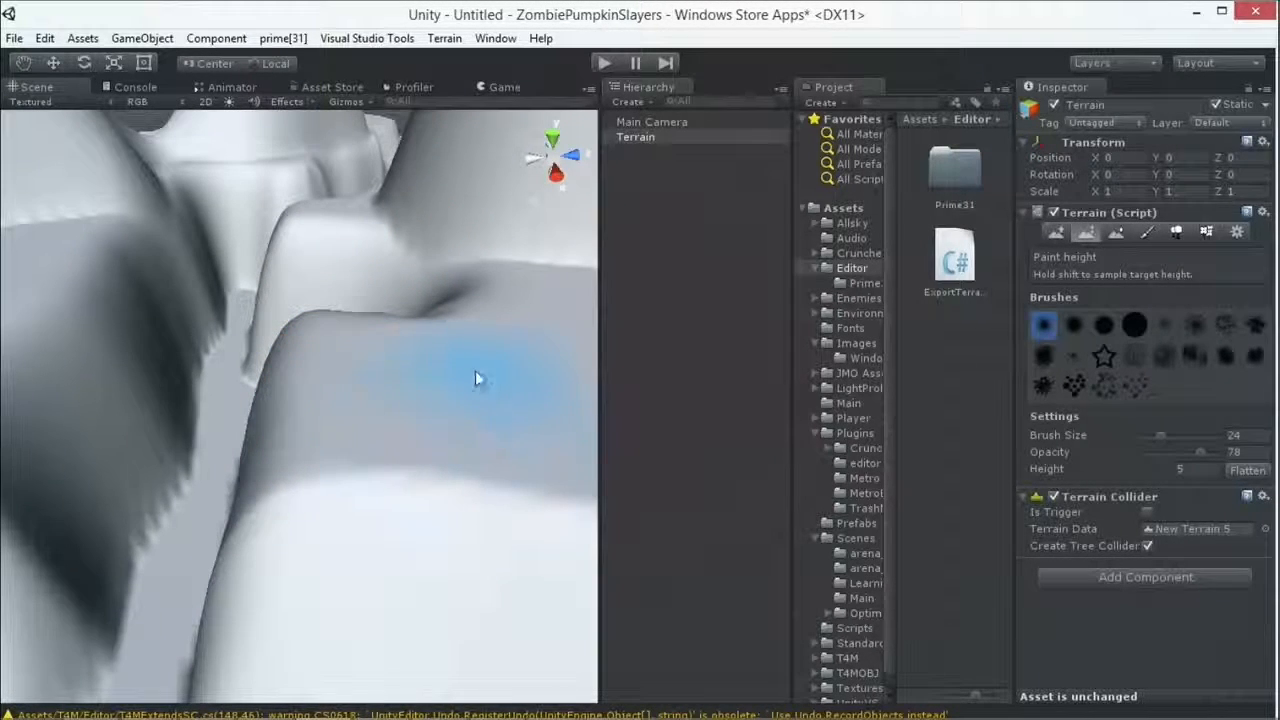
drag(480, 378, 455, 460)
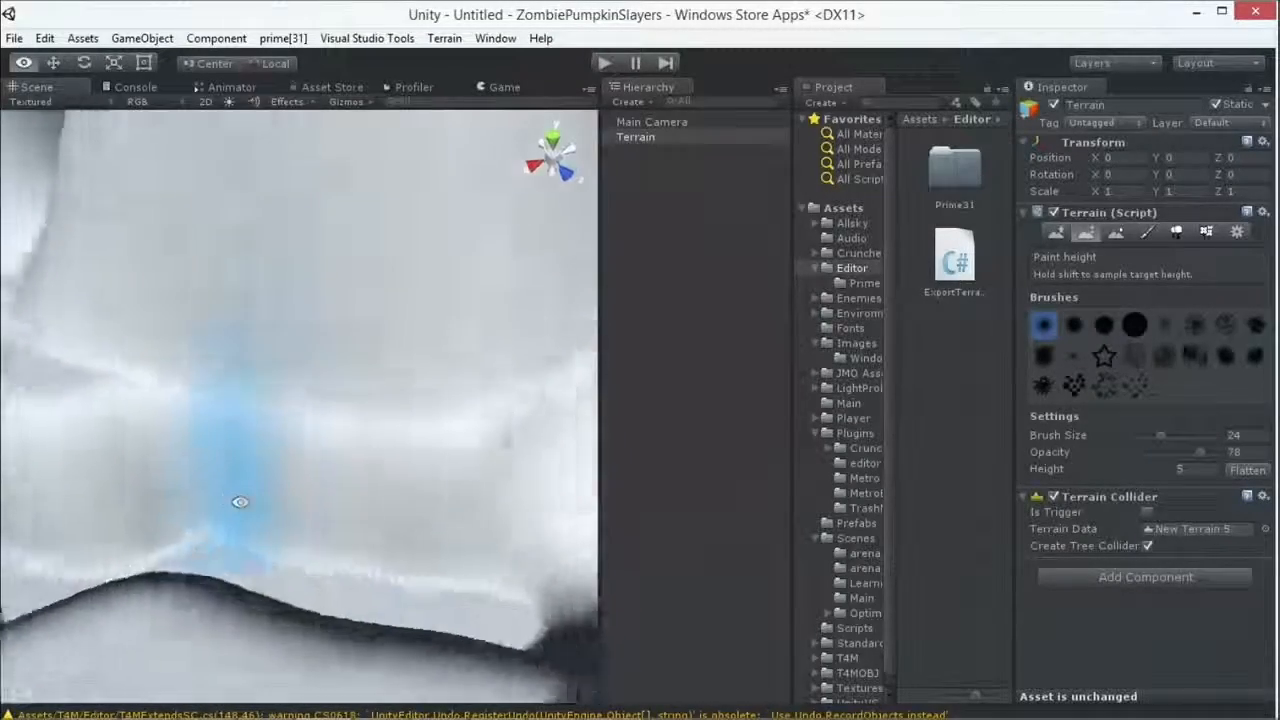
drag(240, 502, 449, 460)
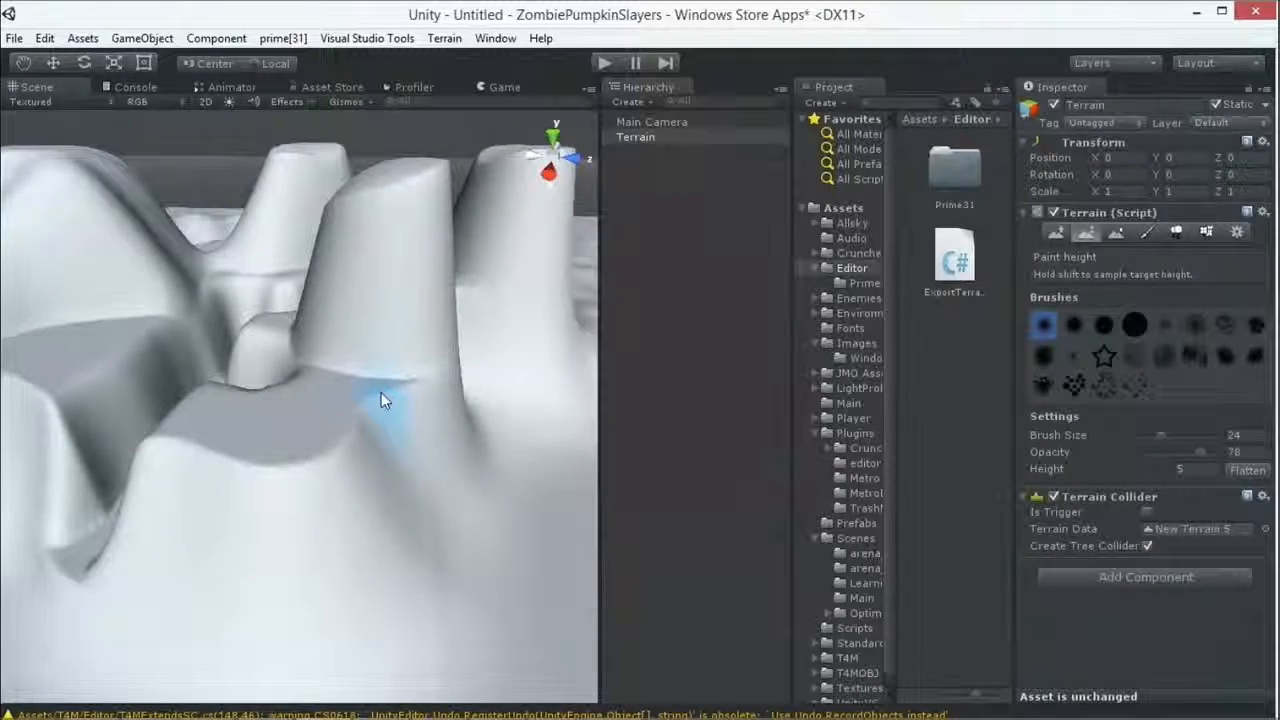
click(390, 390)
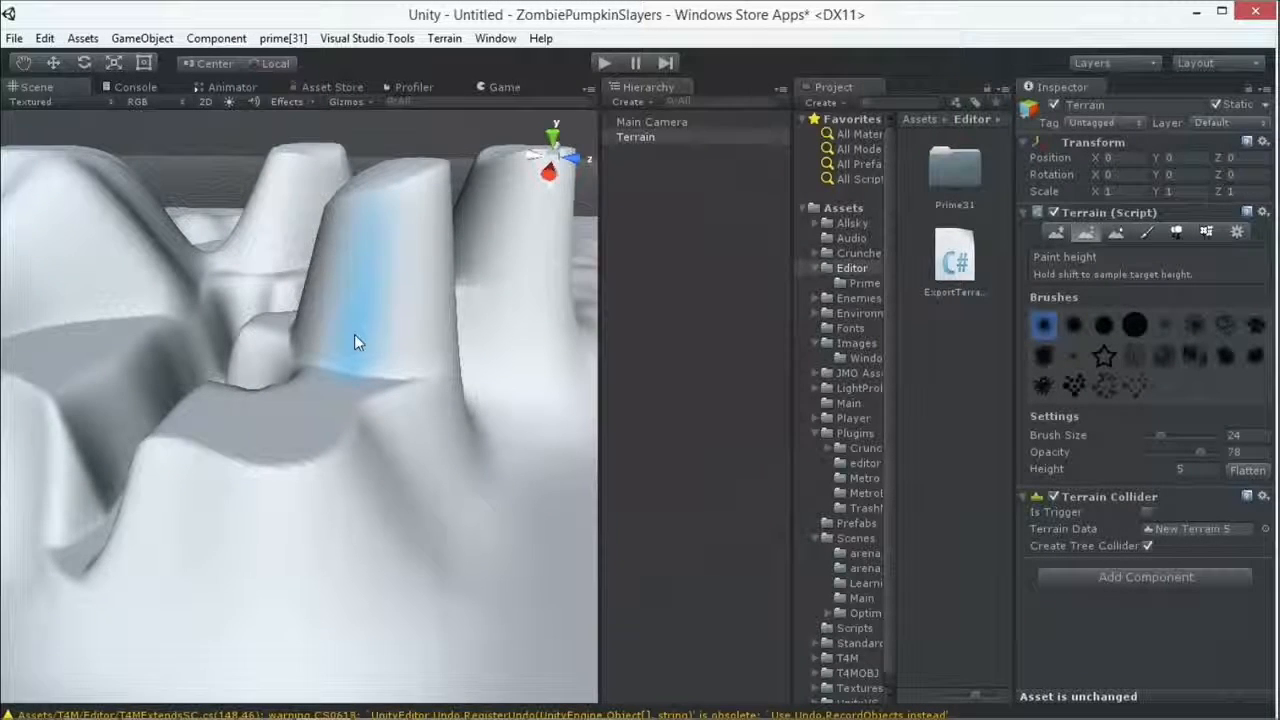
drag(360, 340, 400, 415)
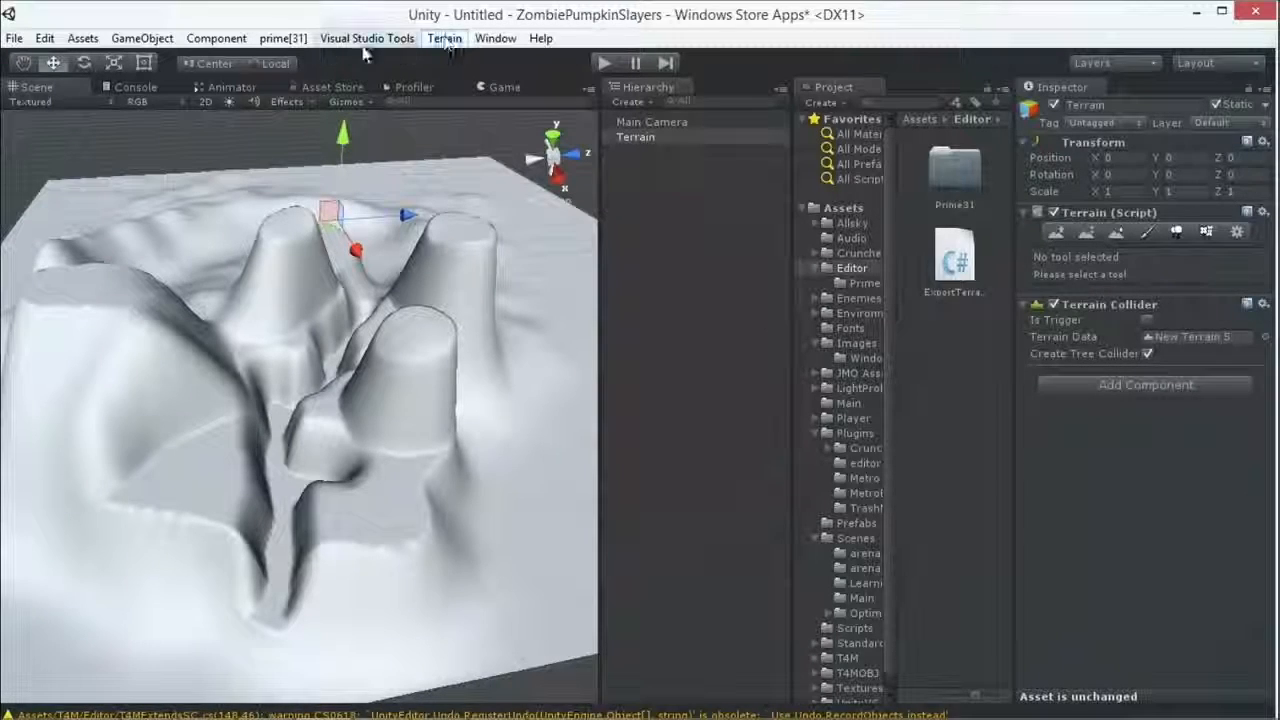
Choose Export To Obj from the Terrain menu
click(444, 38)
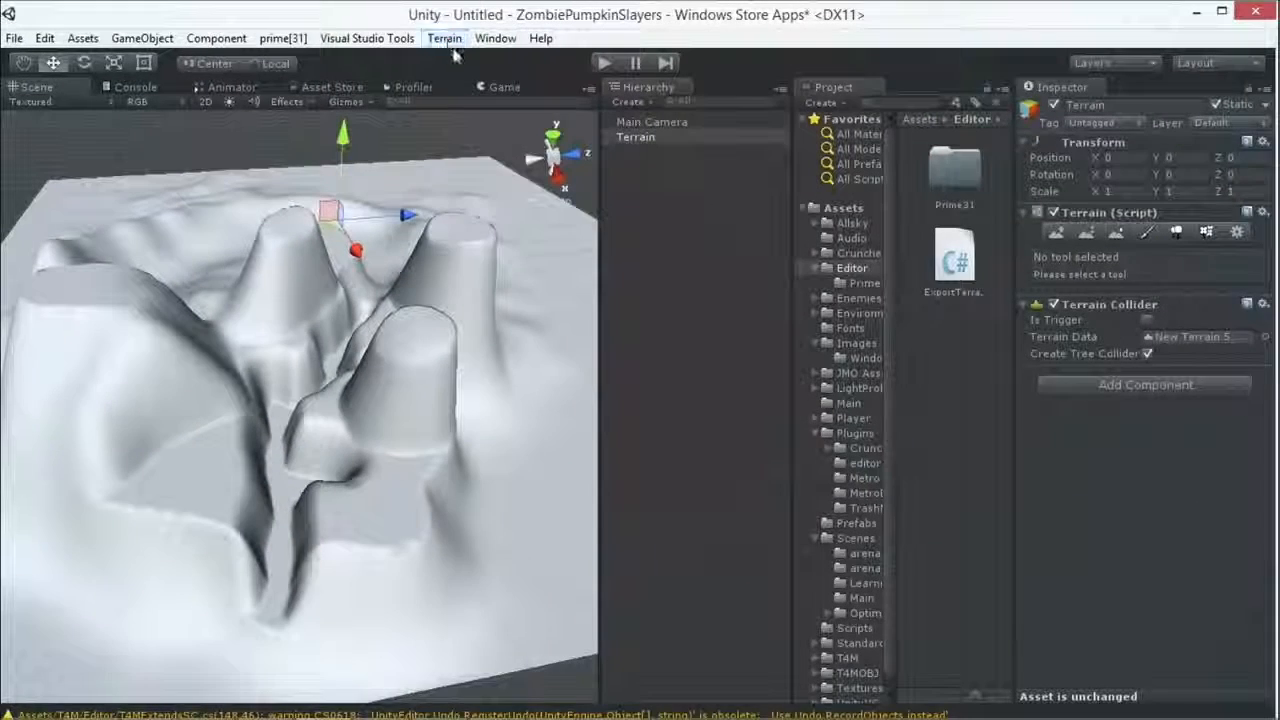
click(444, 38)
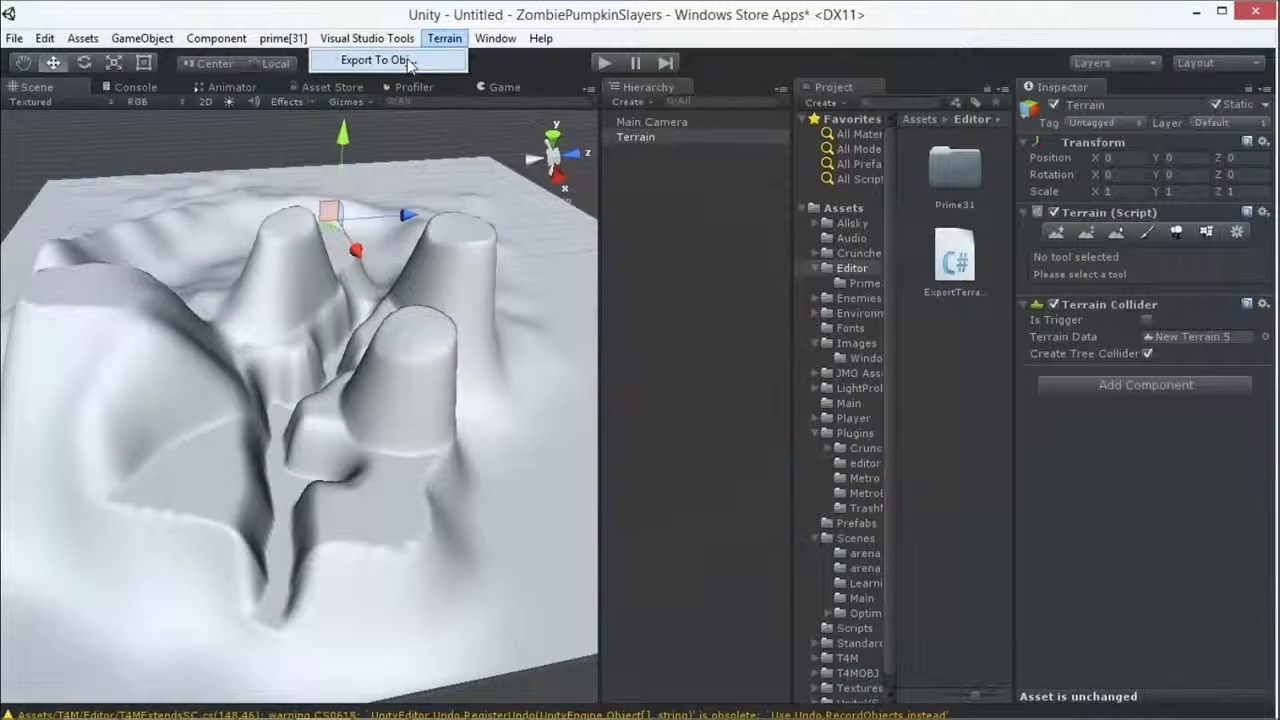
click(375, 59)
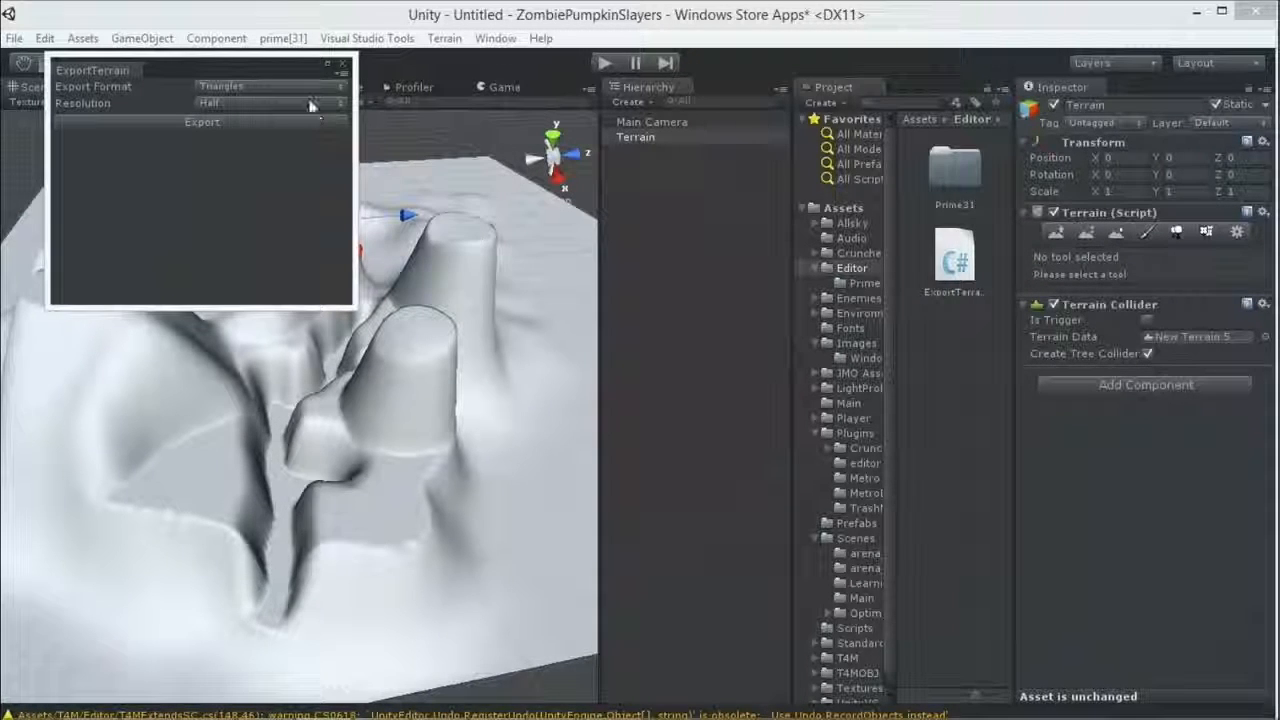
Set the export format to Quads and resolution to Full, then run the export
click(265, 86)
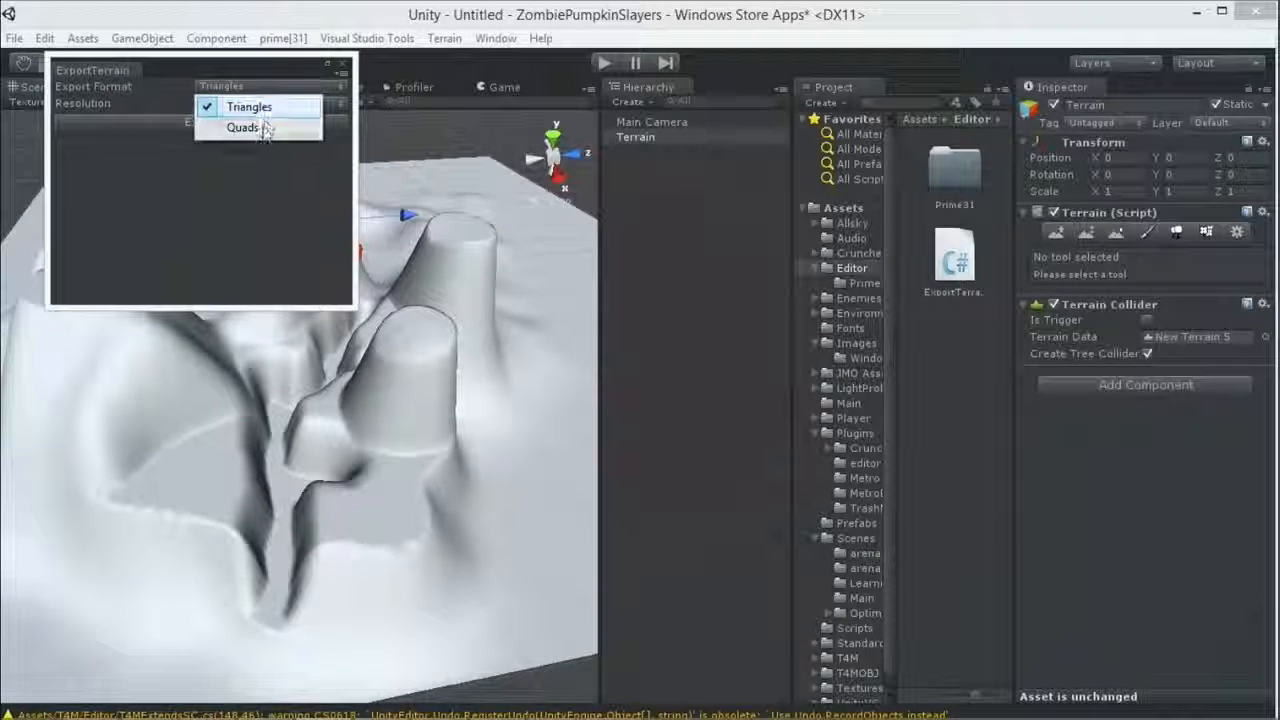
click(243, 127)
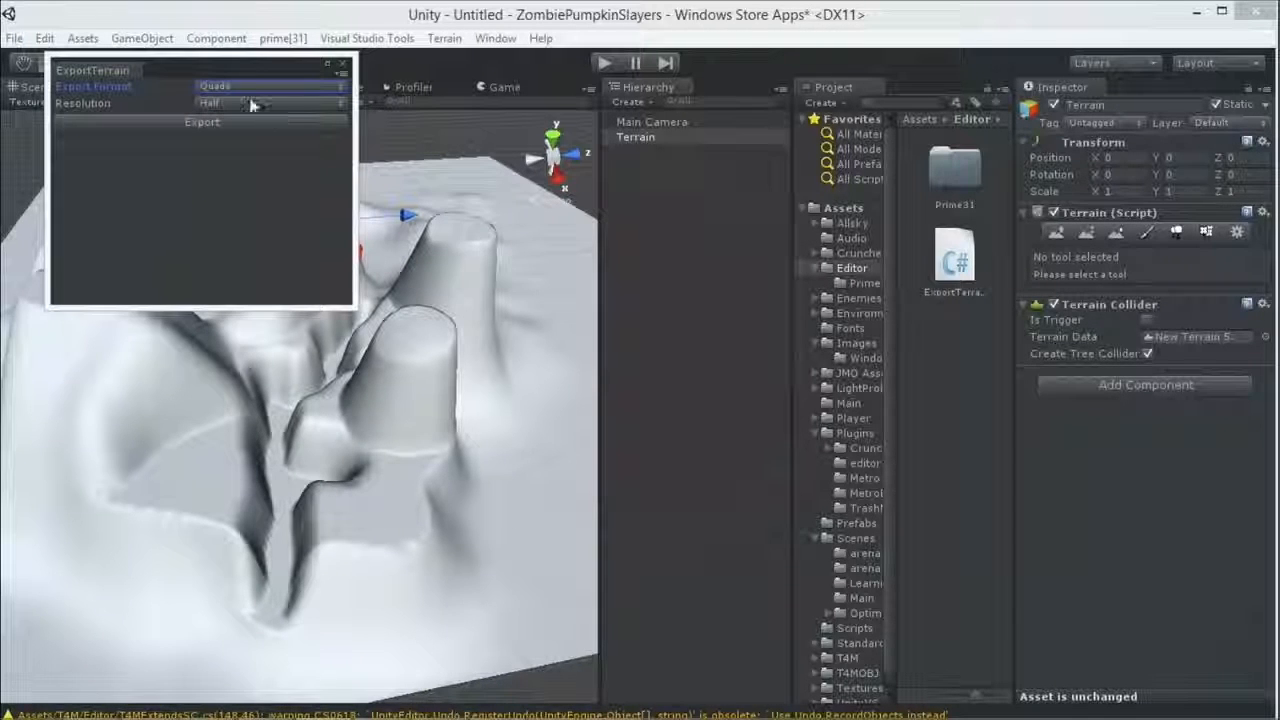
click(270, 103)
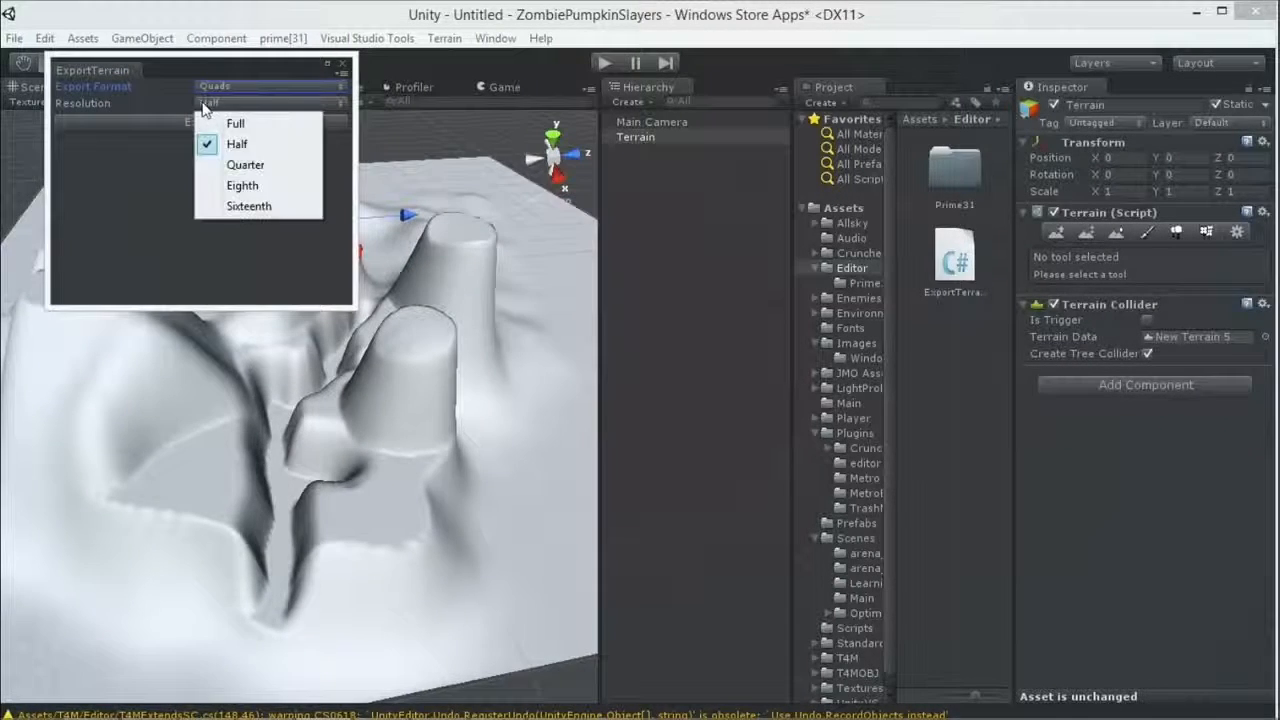
mouse_move(248, 206)
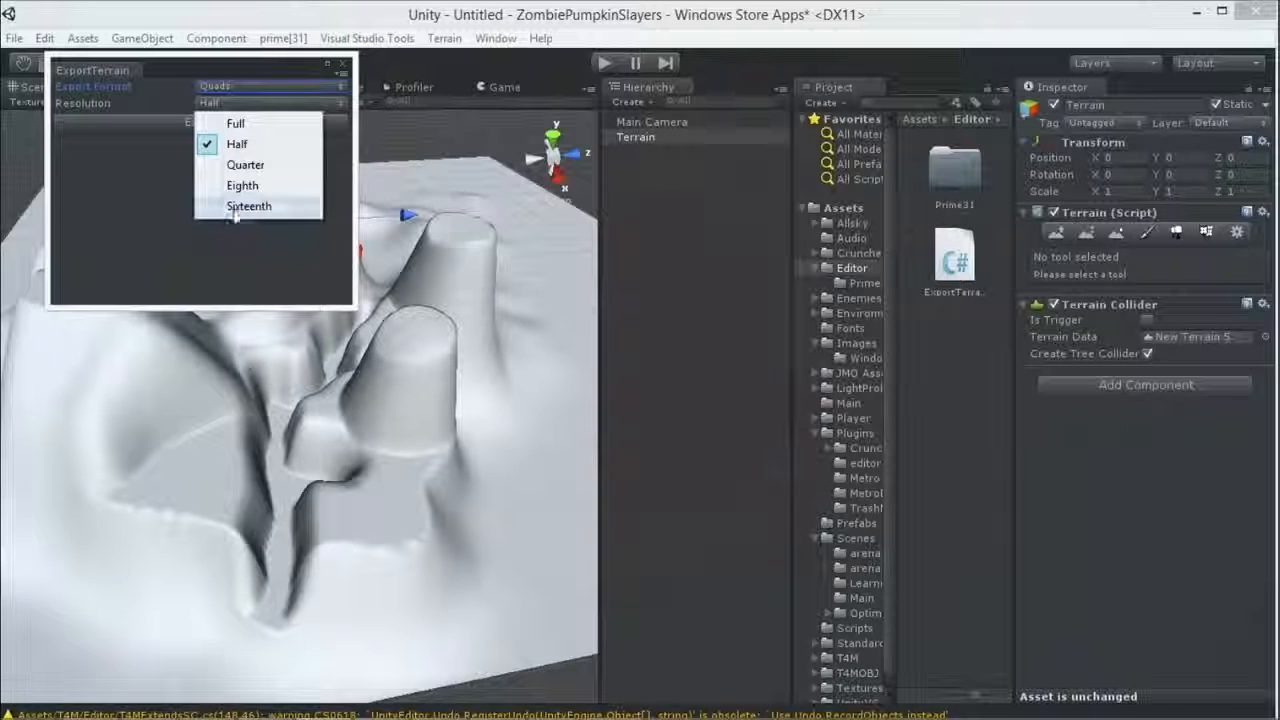
mouse_move(245, 164)
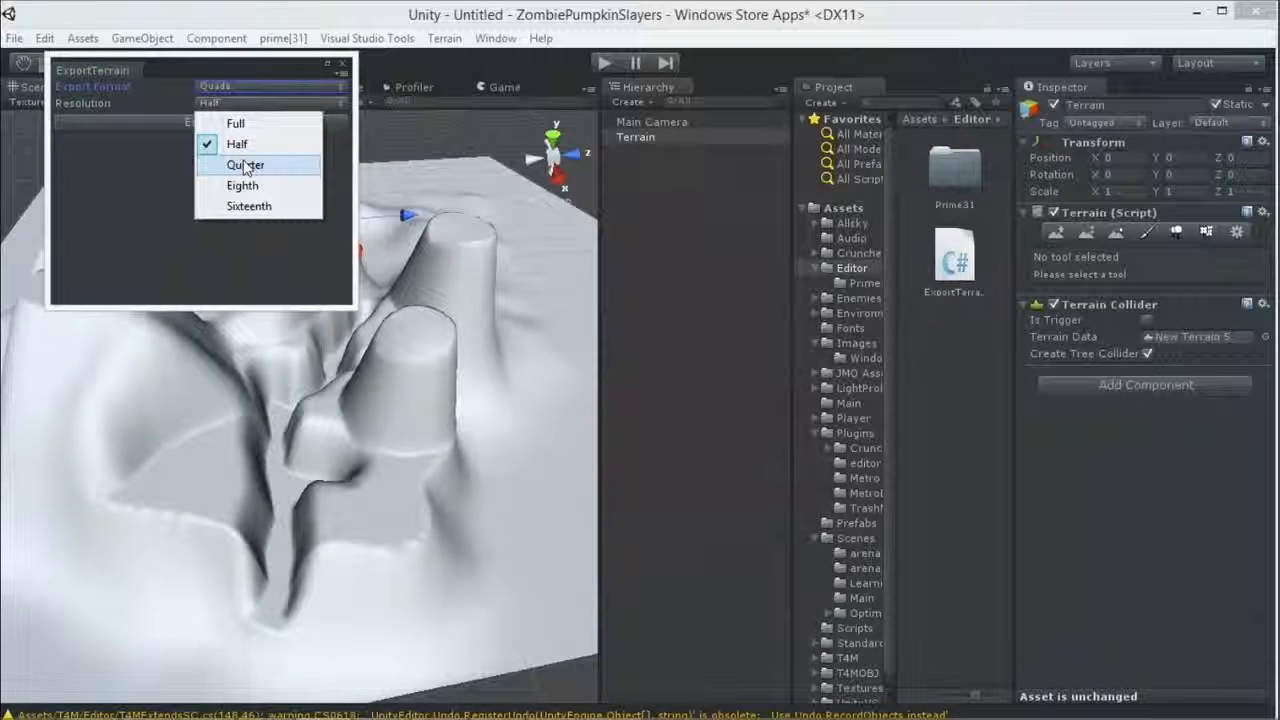
click(236, 123)
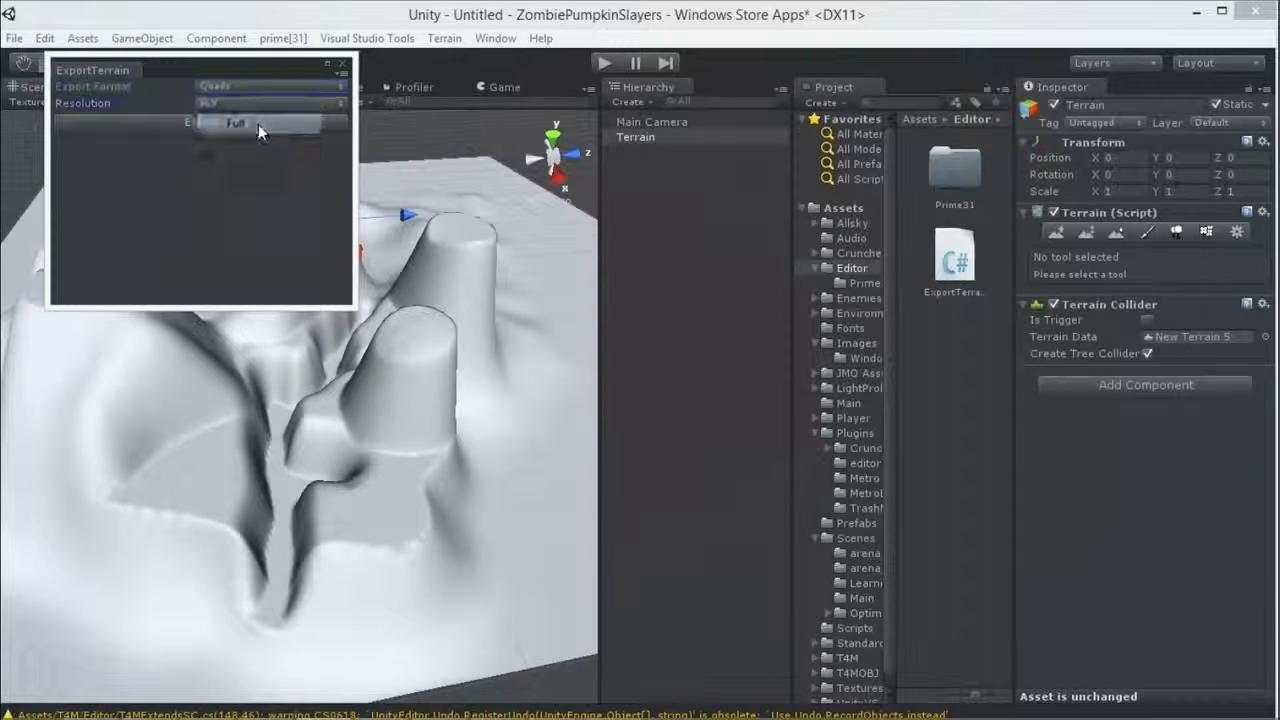
click(235, 123)
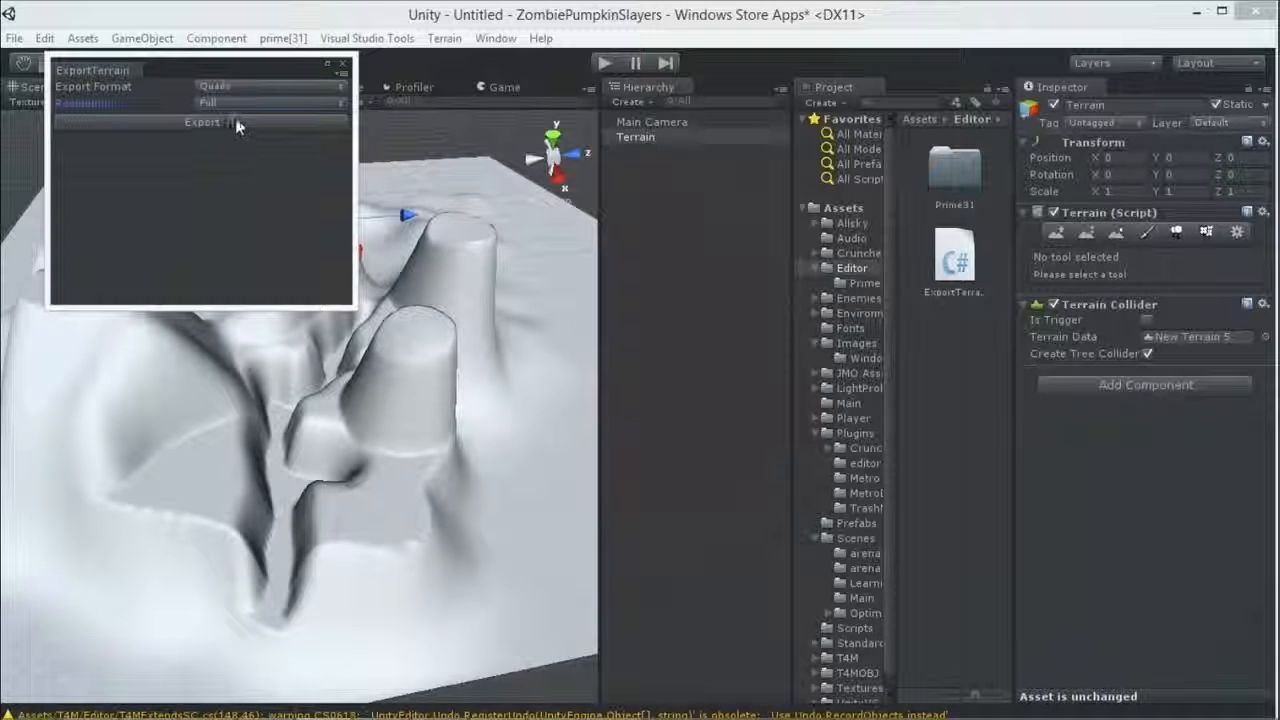
click(202, 122)
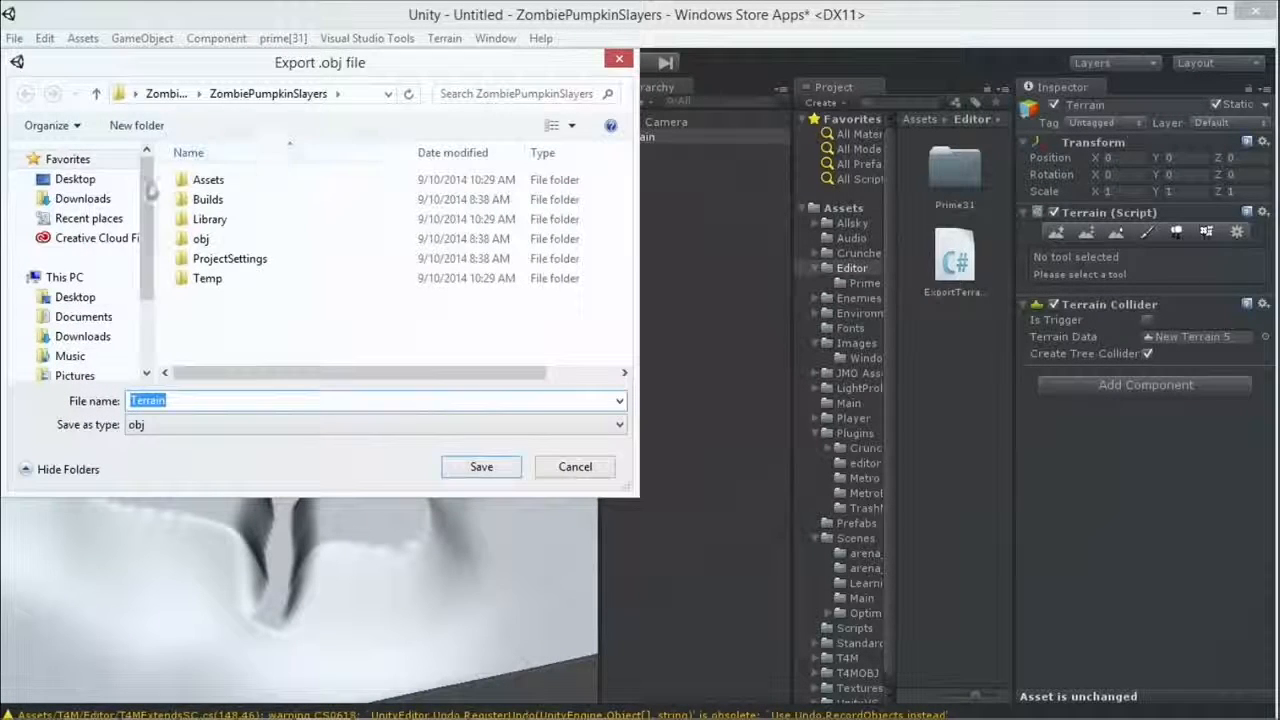
Save the export as Terrain.obj on the Desktop
click(75, 178)
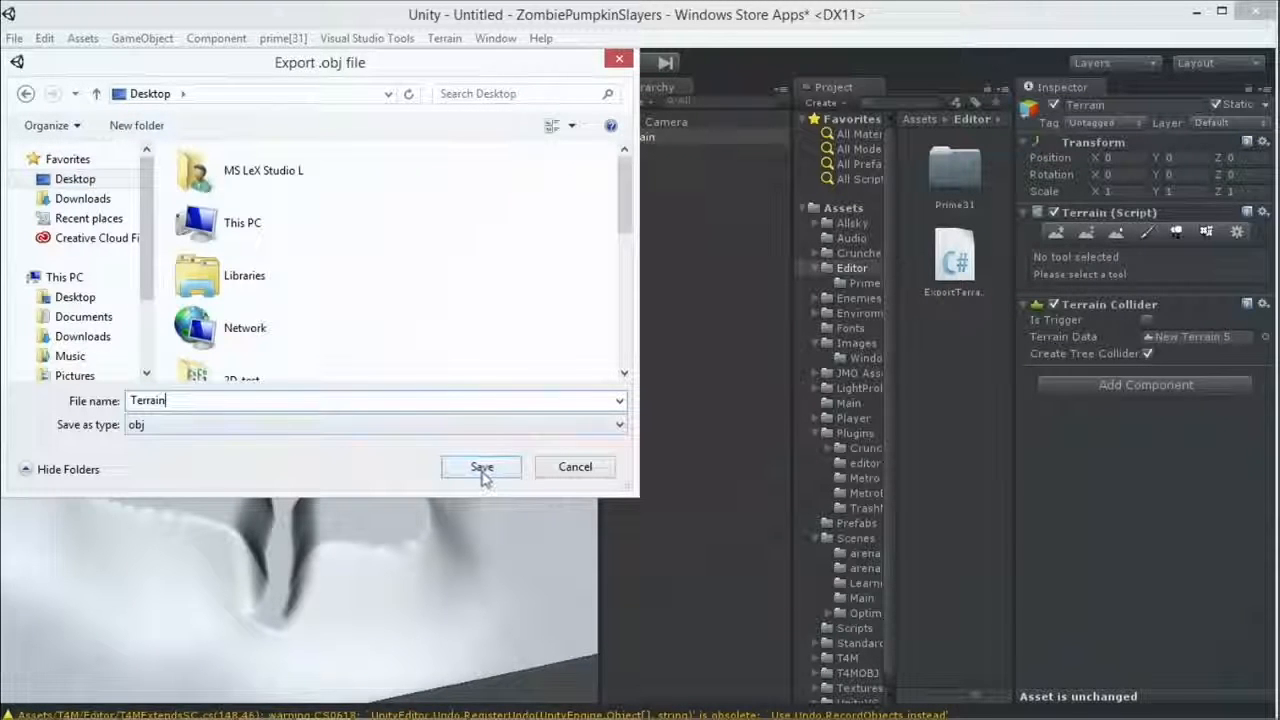
click(481, 467)
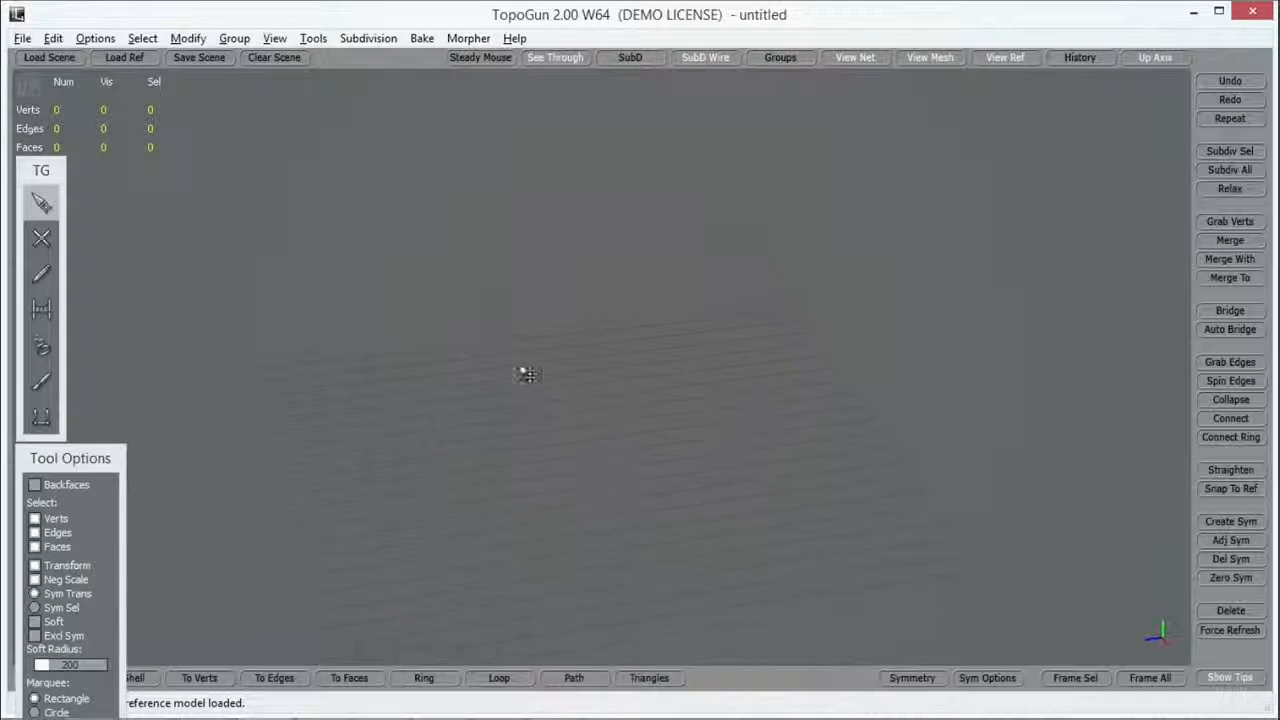
mouse_move(662, 343)
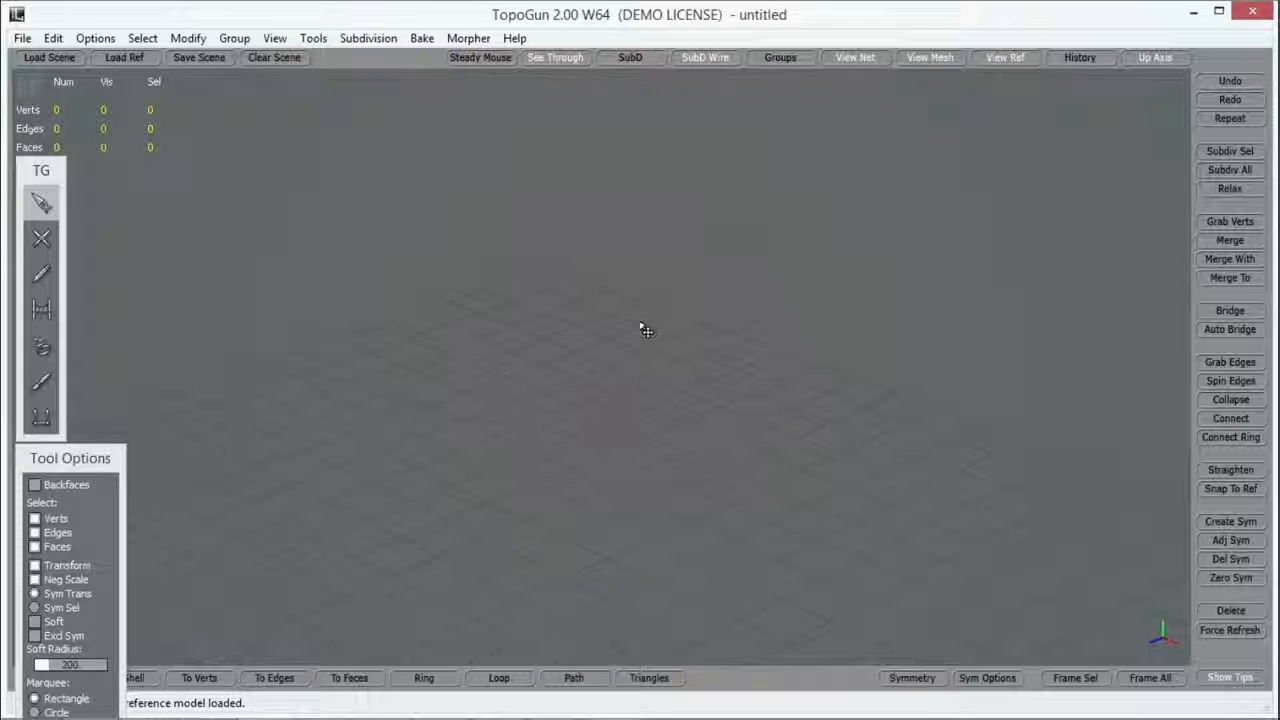
Choose Load Reference from TopoGun's File menu
click(21, 38)
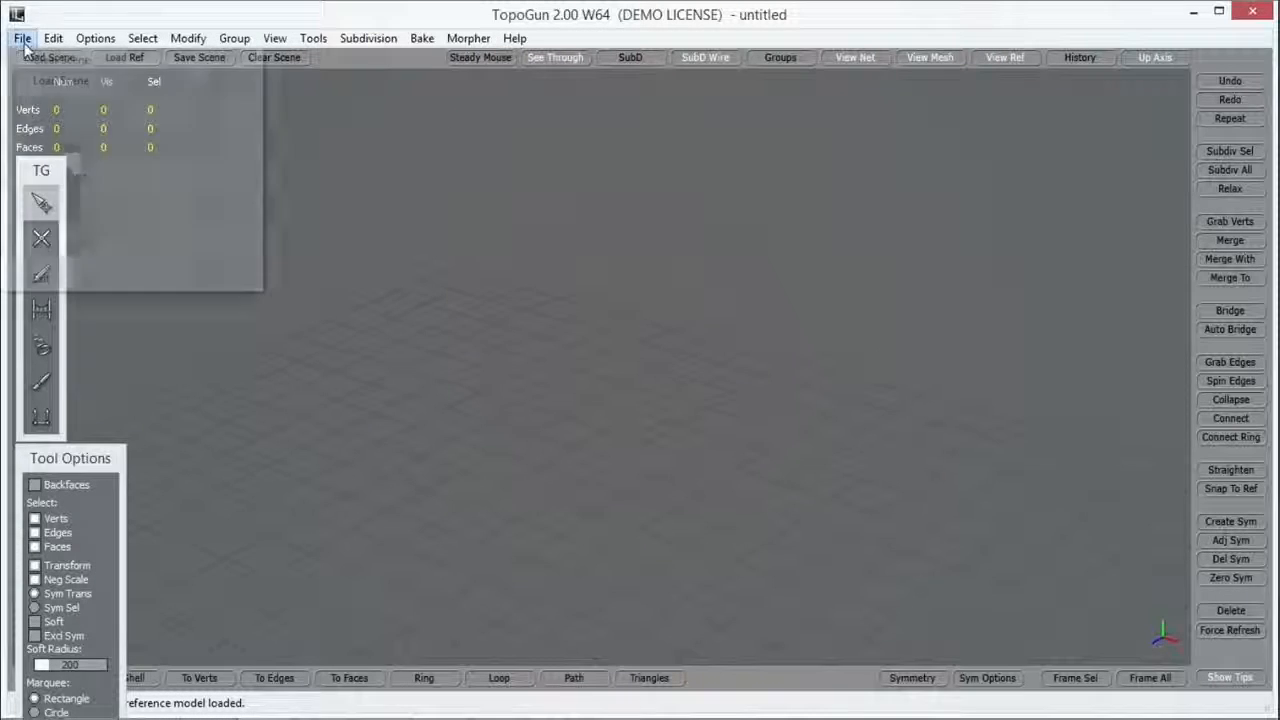
click(52, 38)
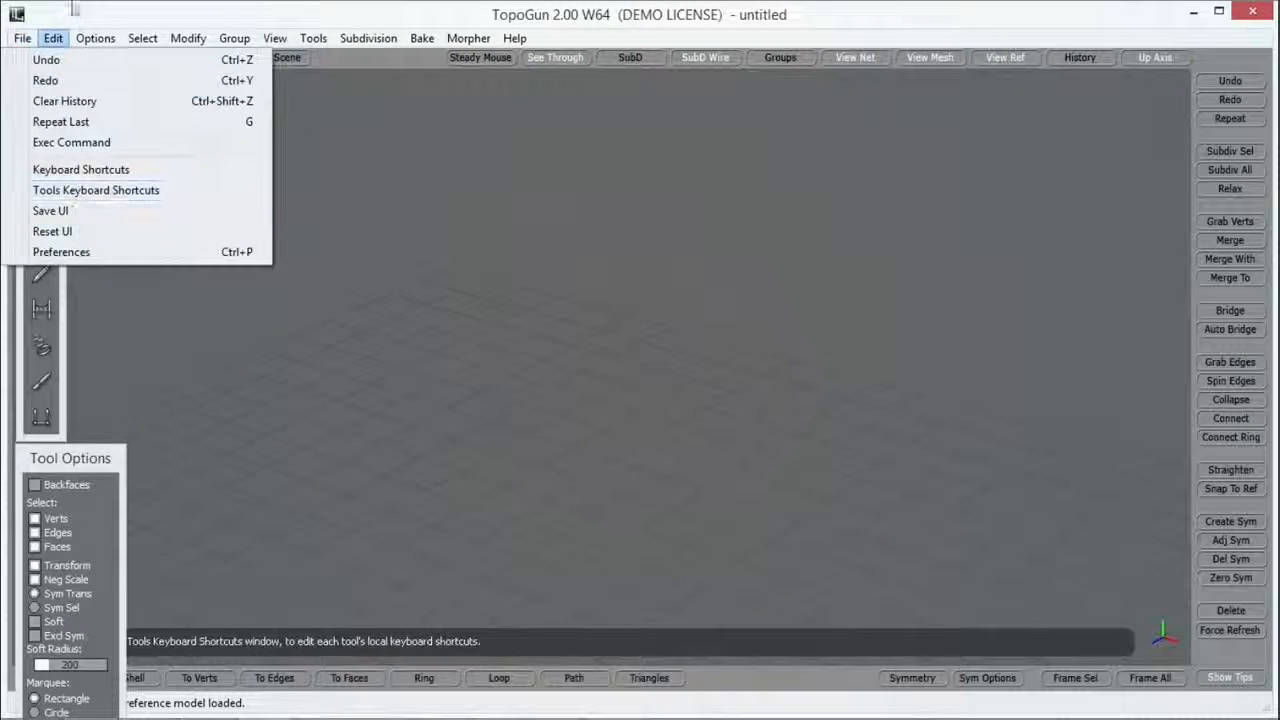
click(21, 38)
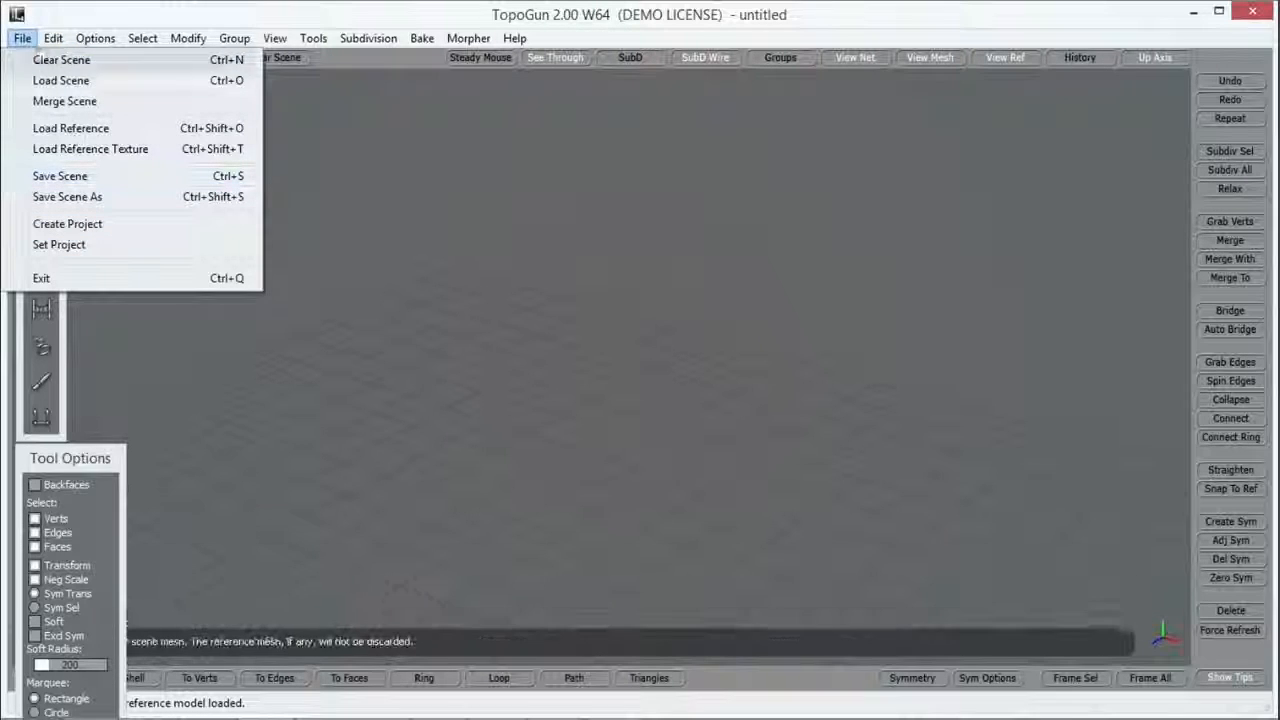
mouse_move(61, 80)
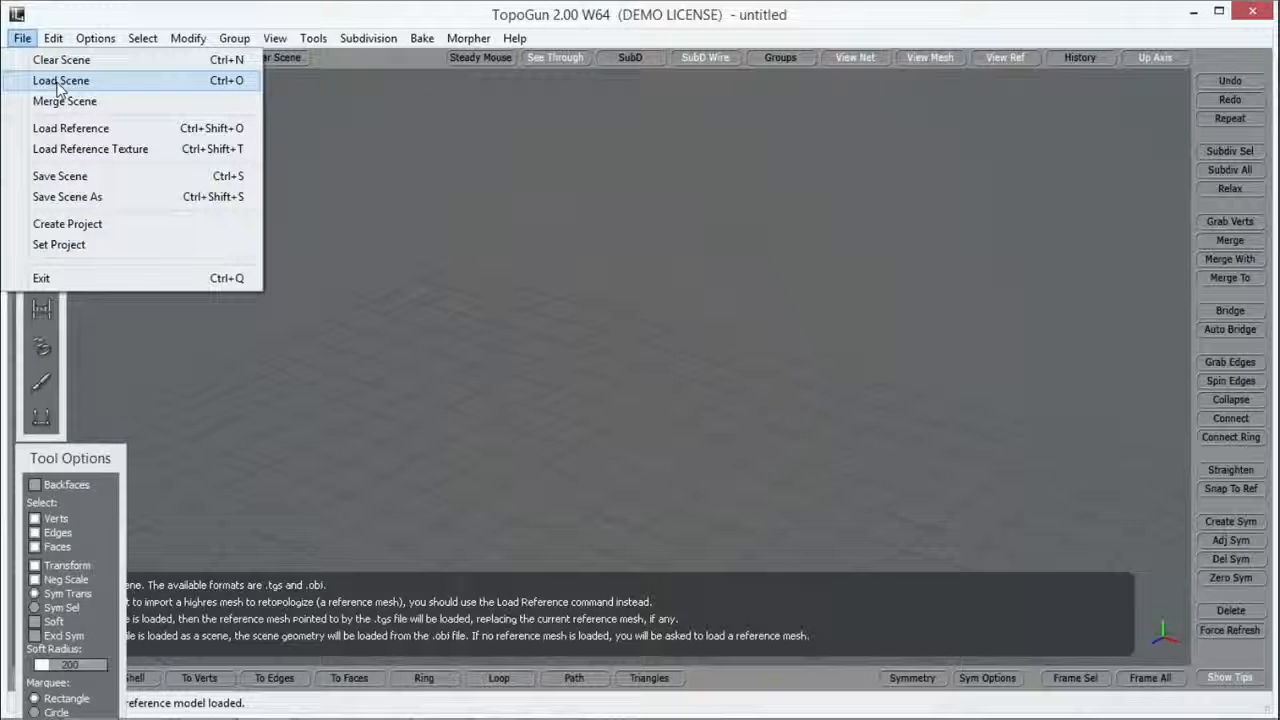
mouse_move(71, 128)
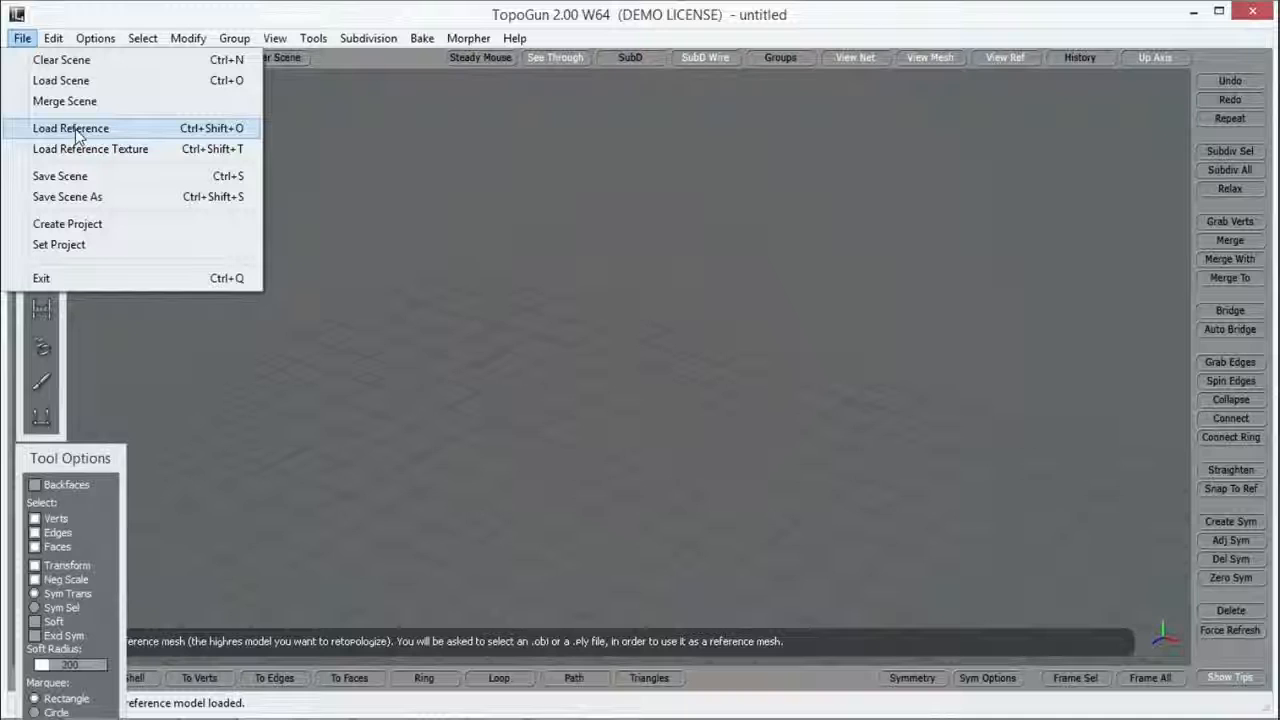
click(70, 128)
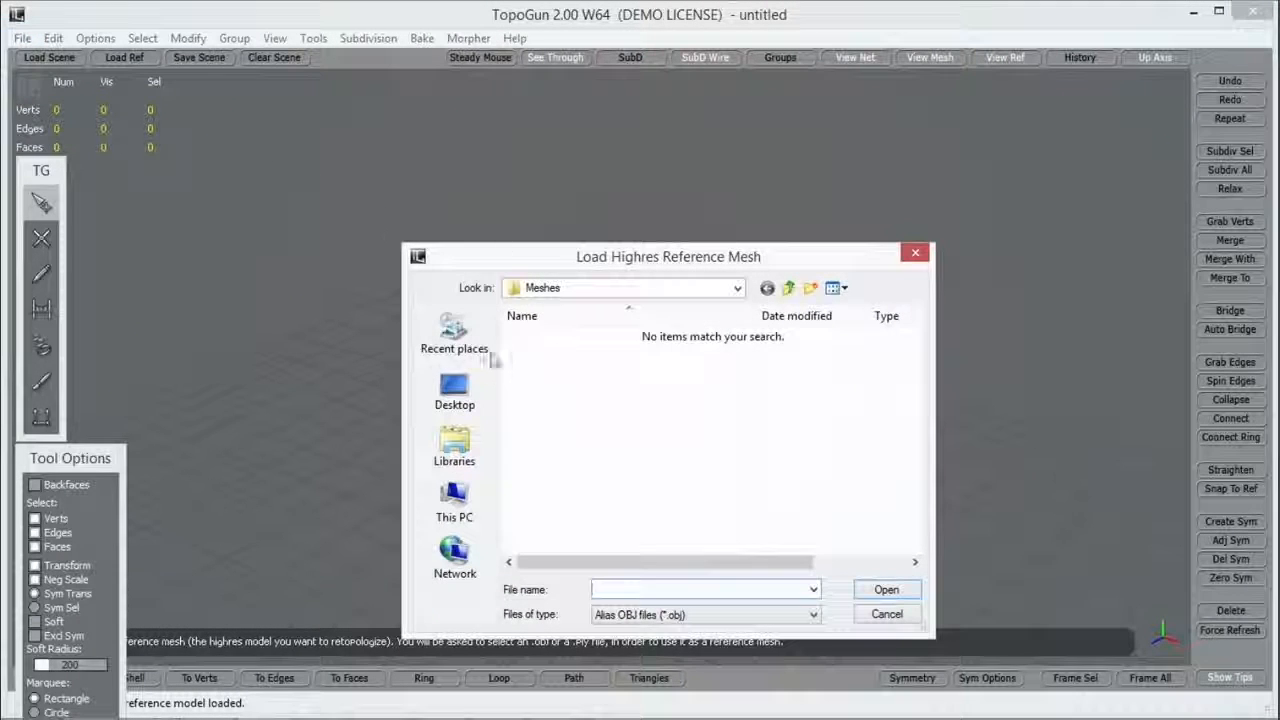
Load Terrain.obj from the Desktop as the reference mesh and orbit to inspect it
click(454, 390)
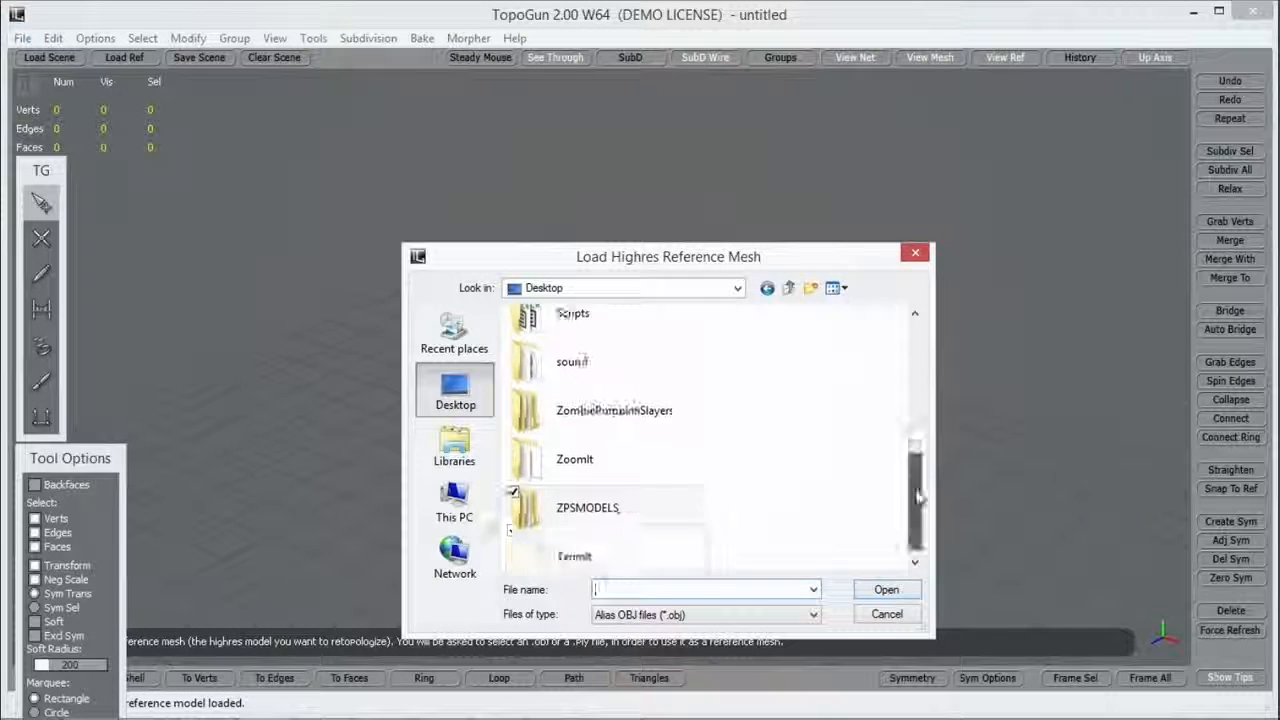
click(574, 556)
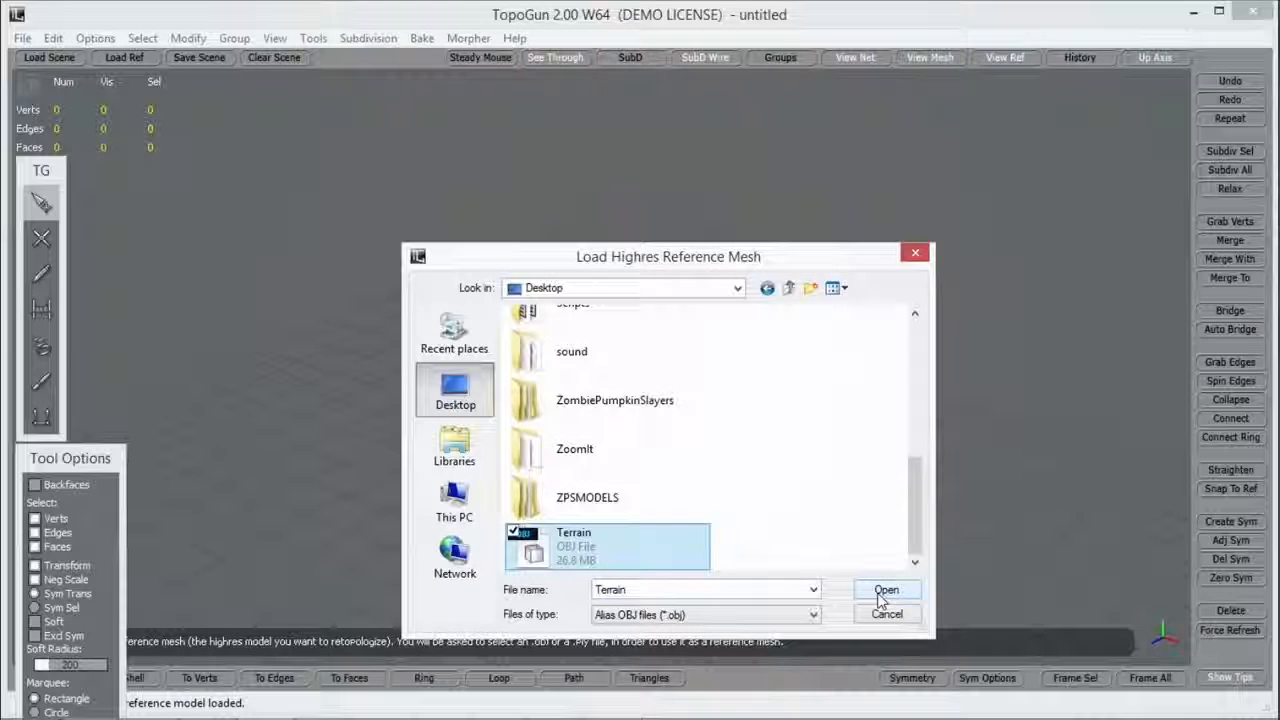
click(886, 589)
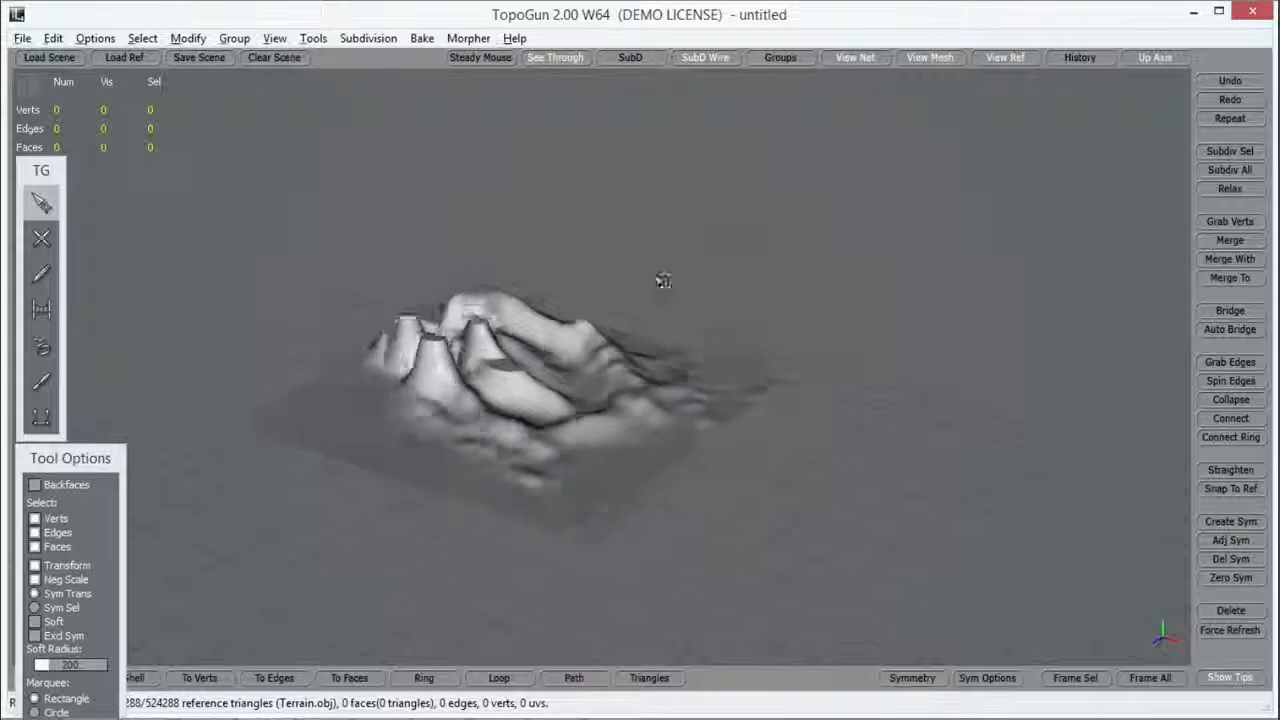
drag(663, 280, 540, 360)
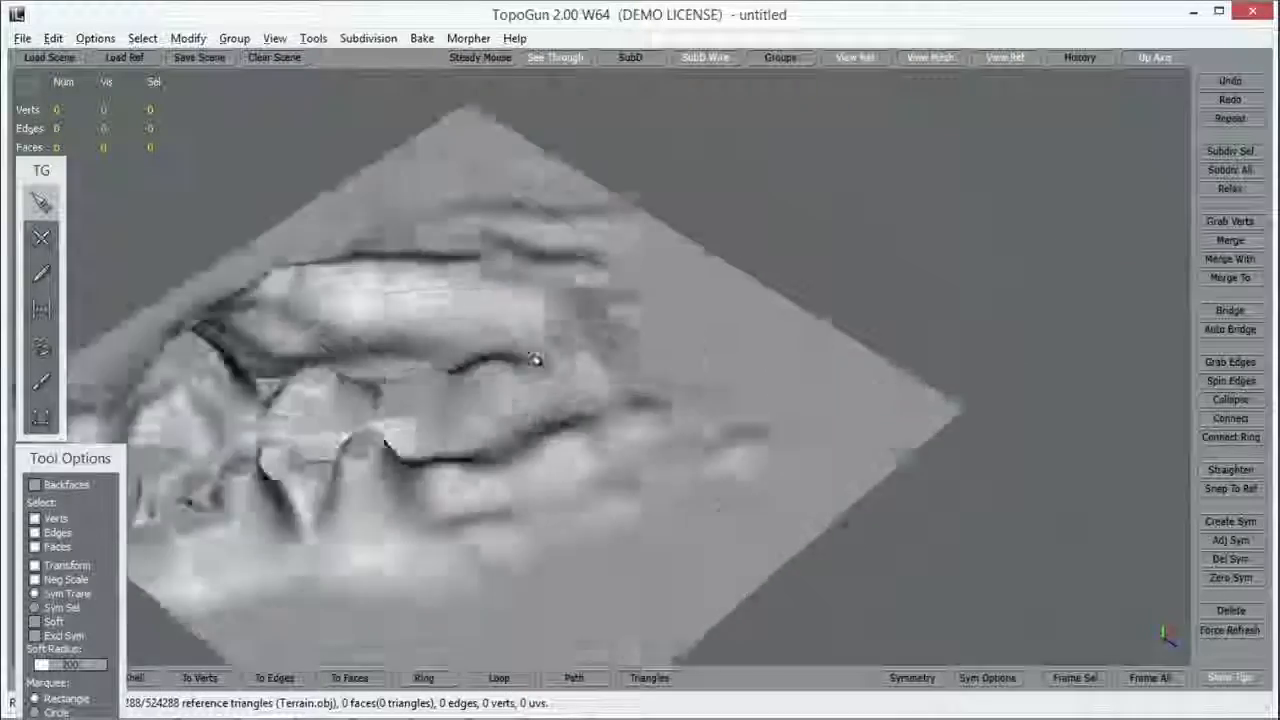